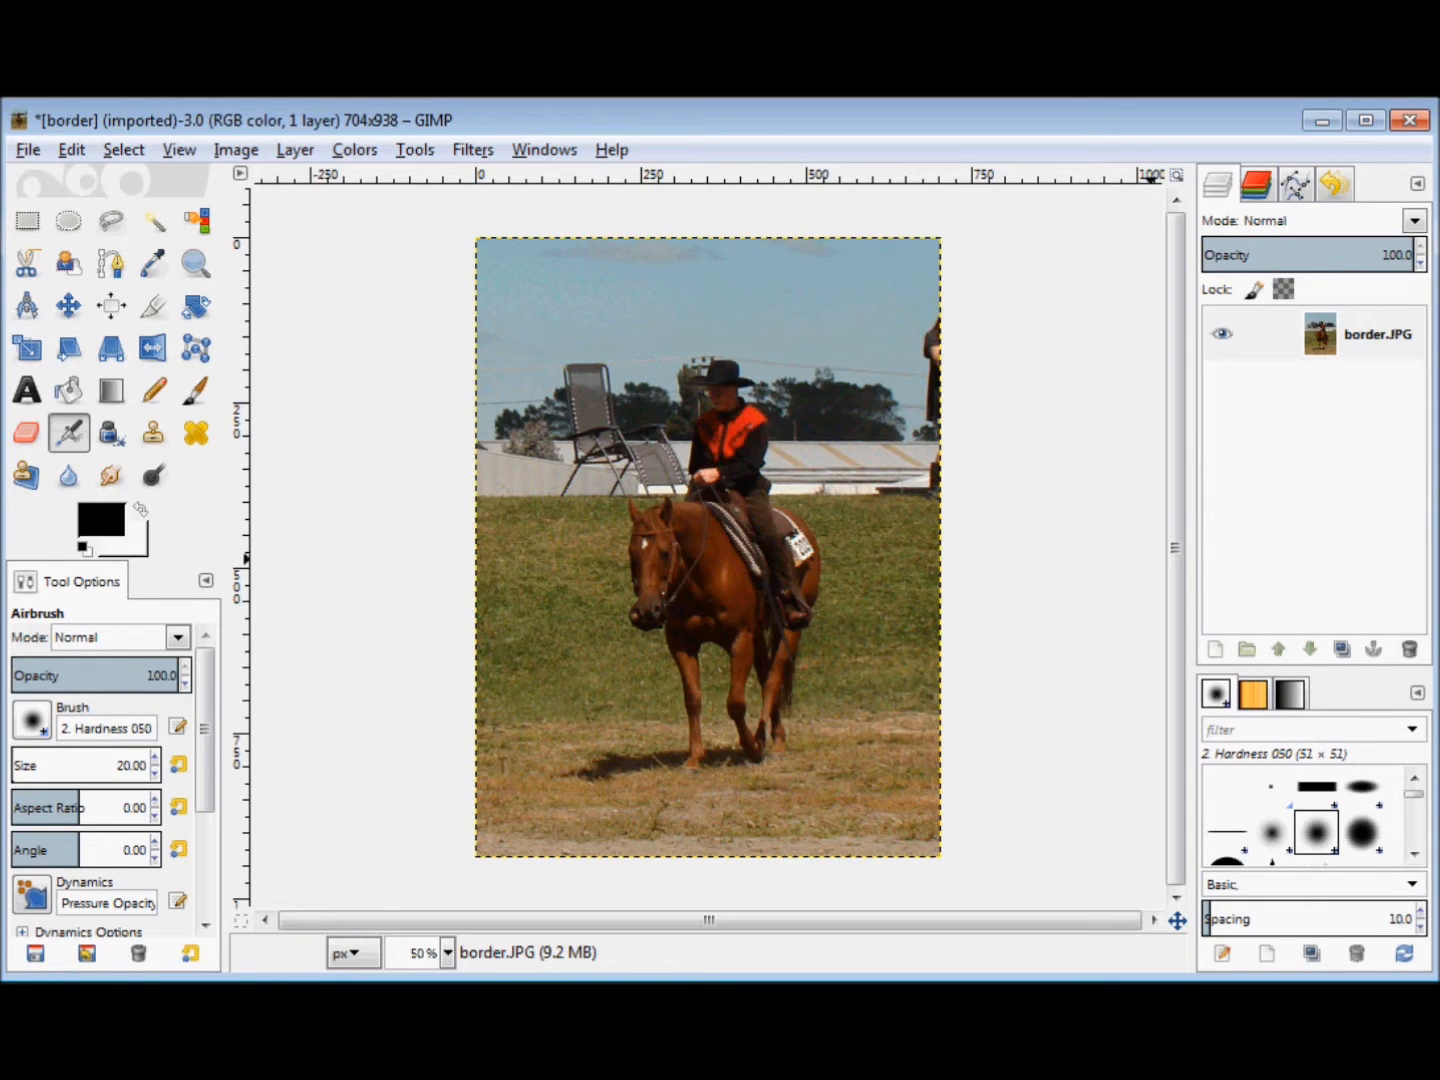
pyautogui.moveTo(1016, 624)
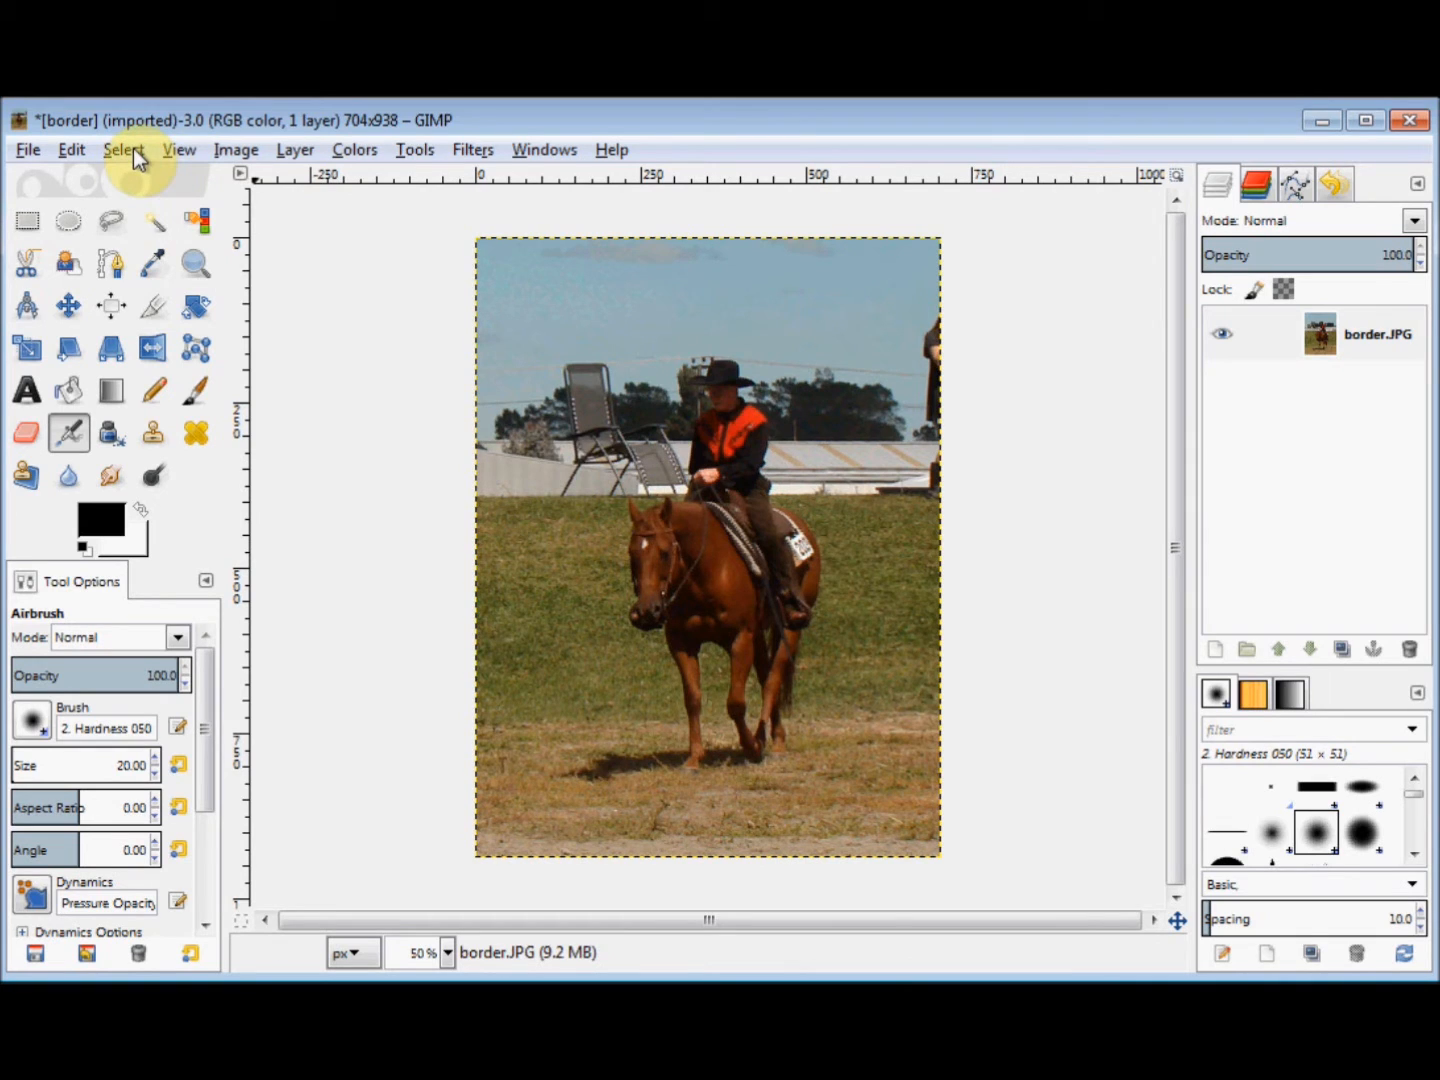
# Select the whole horse-rider image via Select > All.
pyautogui.click(124, 148)
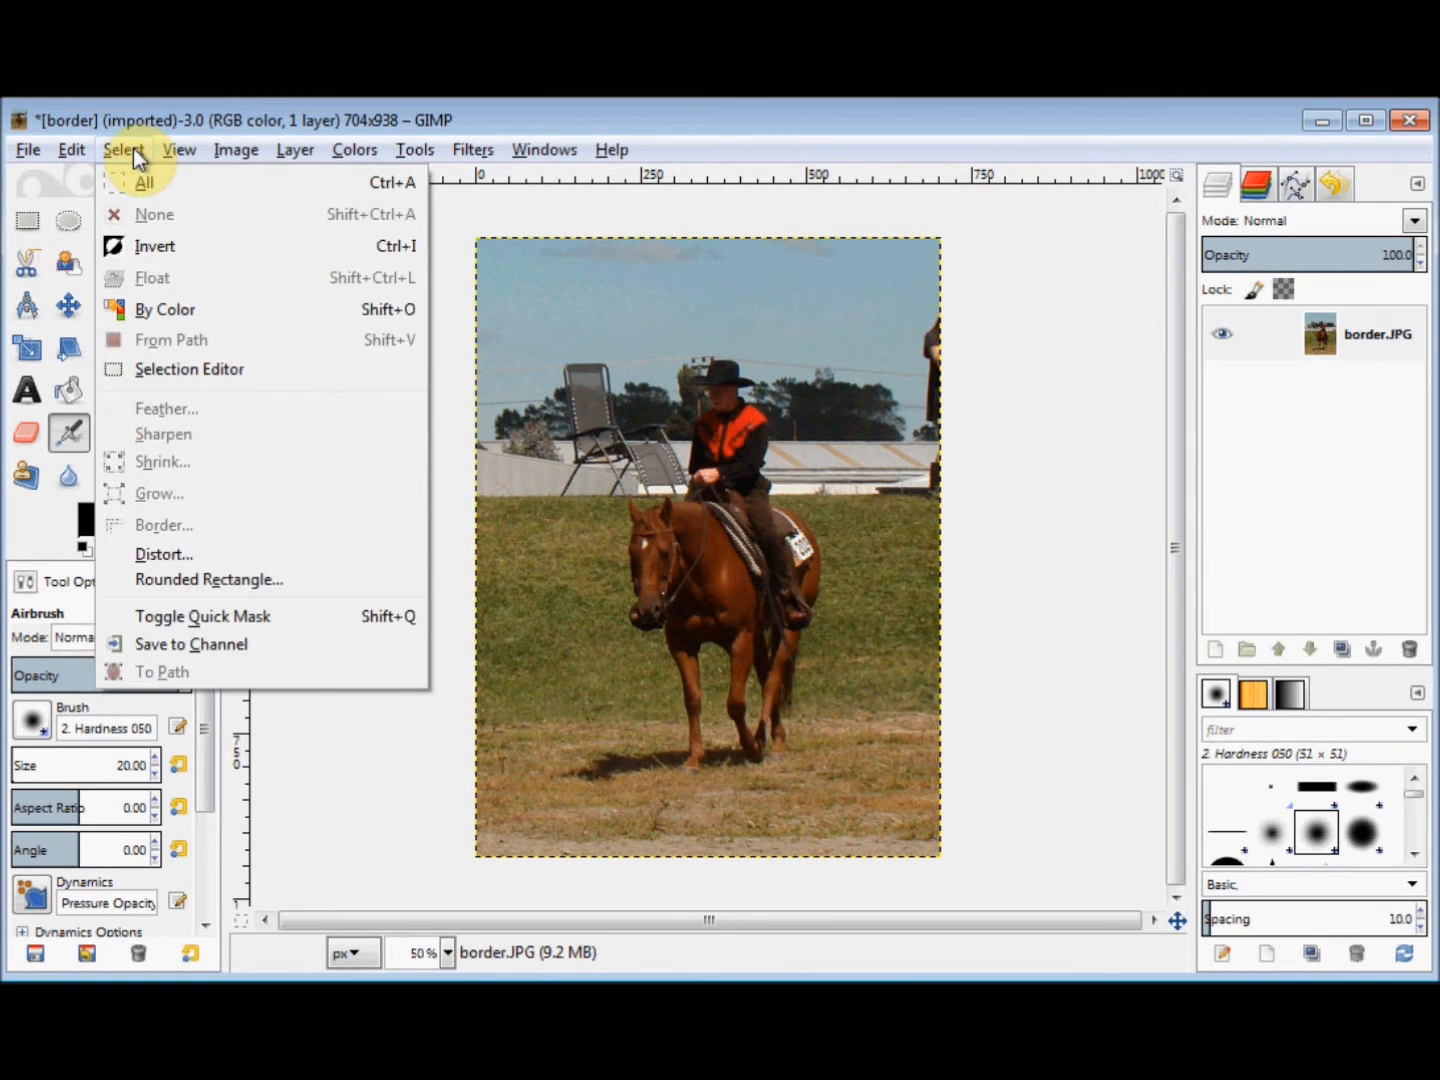
pyautogui.moveTo(144, 184)
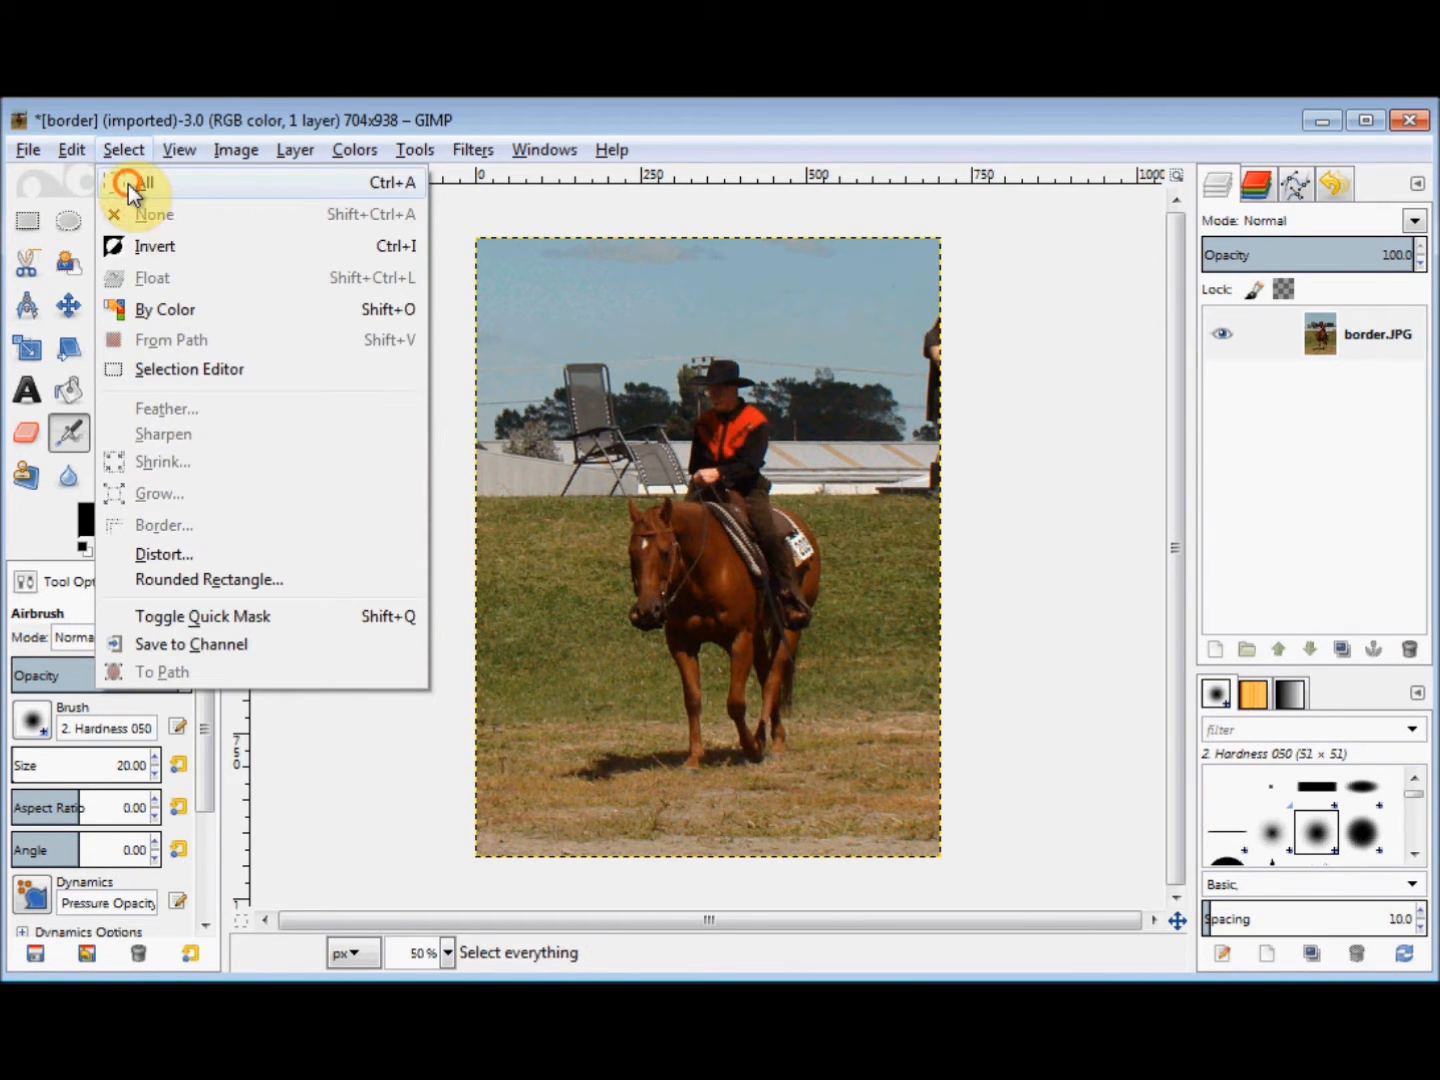
pyautogui.click(136, 184)
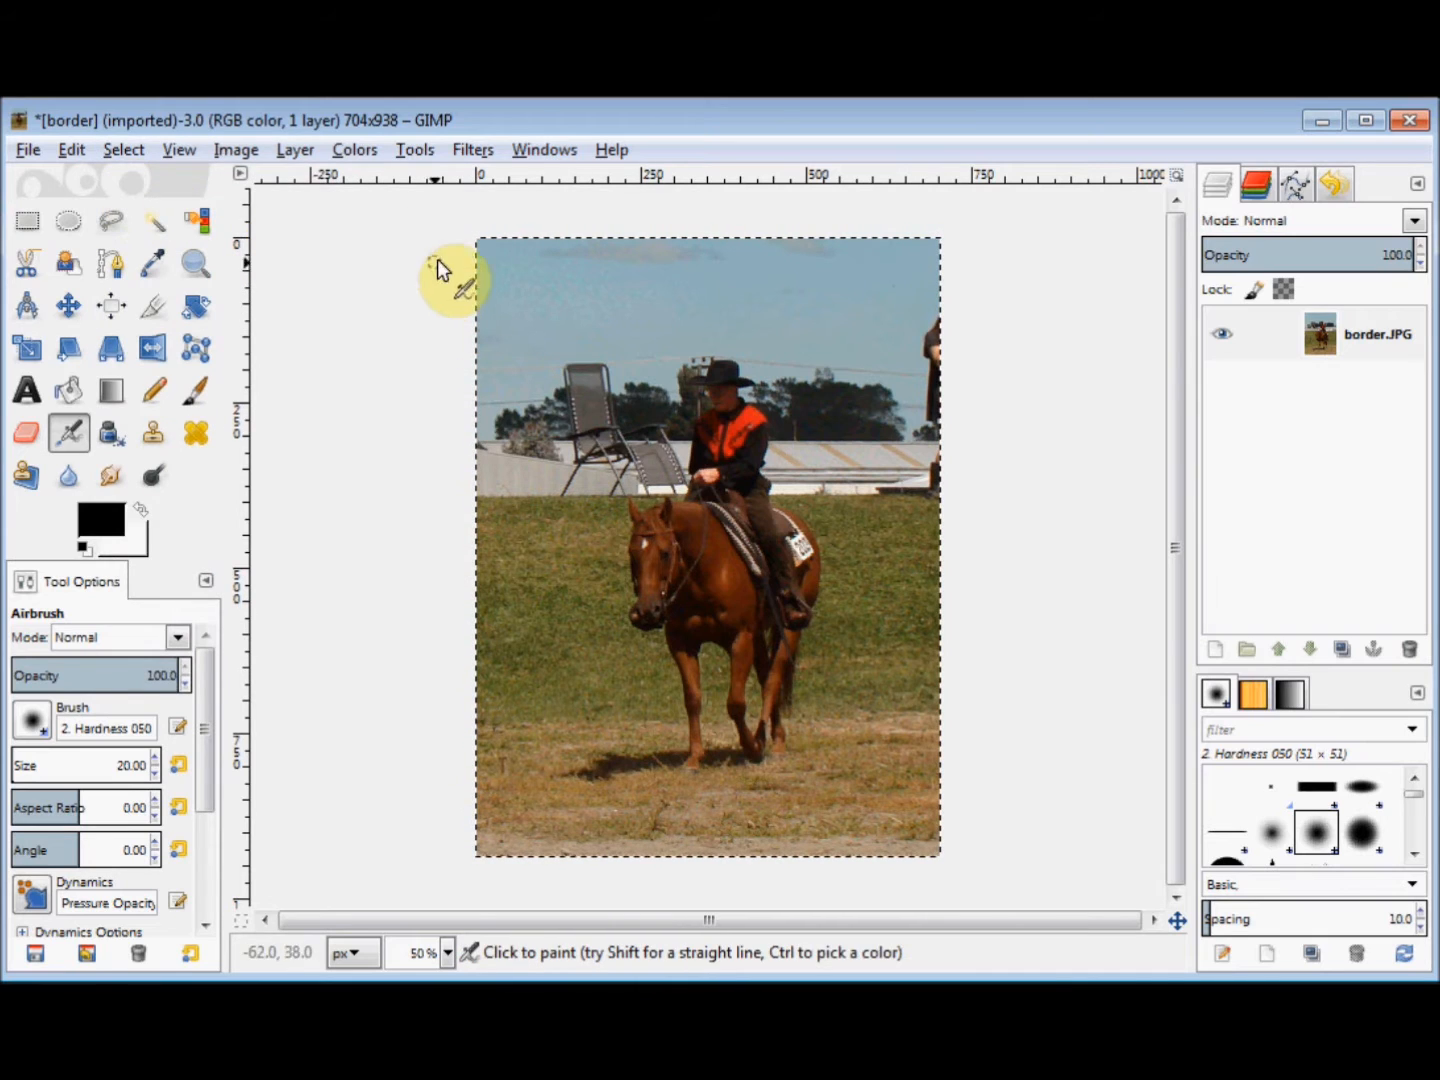
pyautogui.moveTo(418, 258)
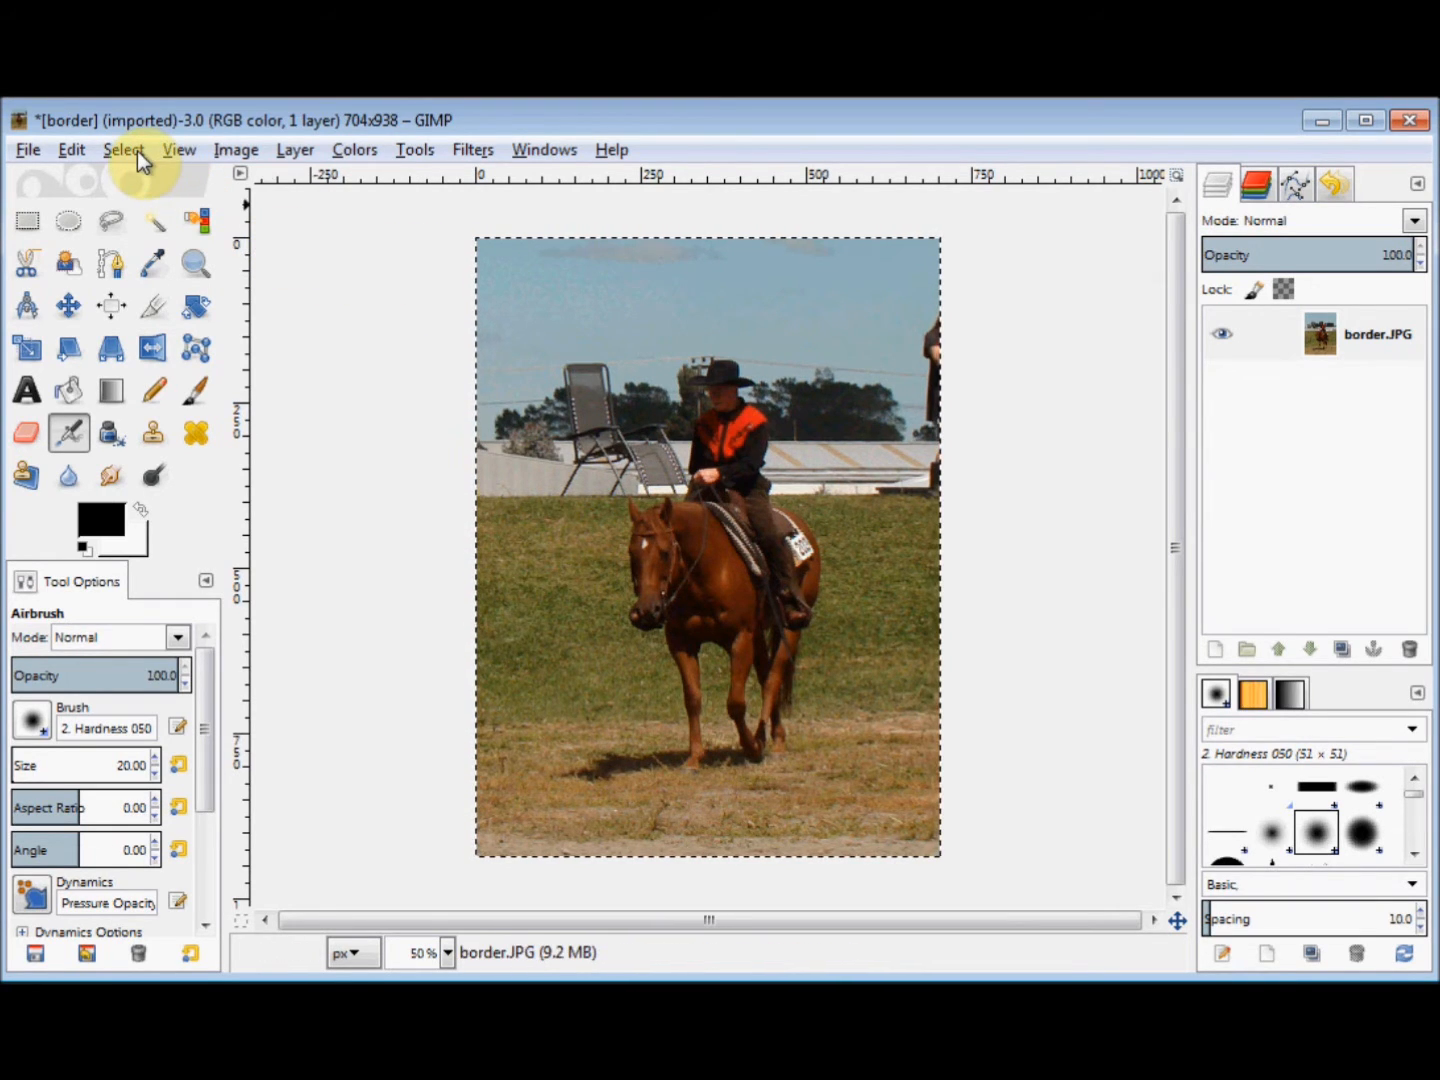
# Convert the selection into a 15-pixel border band around the photo's edges.
pyautogui.click(124, 148)
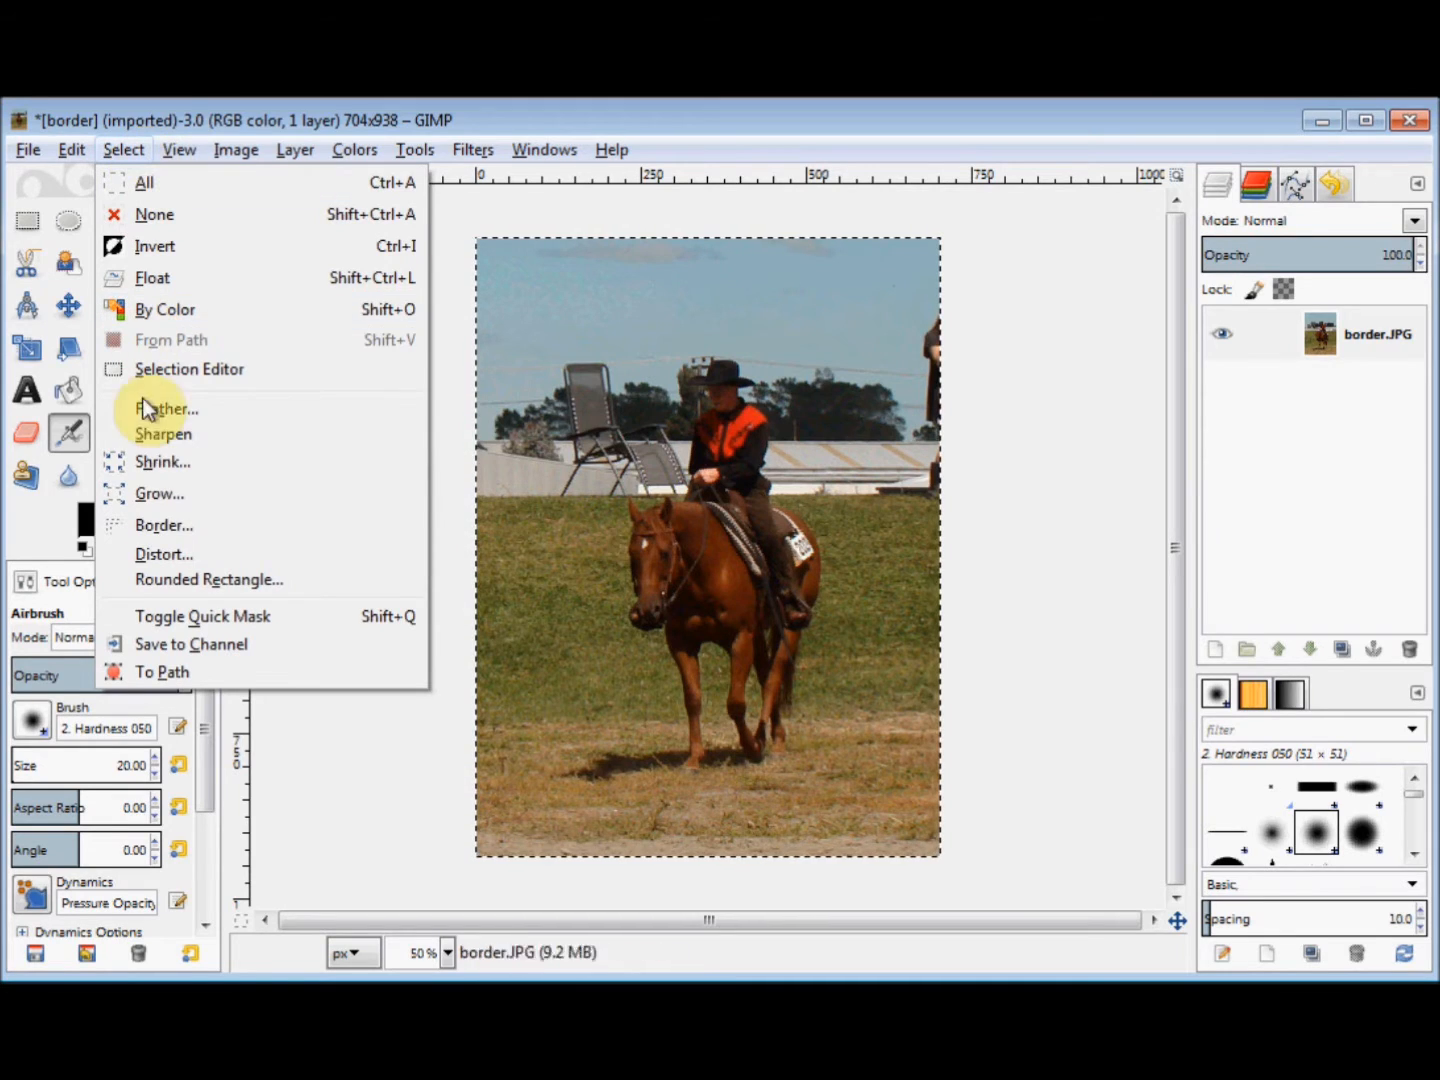
pyautogui.moveTo(164, 524)
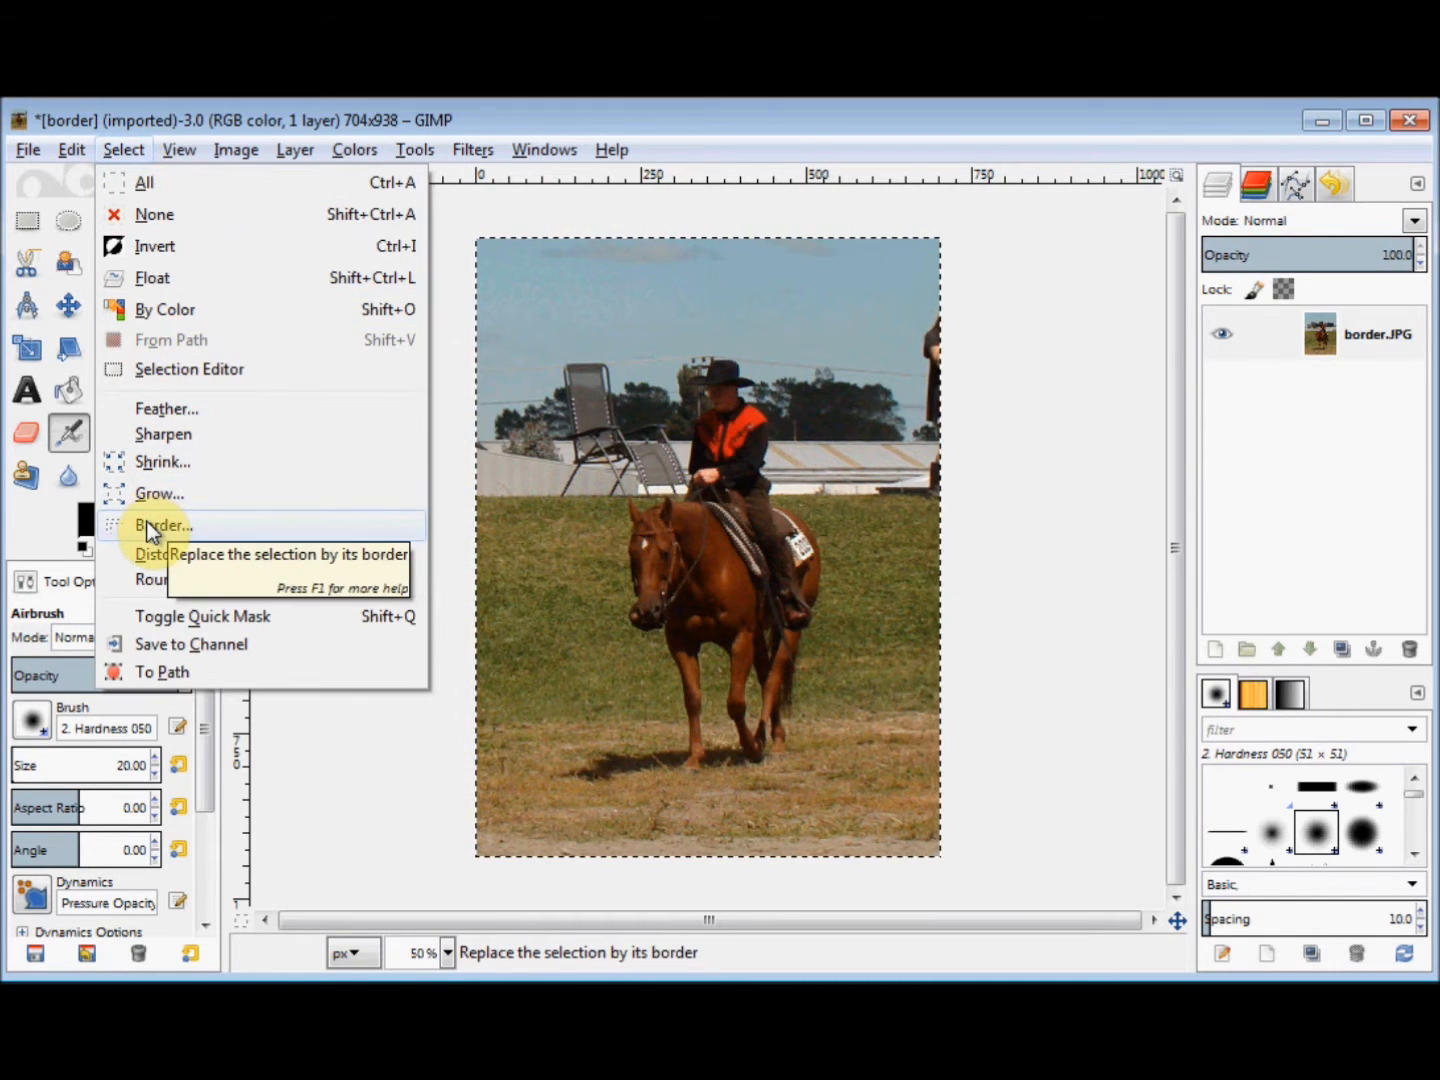
pyautogui.click(164, 526)
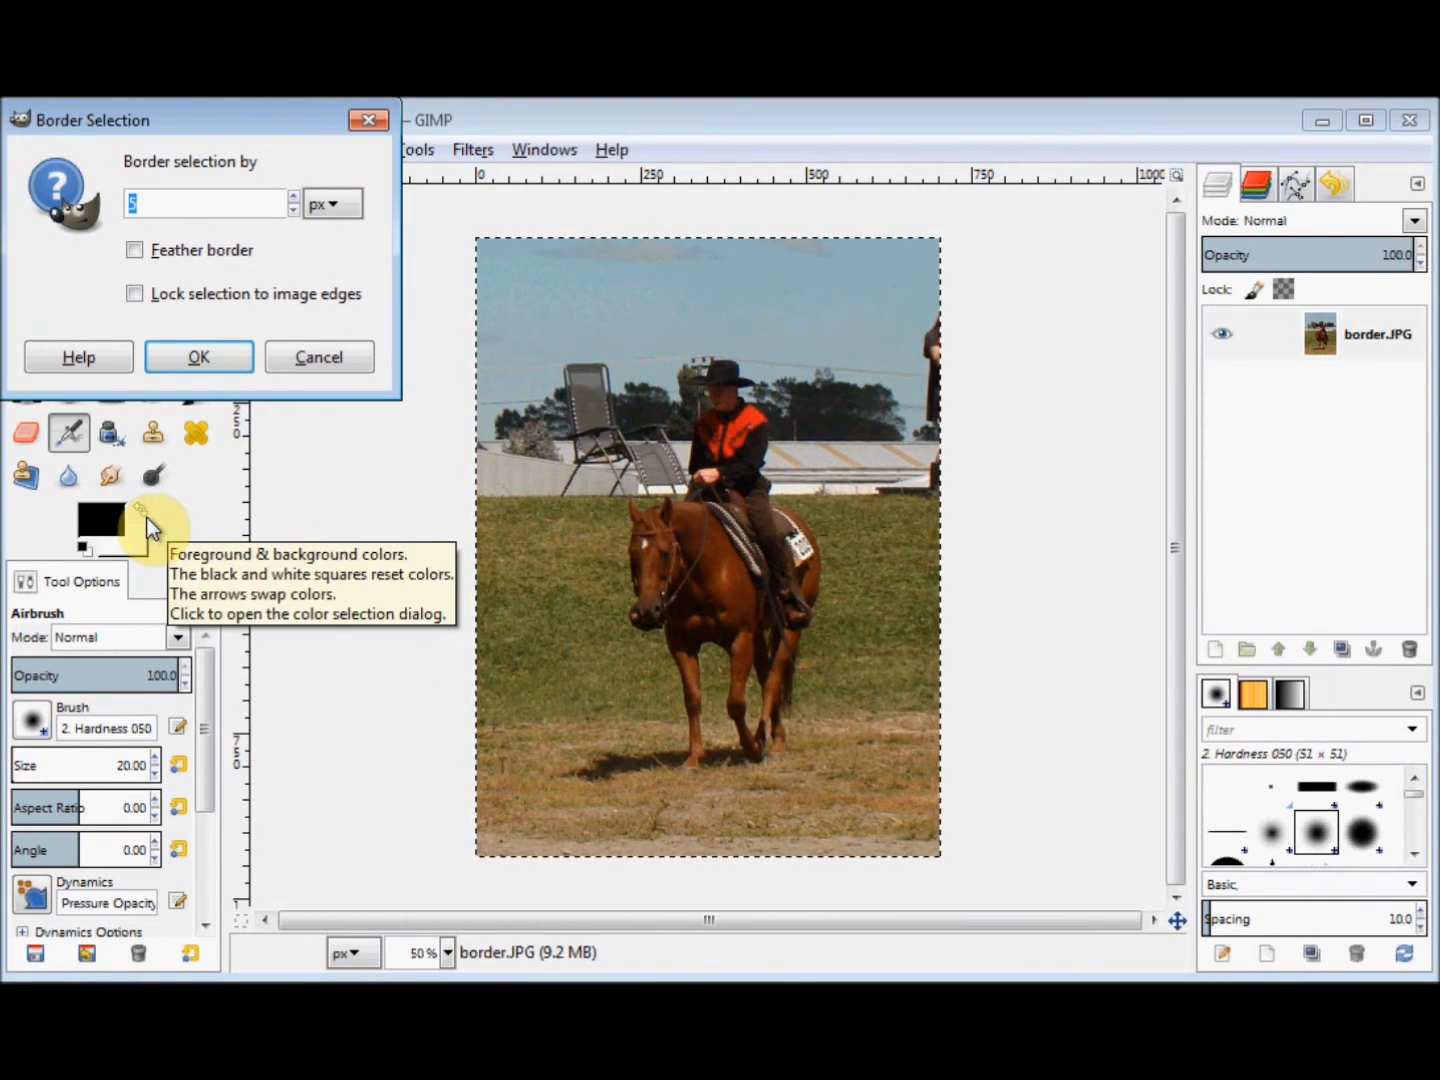
pyautogui.click(160, 204)
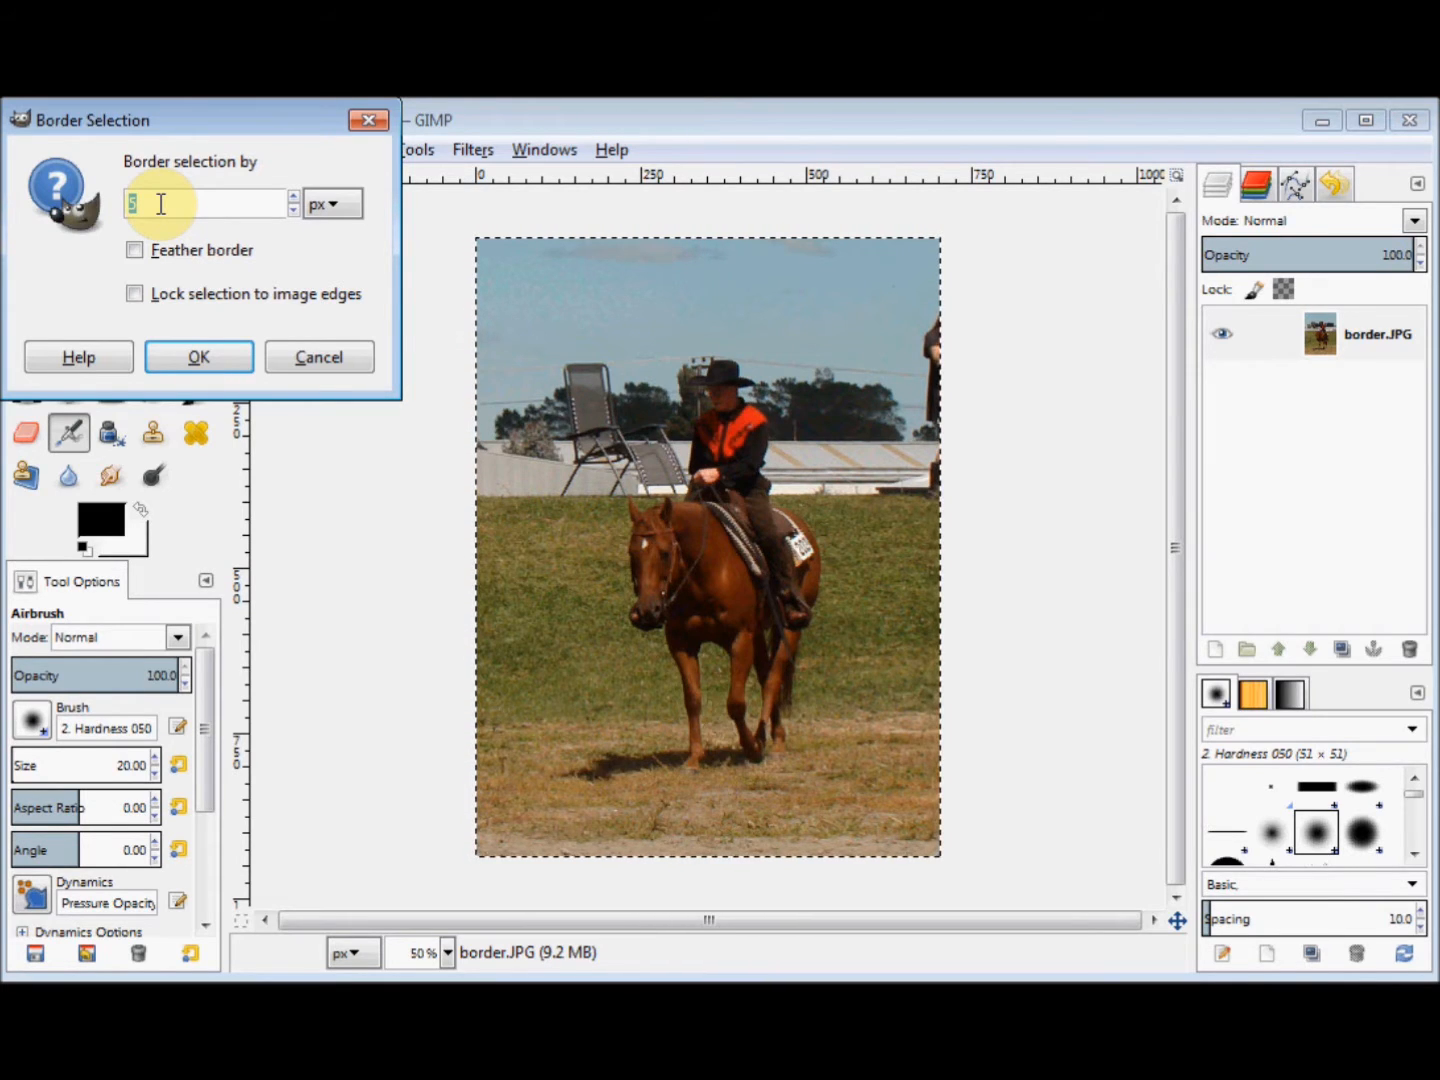
pyautogui.write('15')
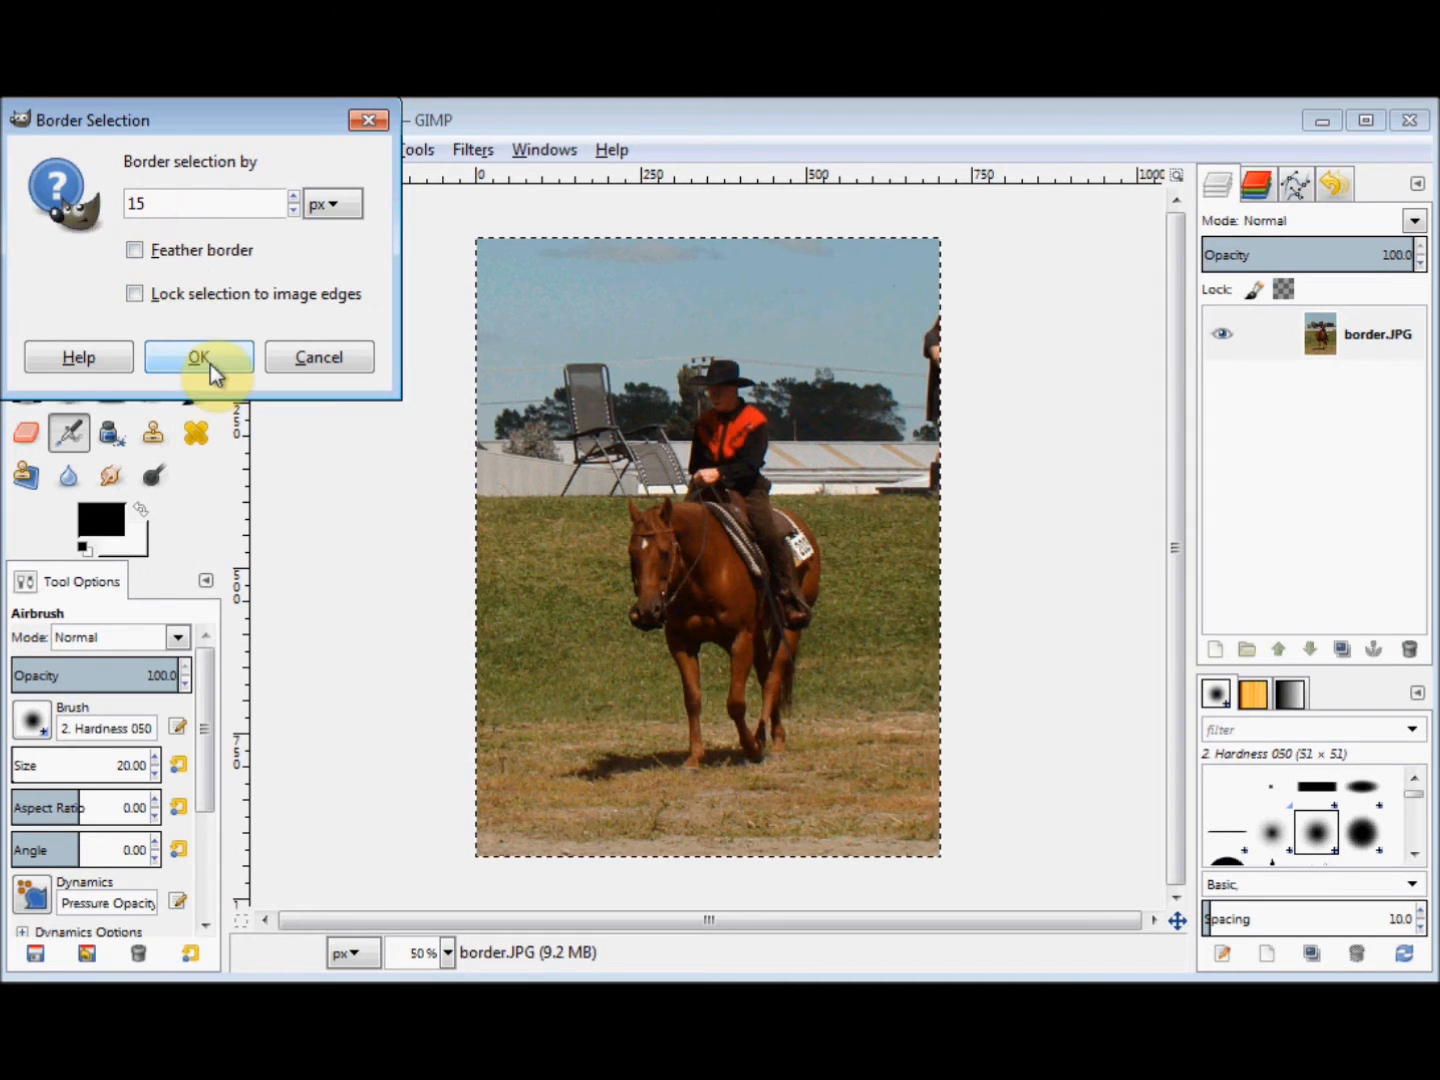
pyautogui.click(198, 356)
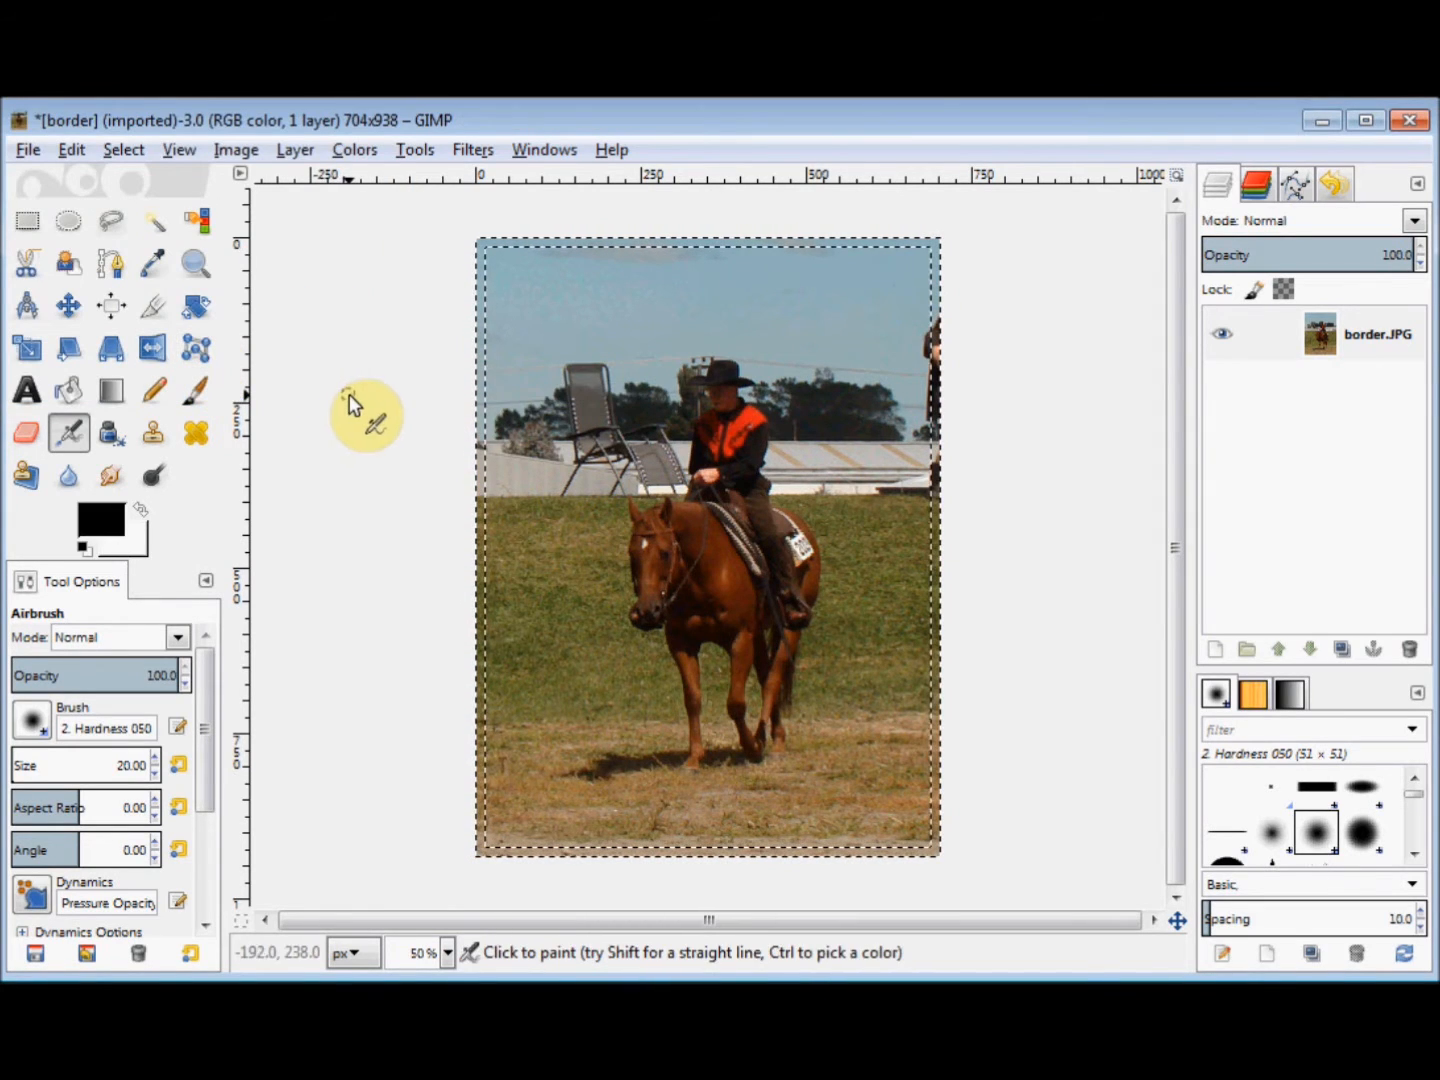
pyautogui.moveTo(480, 464)
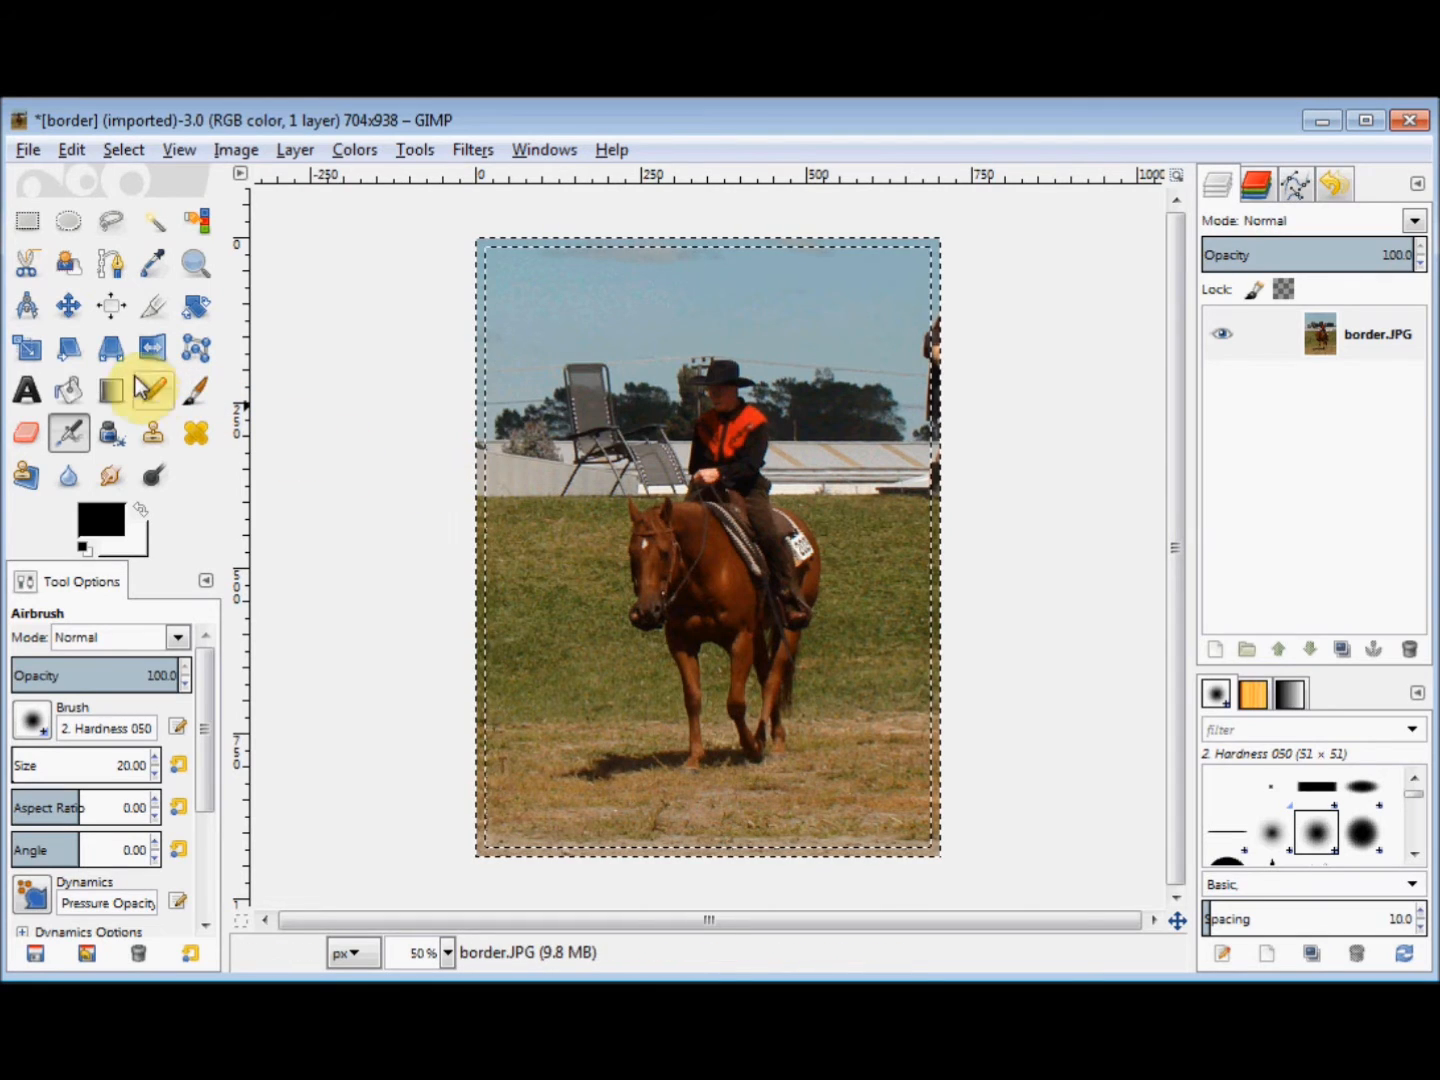
pyautogui.moveTo(68, 390)
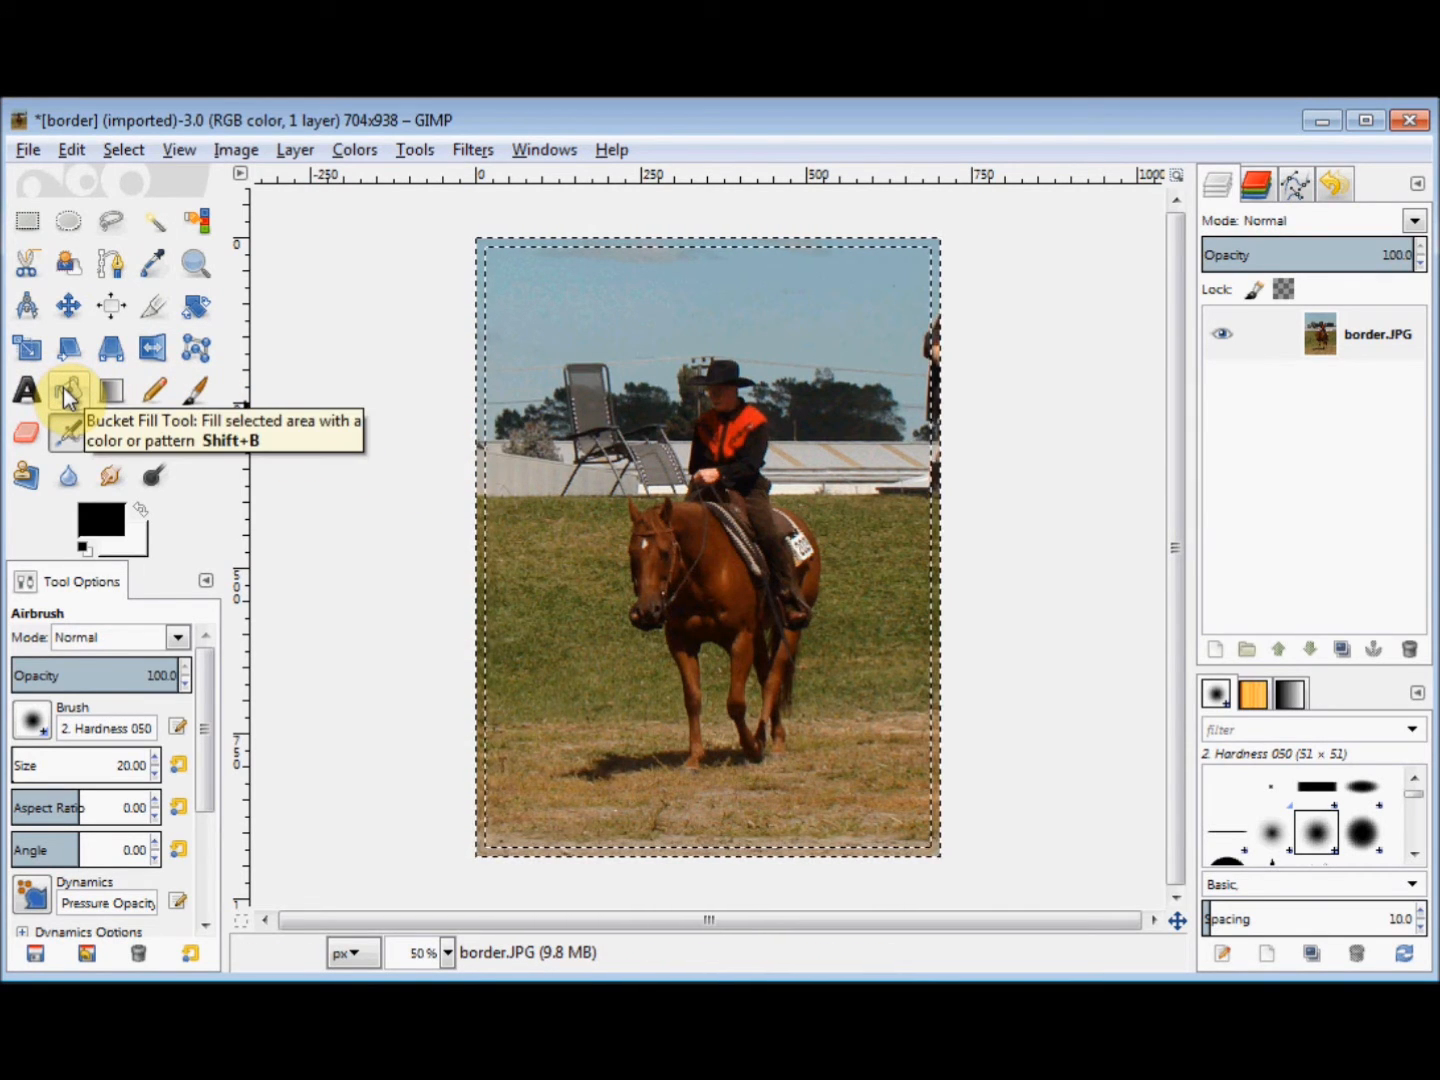
# Activate Bucket Fill with Affected Area set to Fill whole selection, black foreground.
pyautogui.click(68, 388)
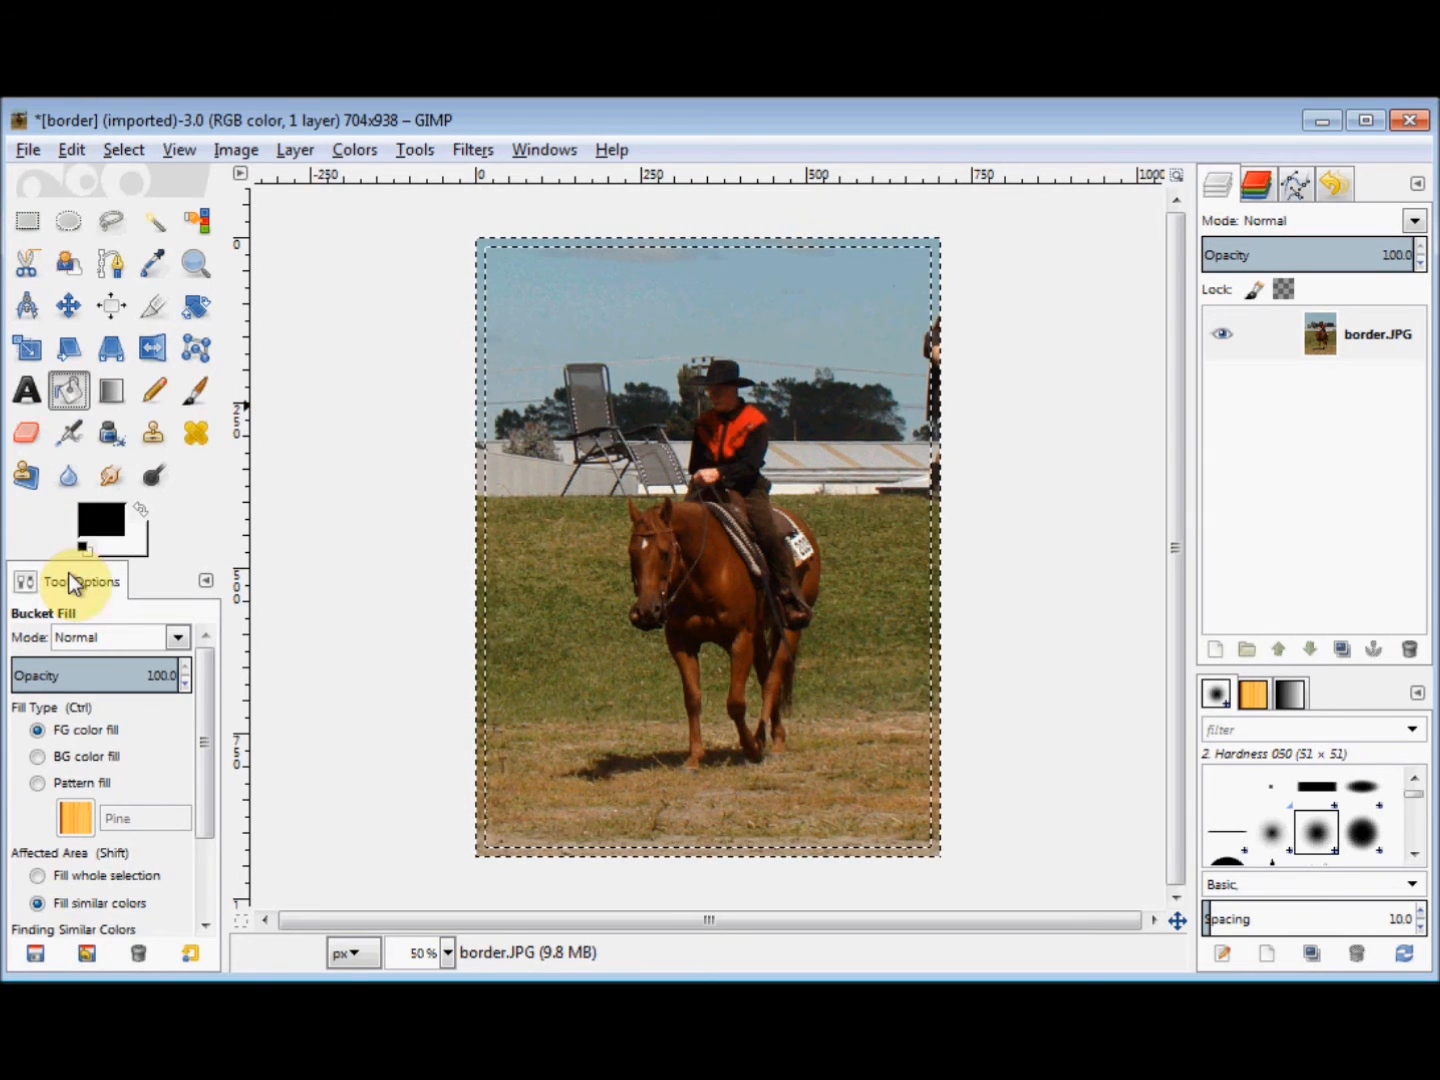
pyautogui.moveTo(96, 528)
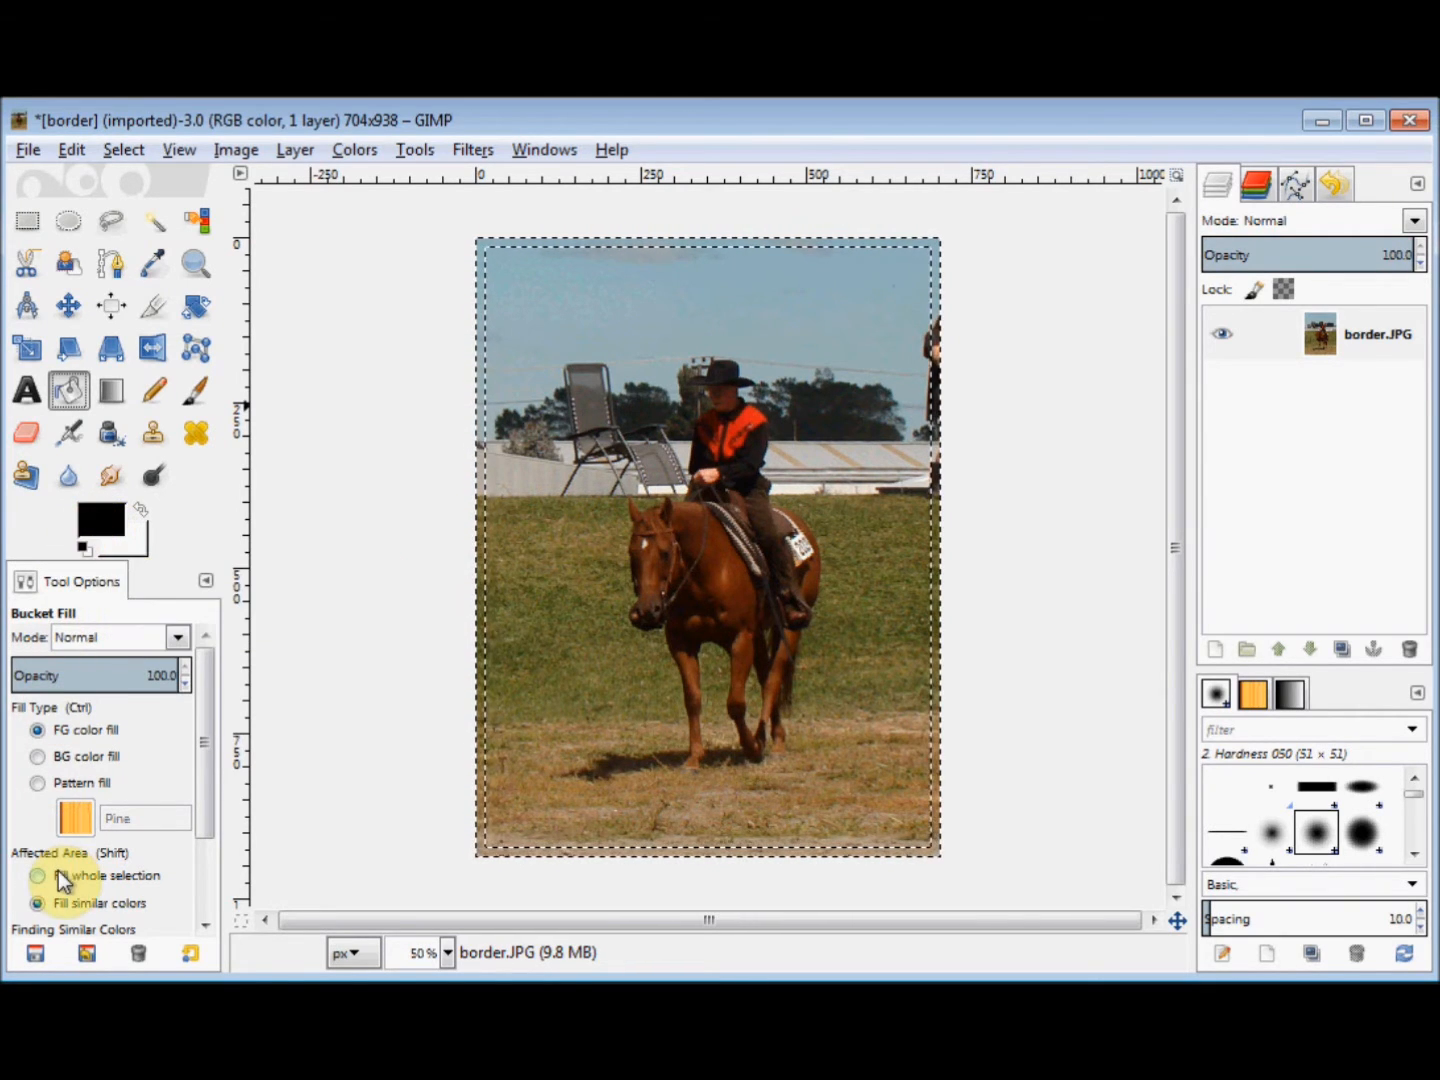
pyautogui.click(38, 876)
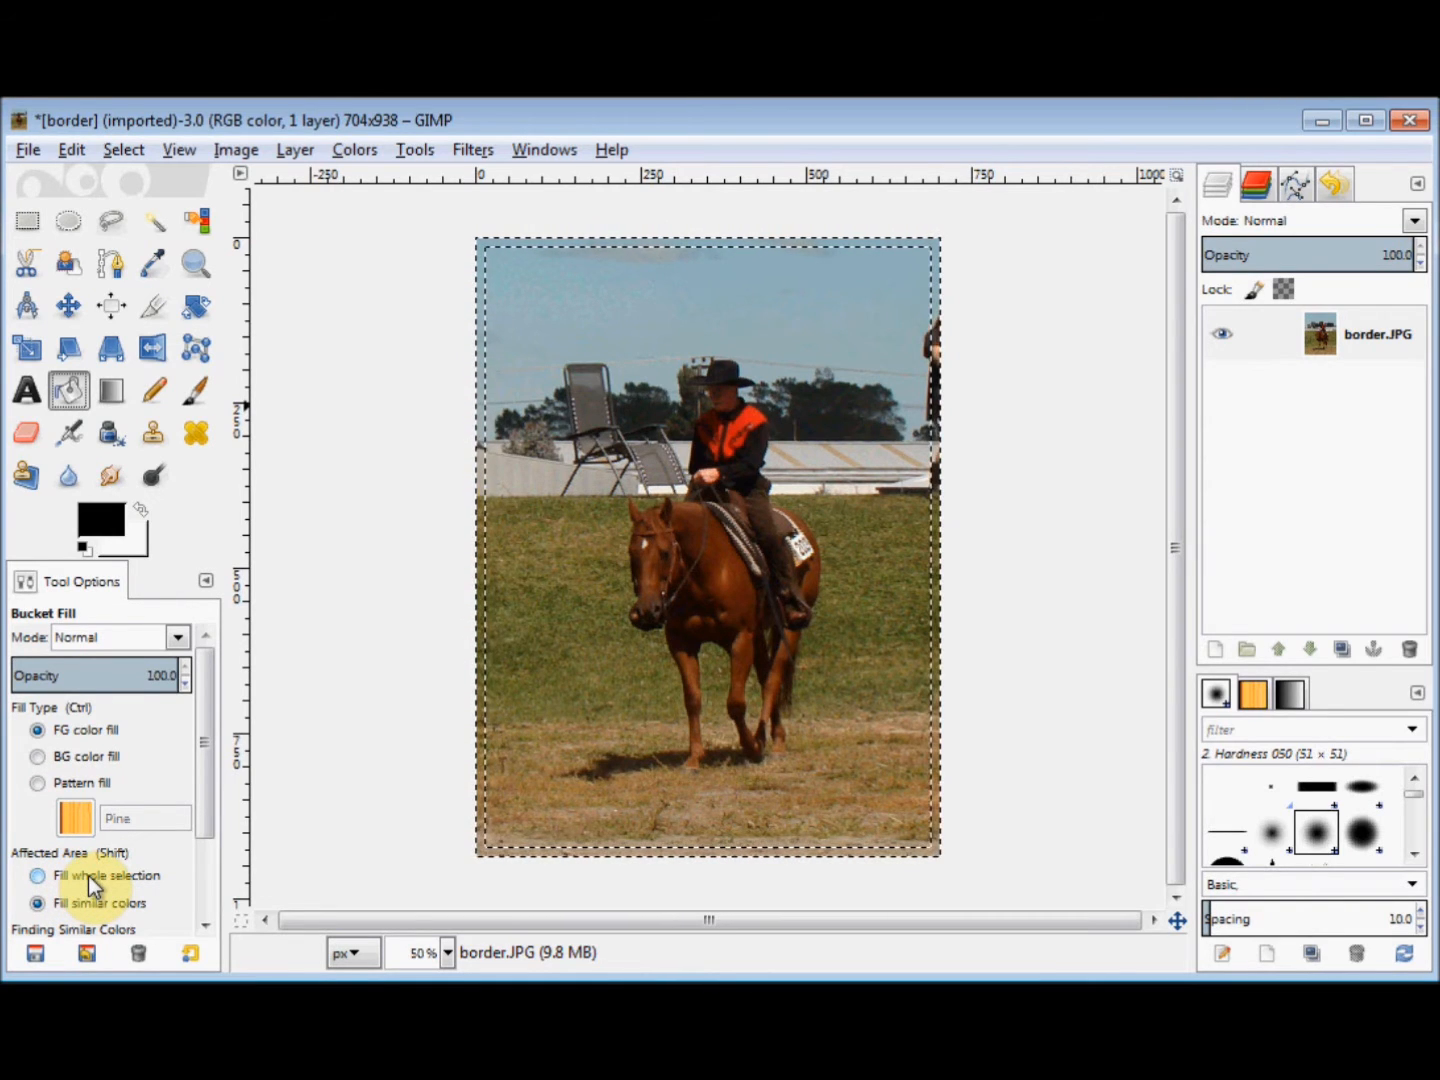
pyautogui.click(38, 876)
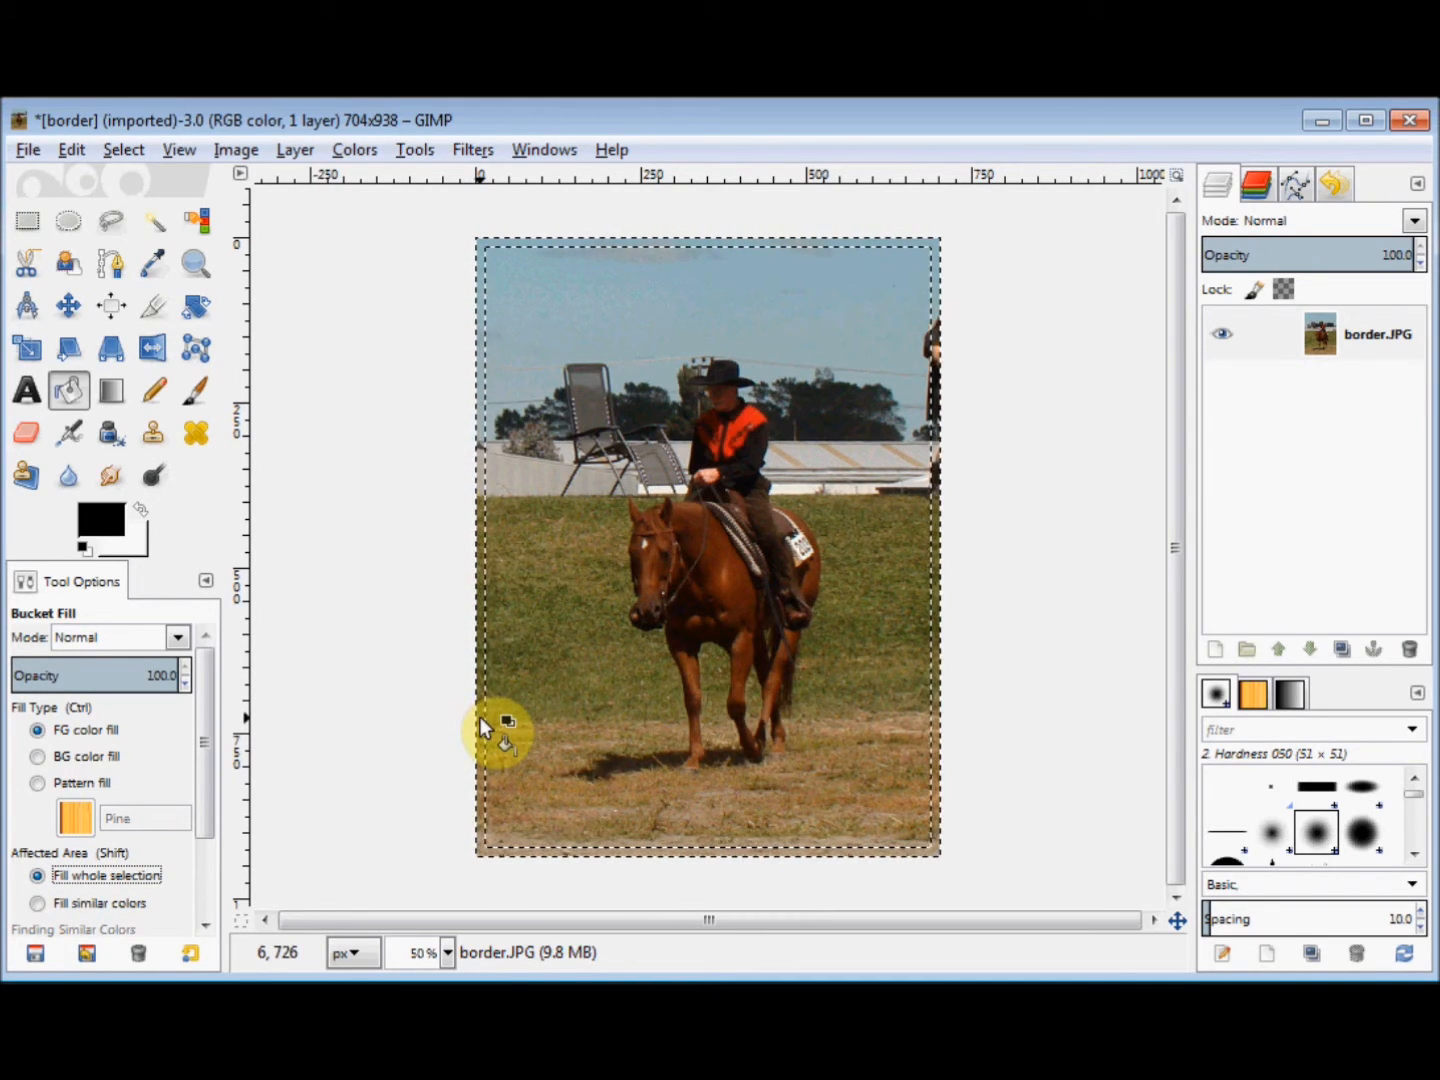
# Fill the 15-pixel edge band with solid black to frame the photo.
pyautogui.click(492, 732)
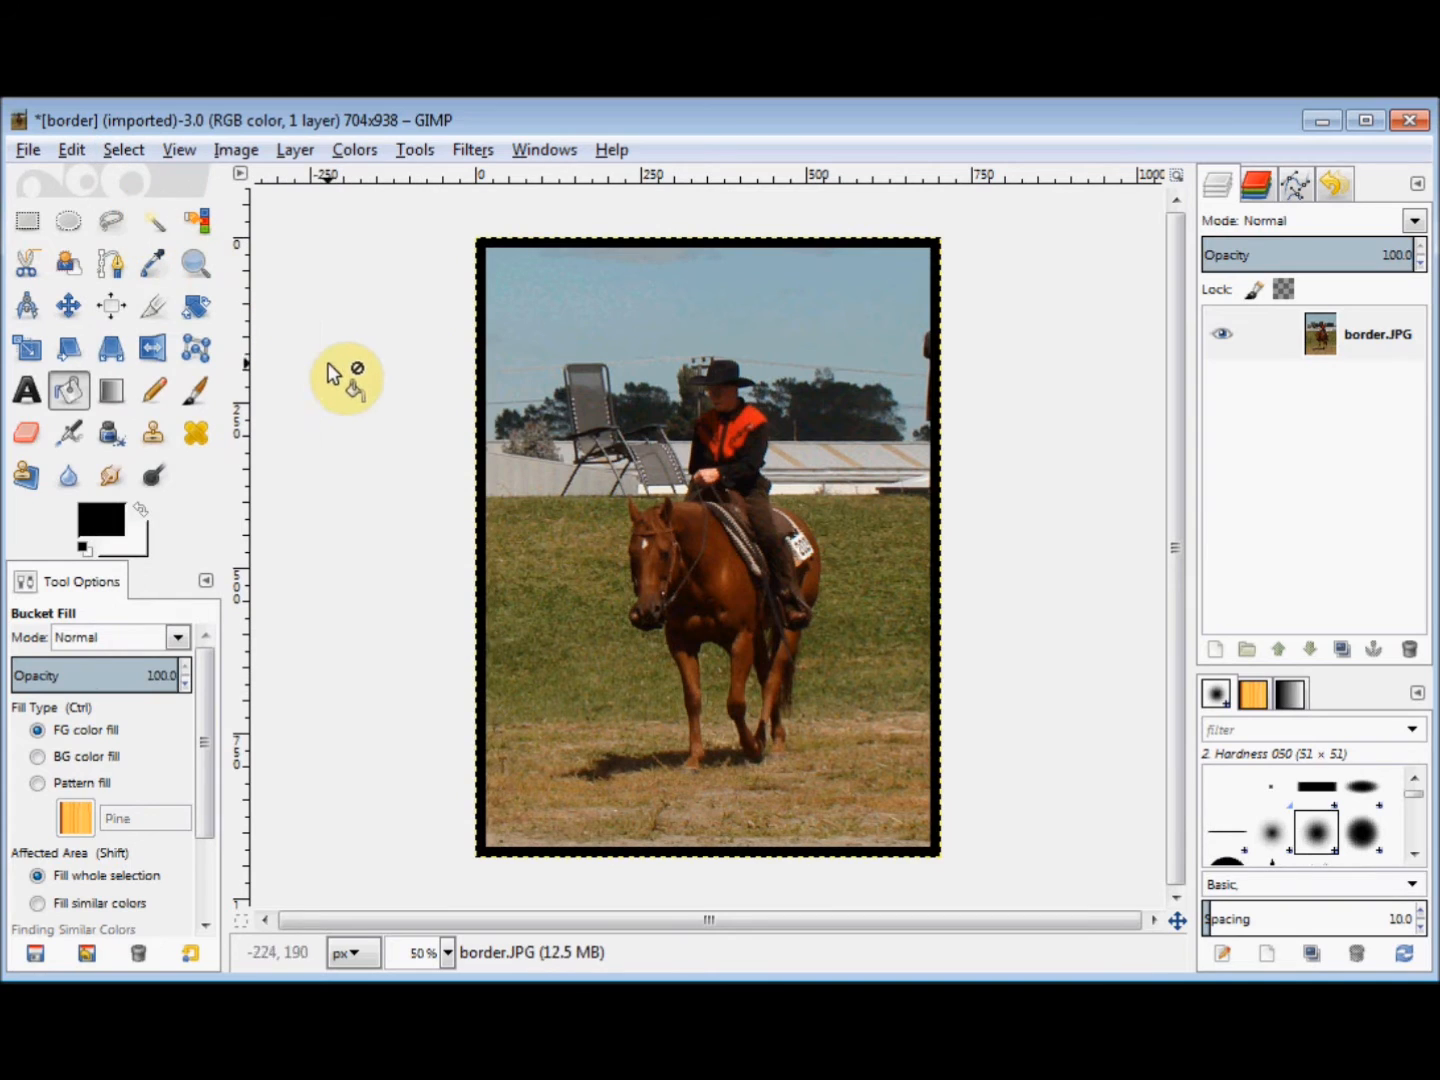
pyautogui.moveTo(330, 380)
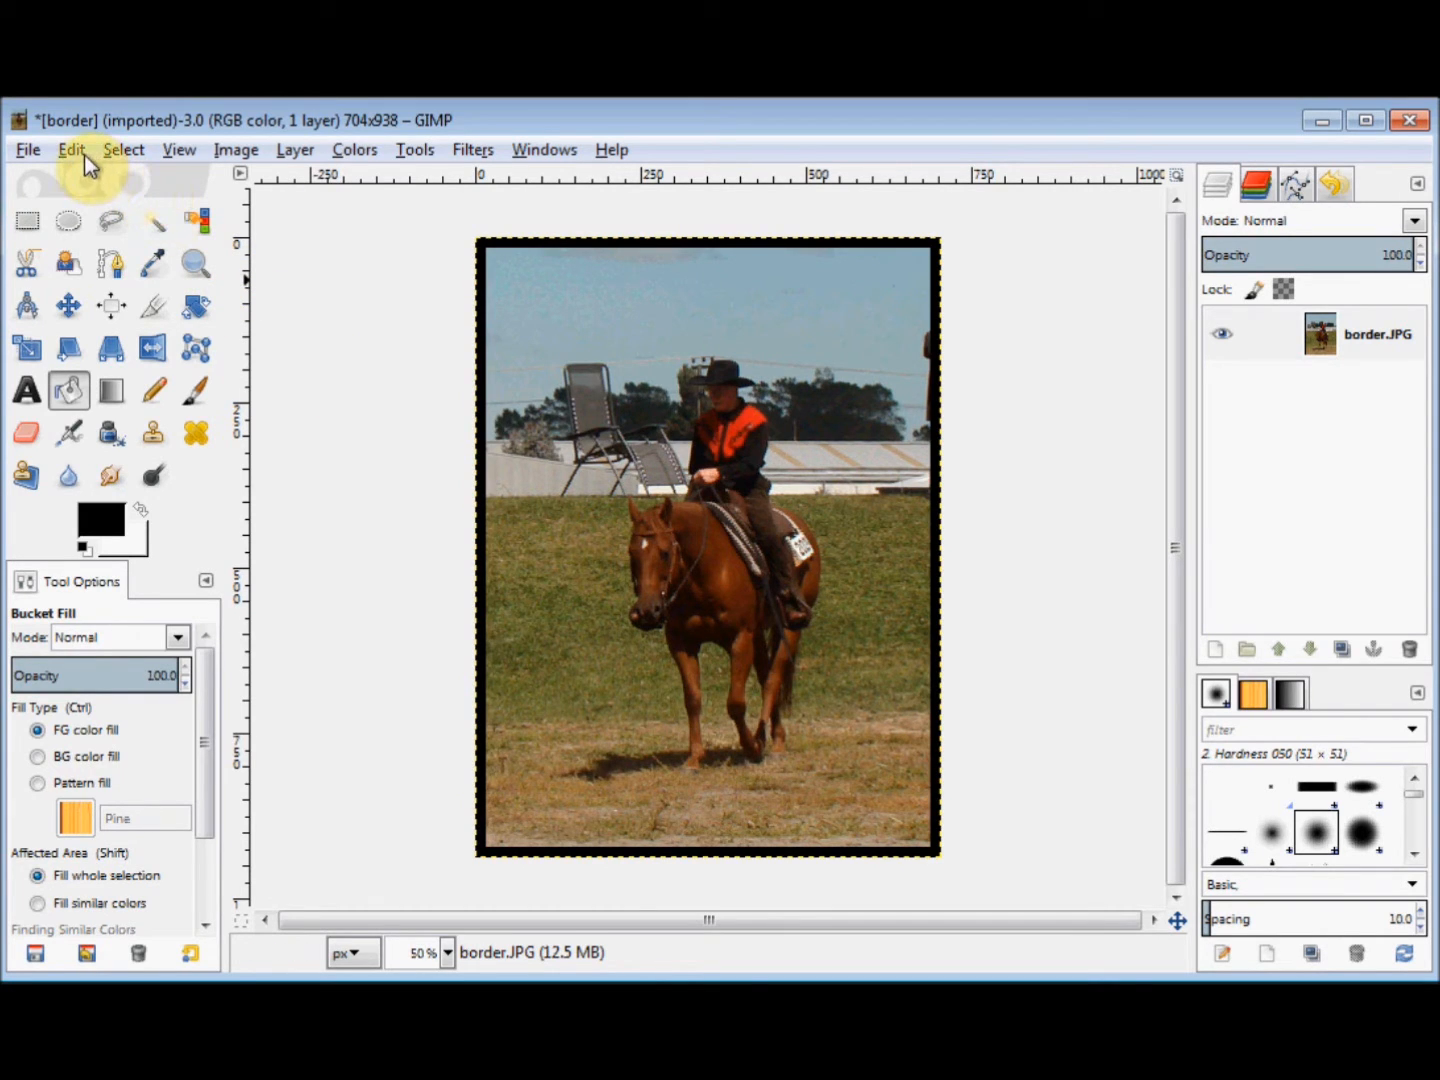
# Undo the black bucket fill, restoring the unbordered photo.
pyautogui.click(72, 148)
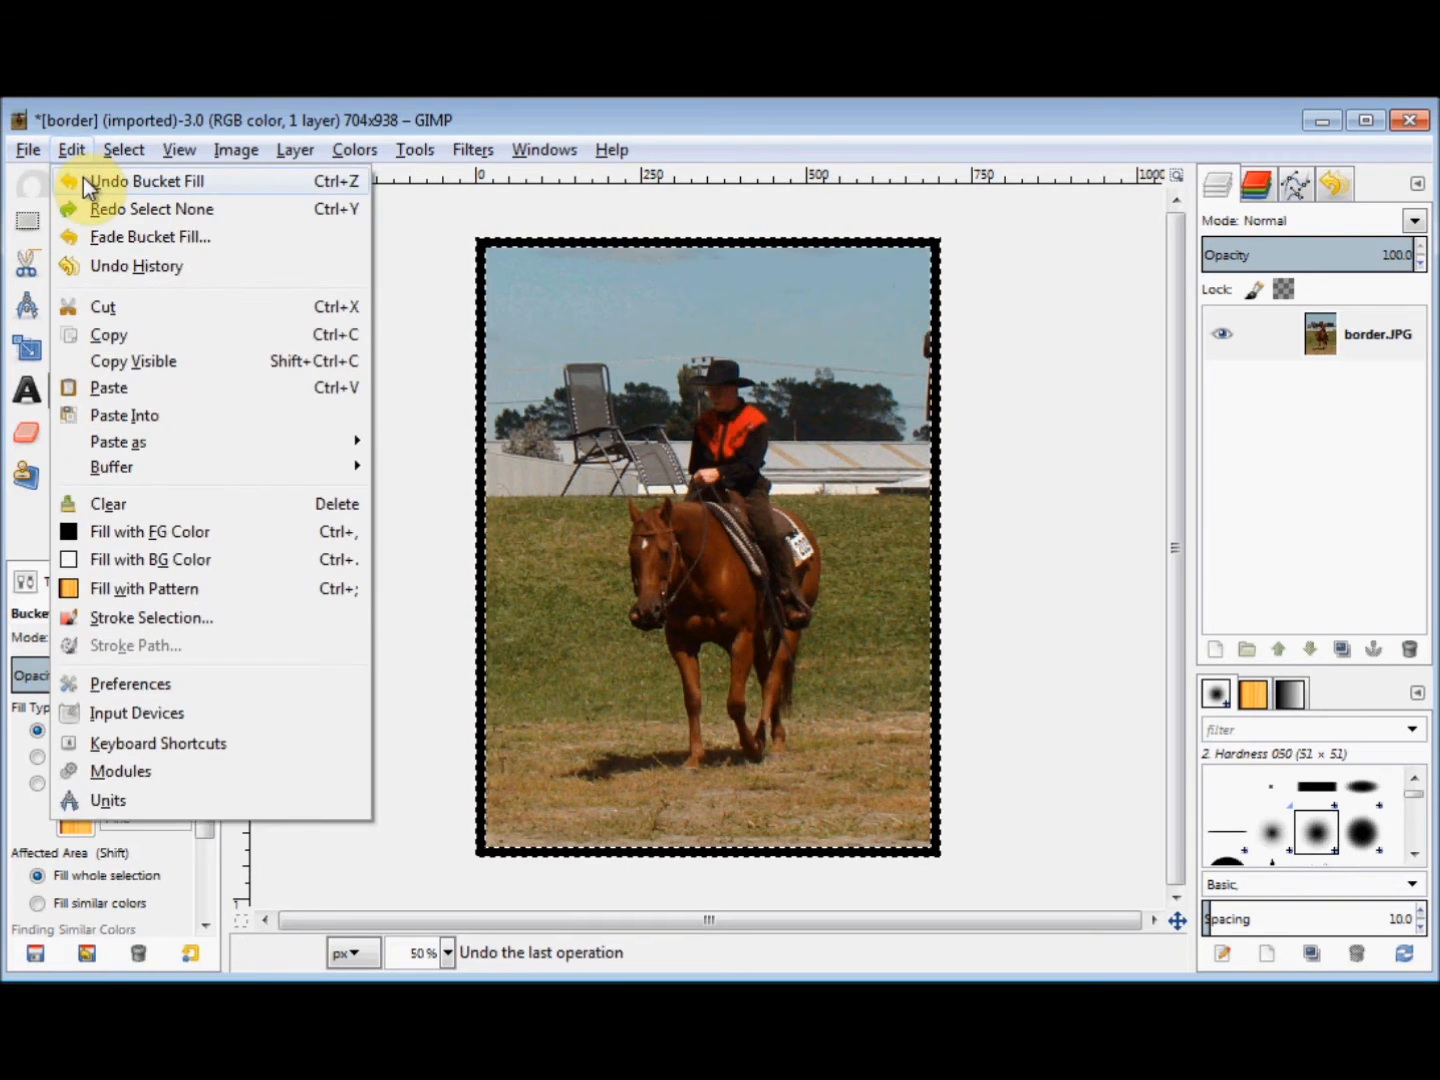
pyautogui.click(70, 148)
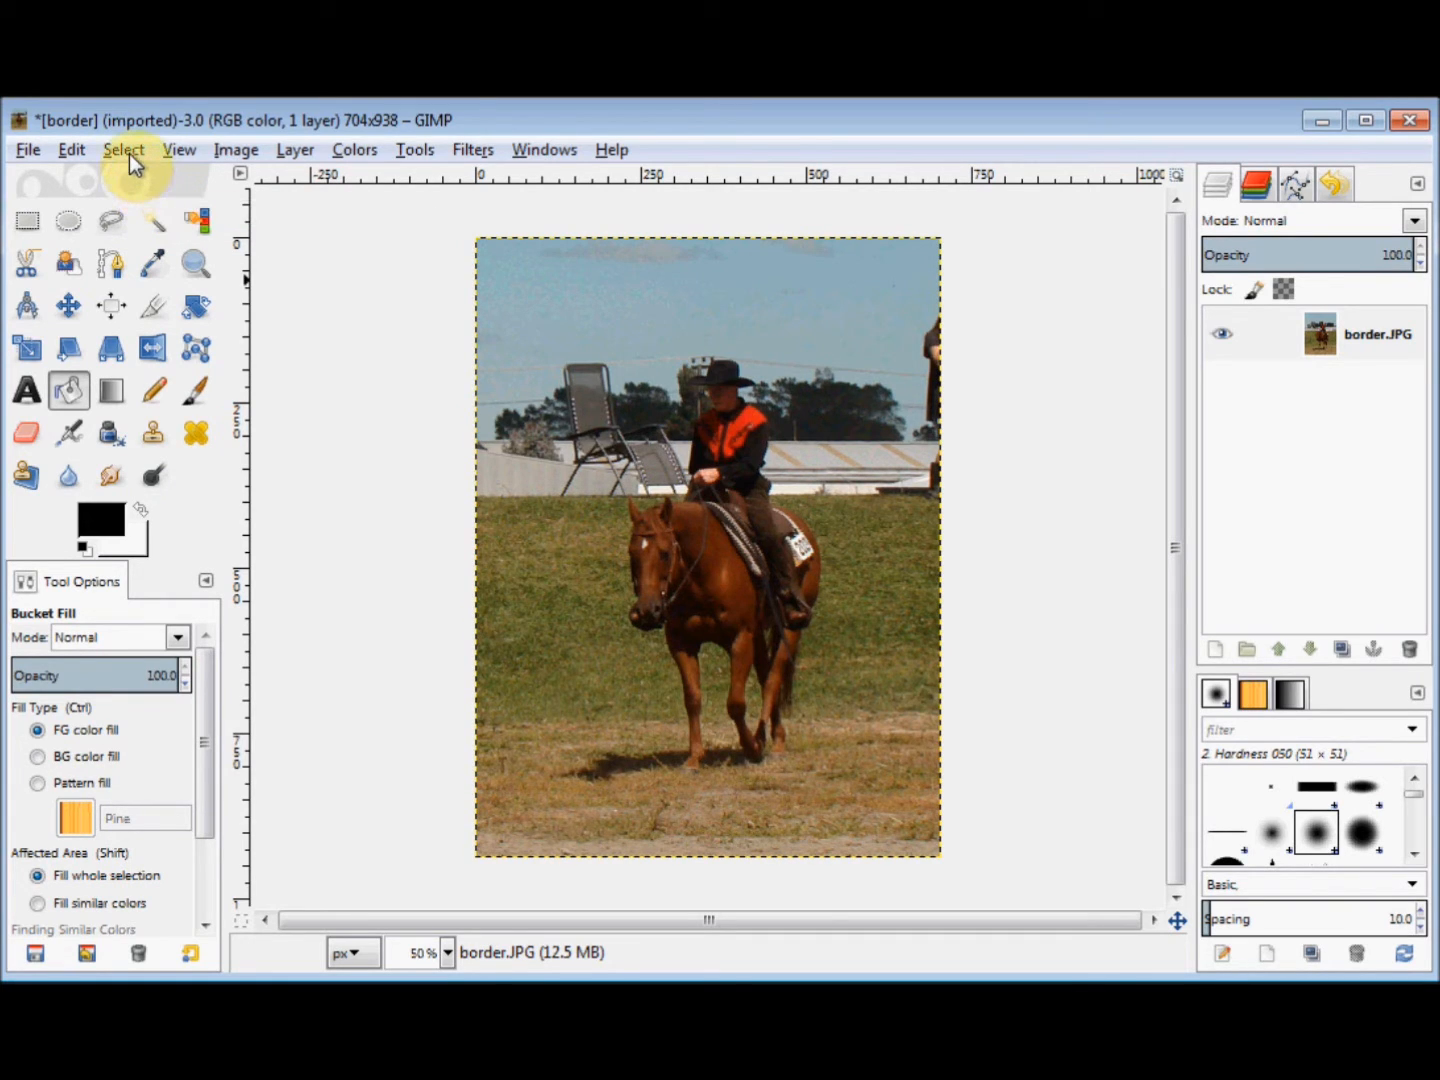
# Convert the selection into a feathered 50-pixel border band around the photo's edges.
pyautogui.click(124, 148)
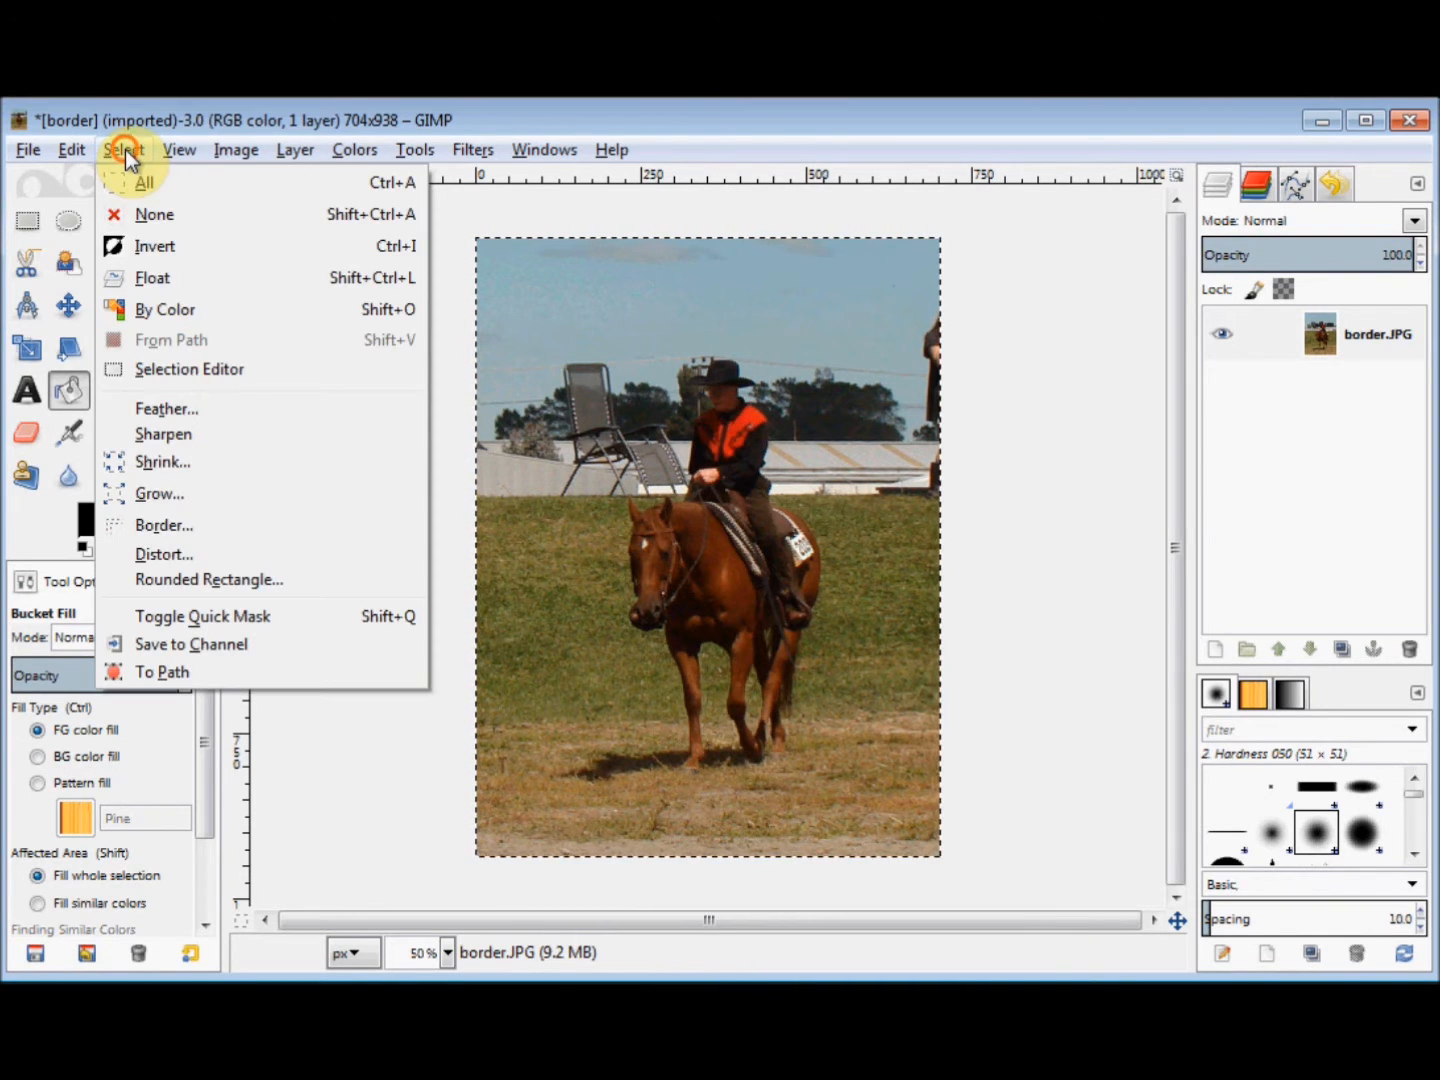
pyautogui.moveTo(204, 536)
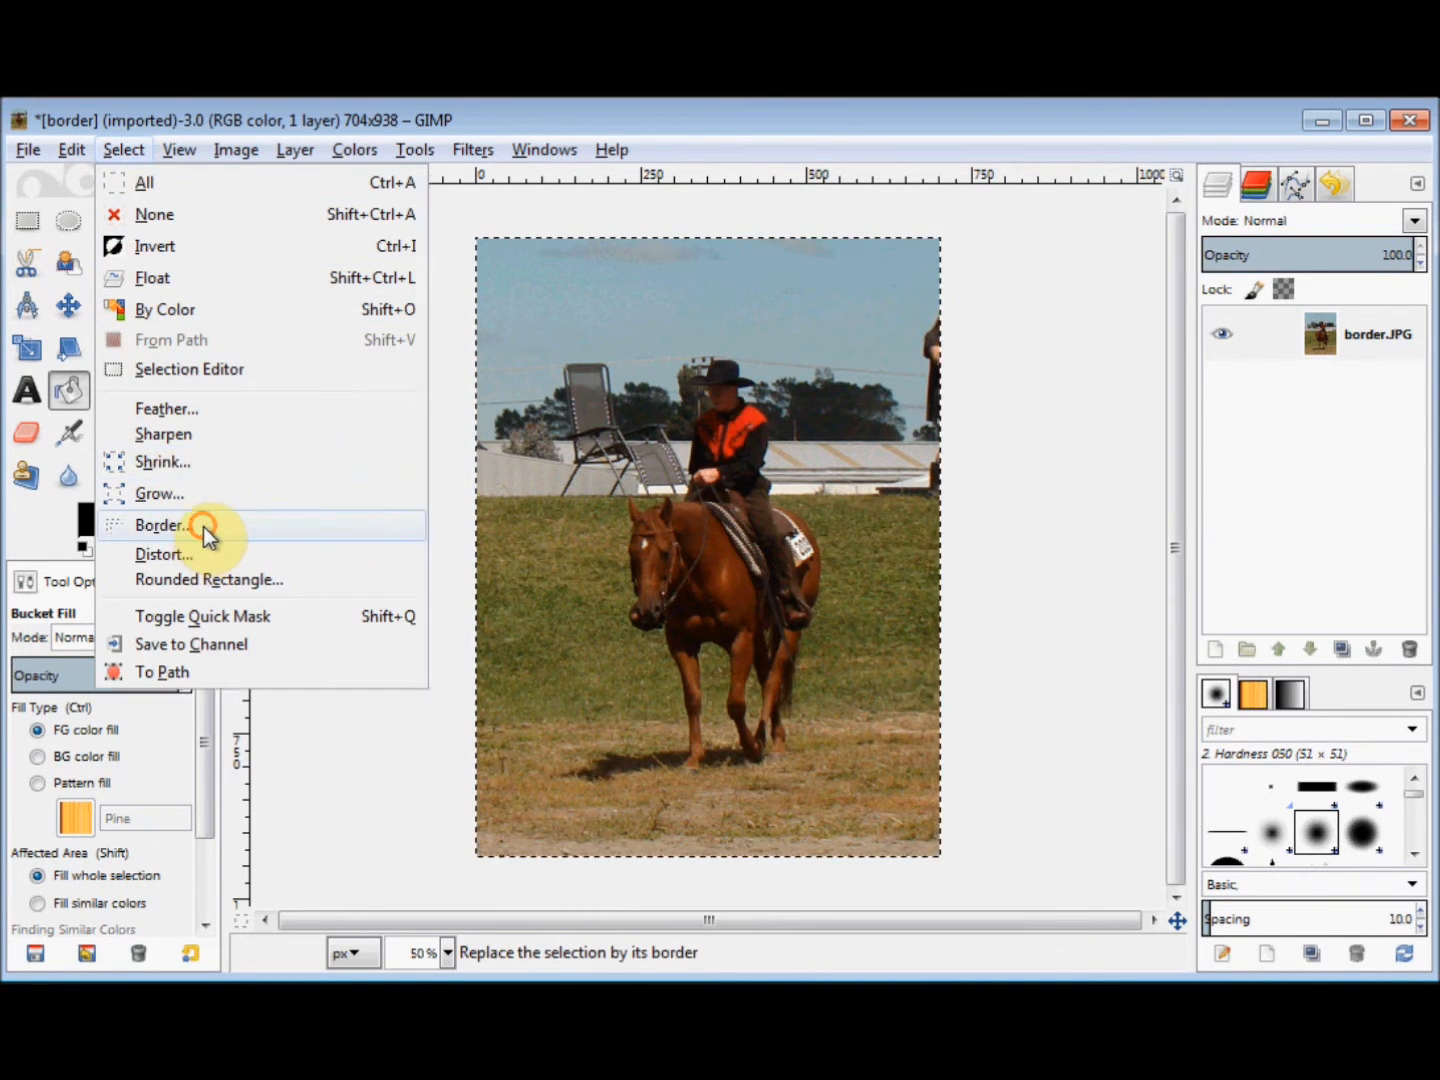
pyautogui.click(160, 524)
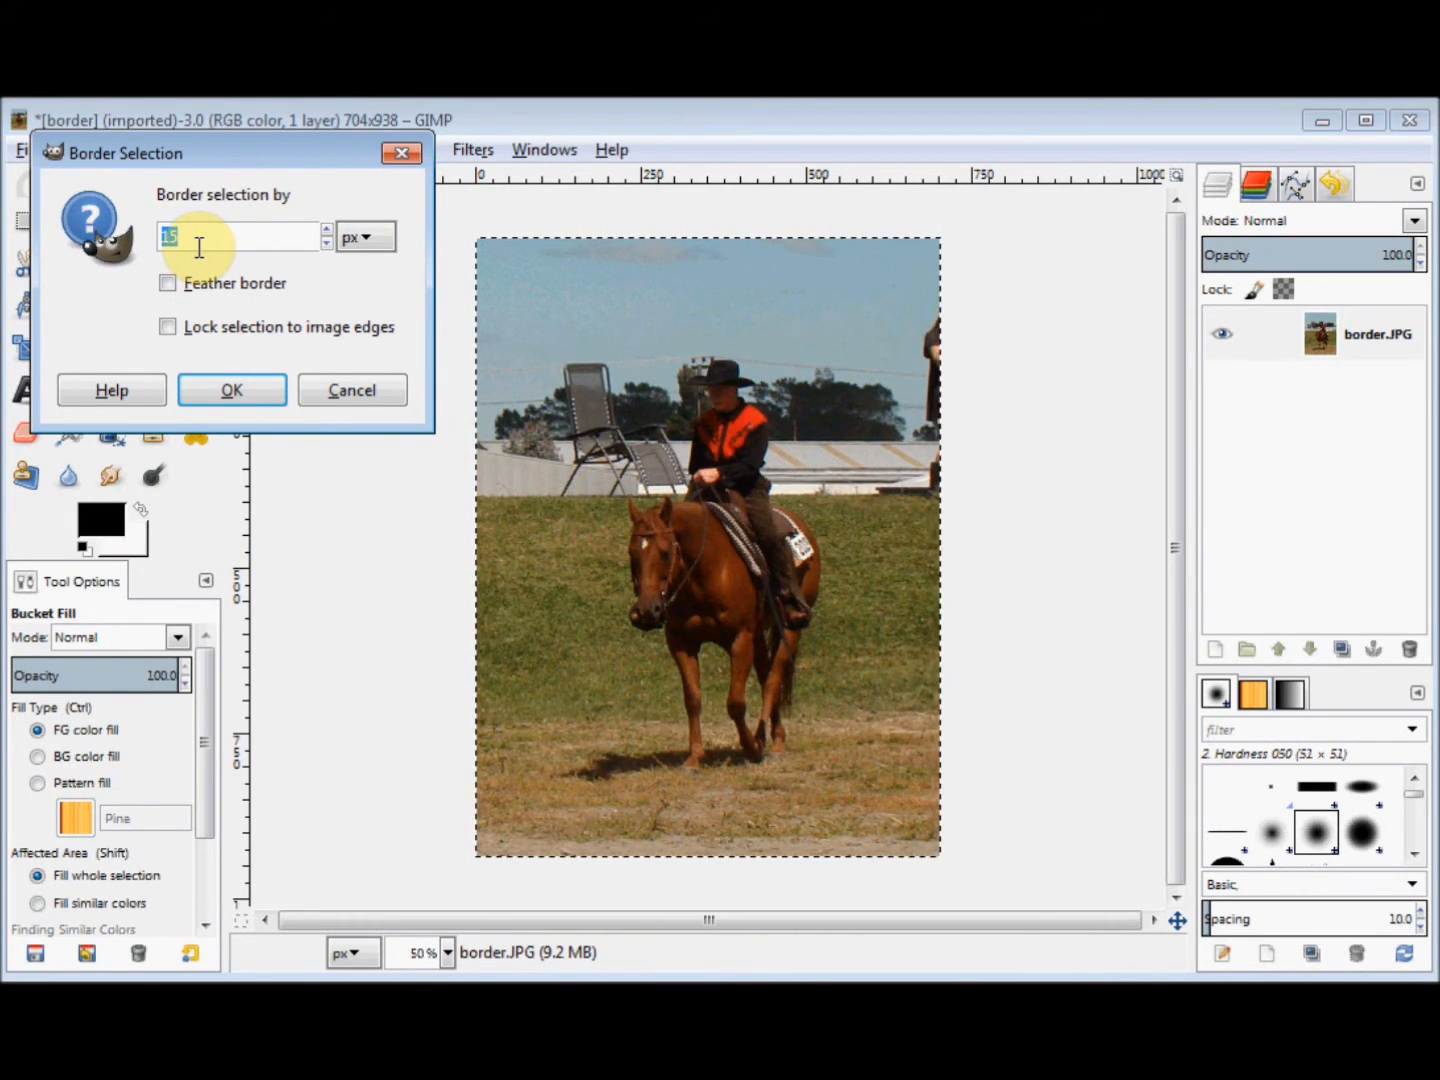
pyautogui.write('50')
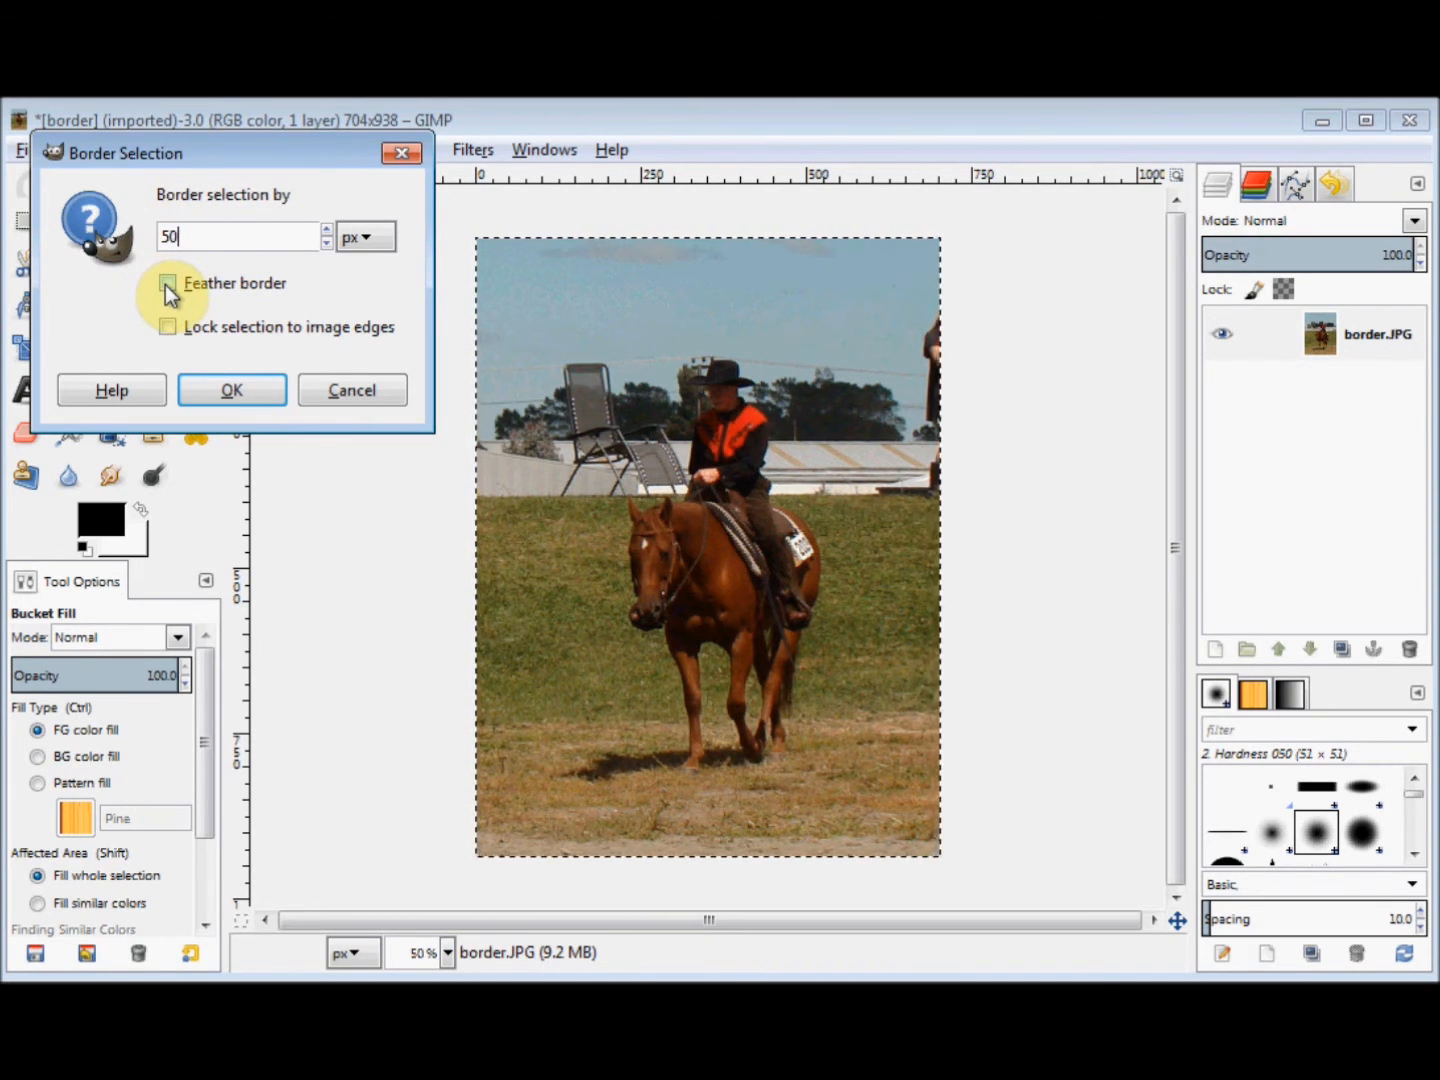
pyautogui.click(168, 284)
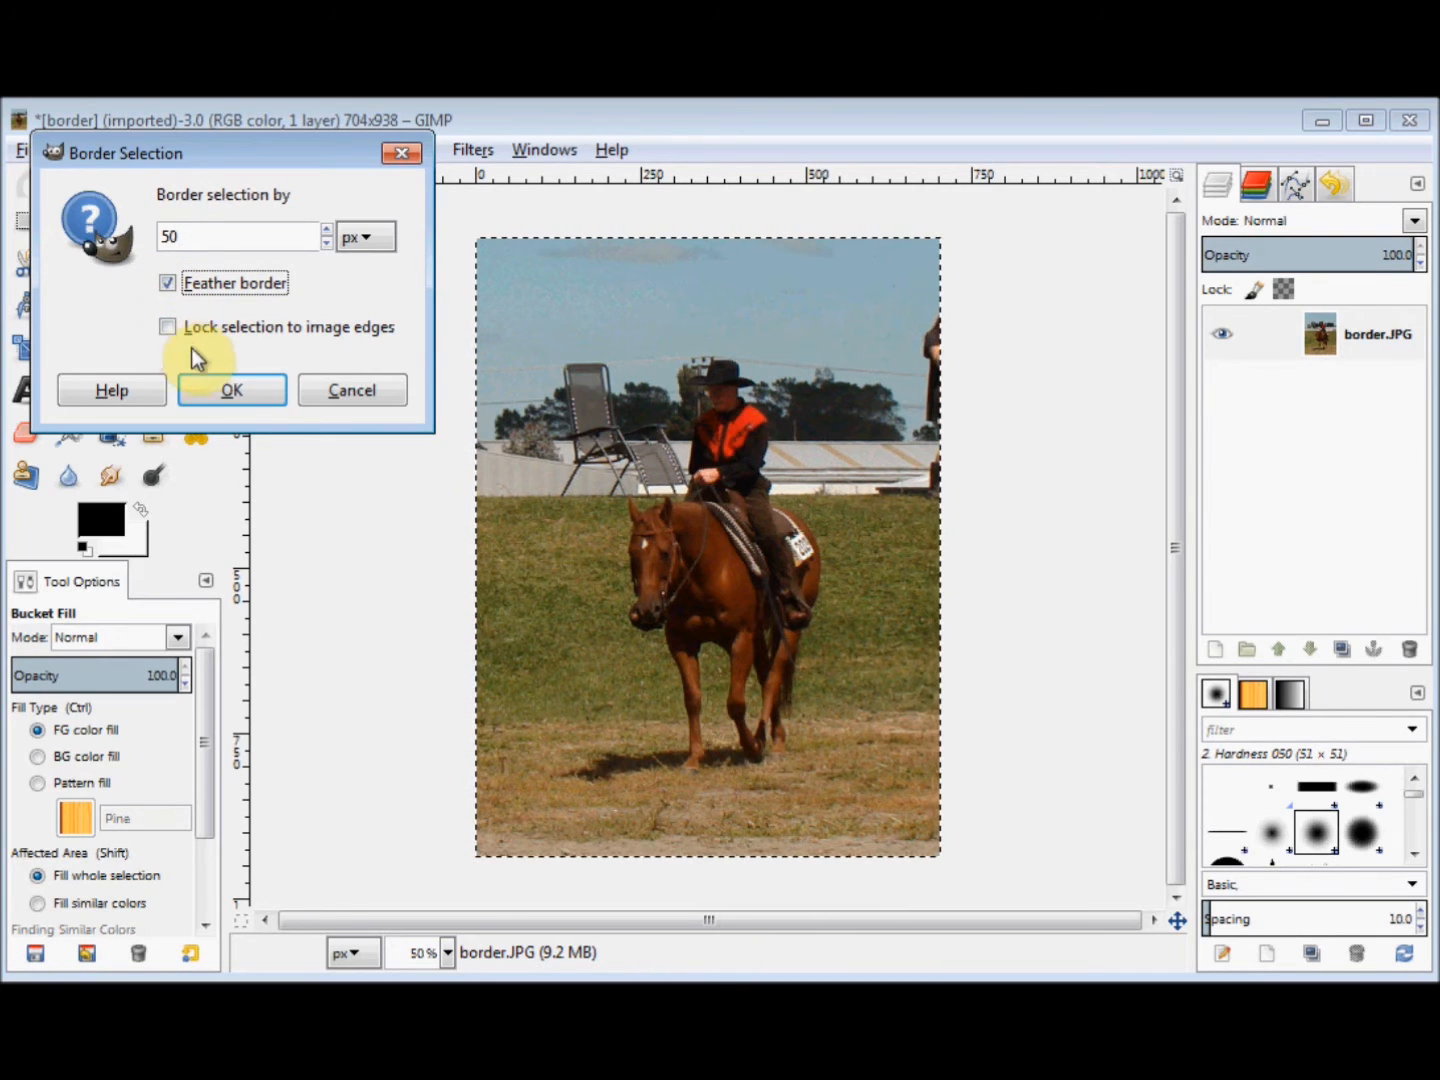
pyautogui.click(232, 390)
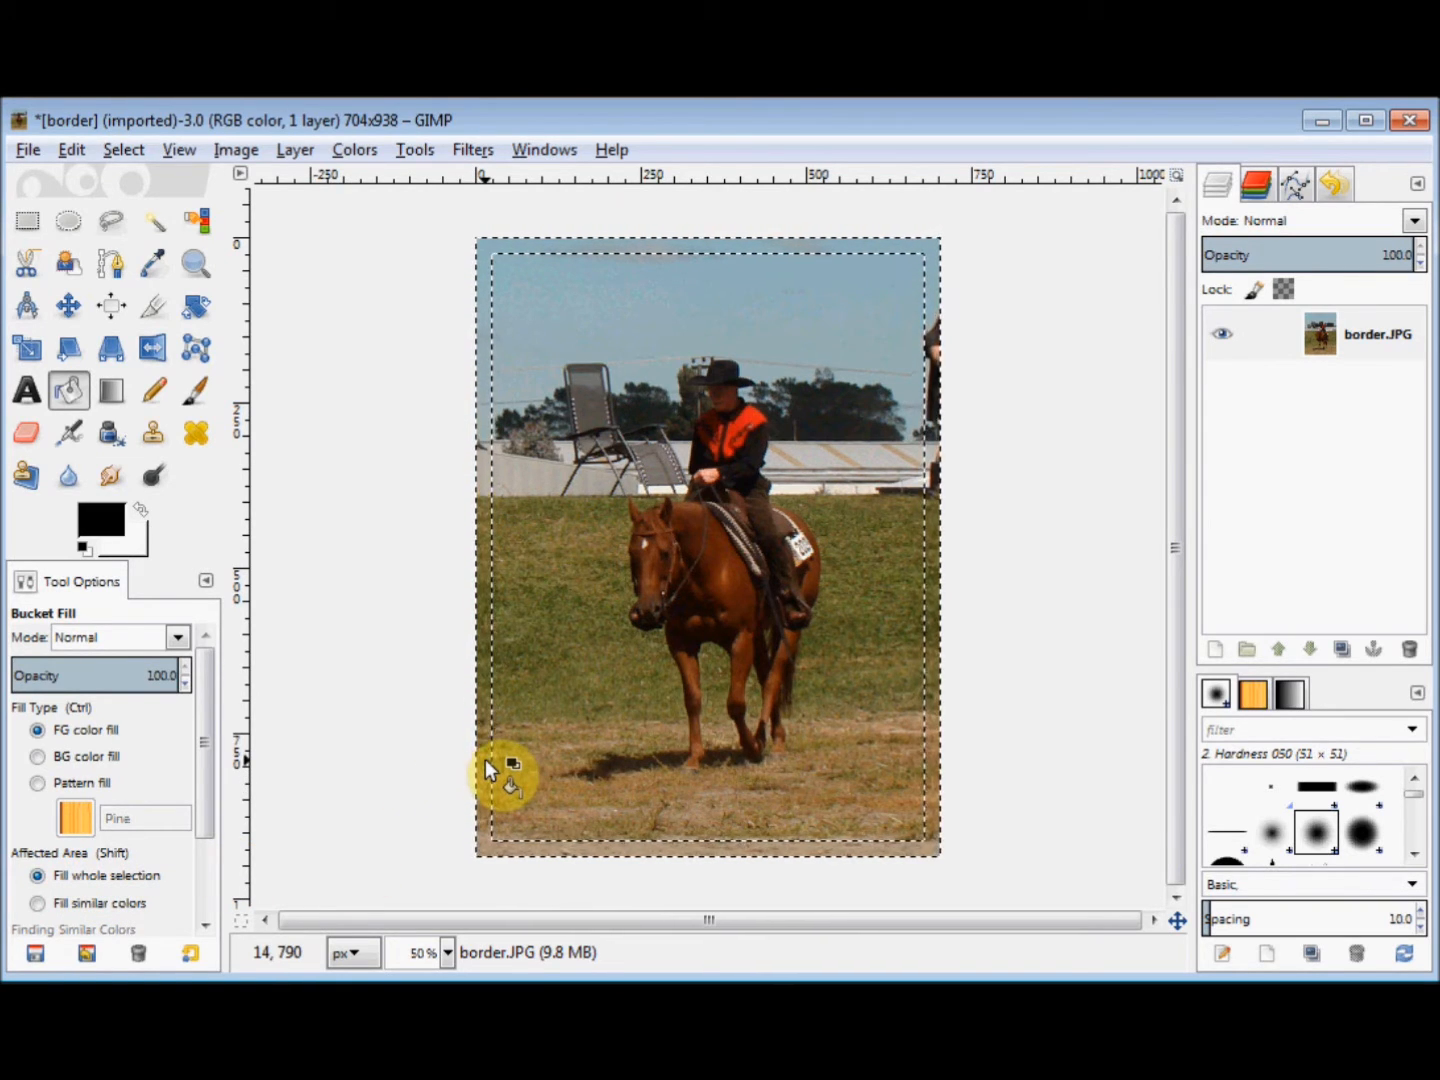
pyautogui.click(496, 776)
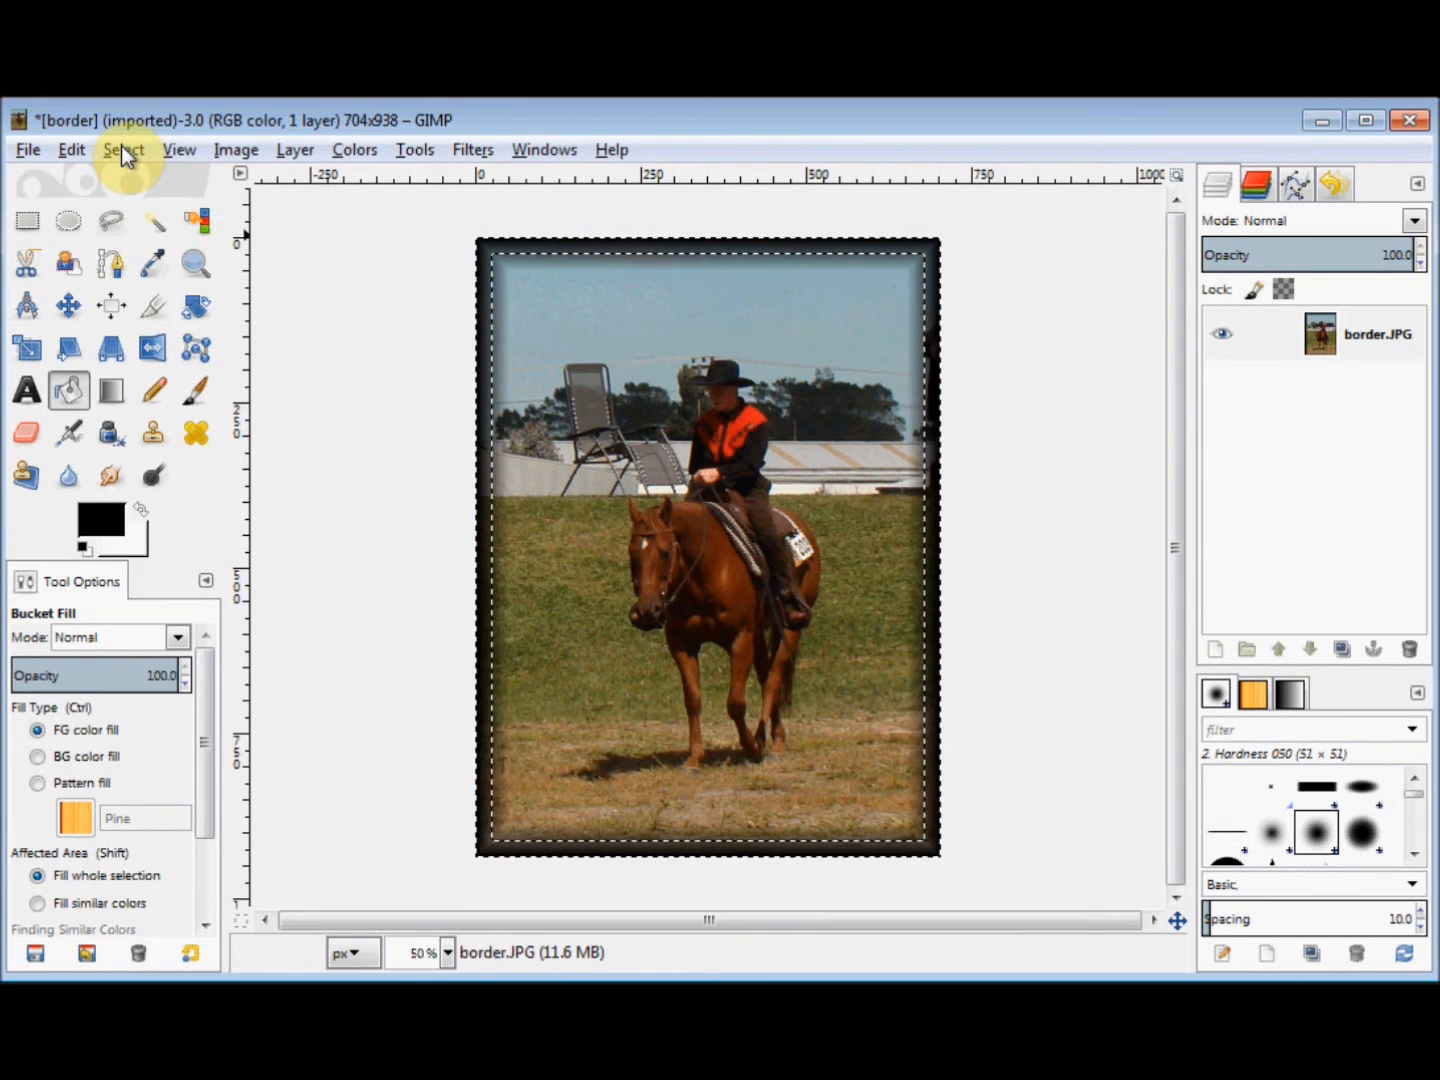
pyautogui.click(124, 148)
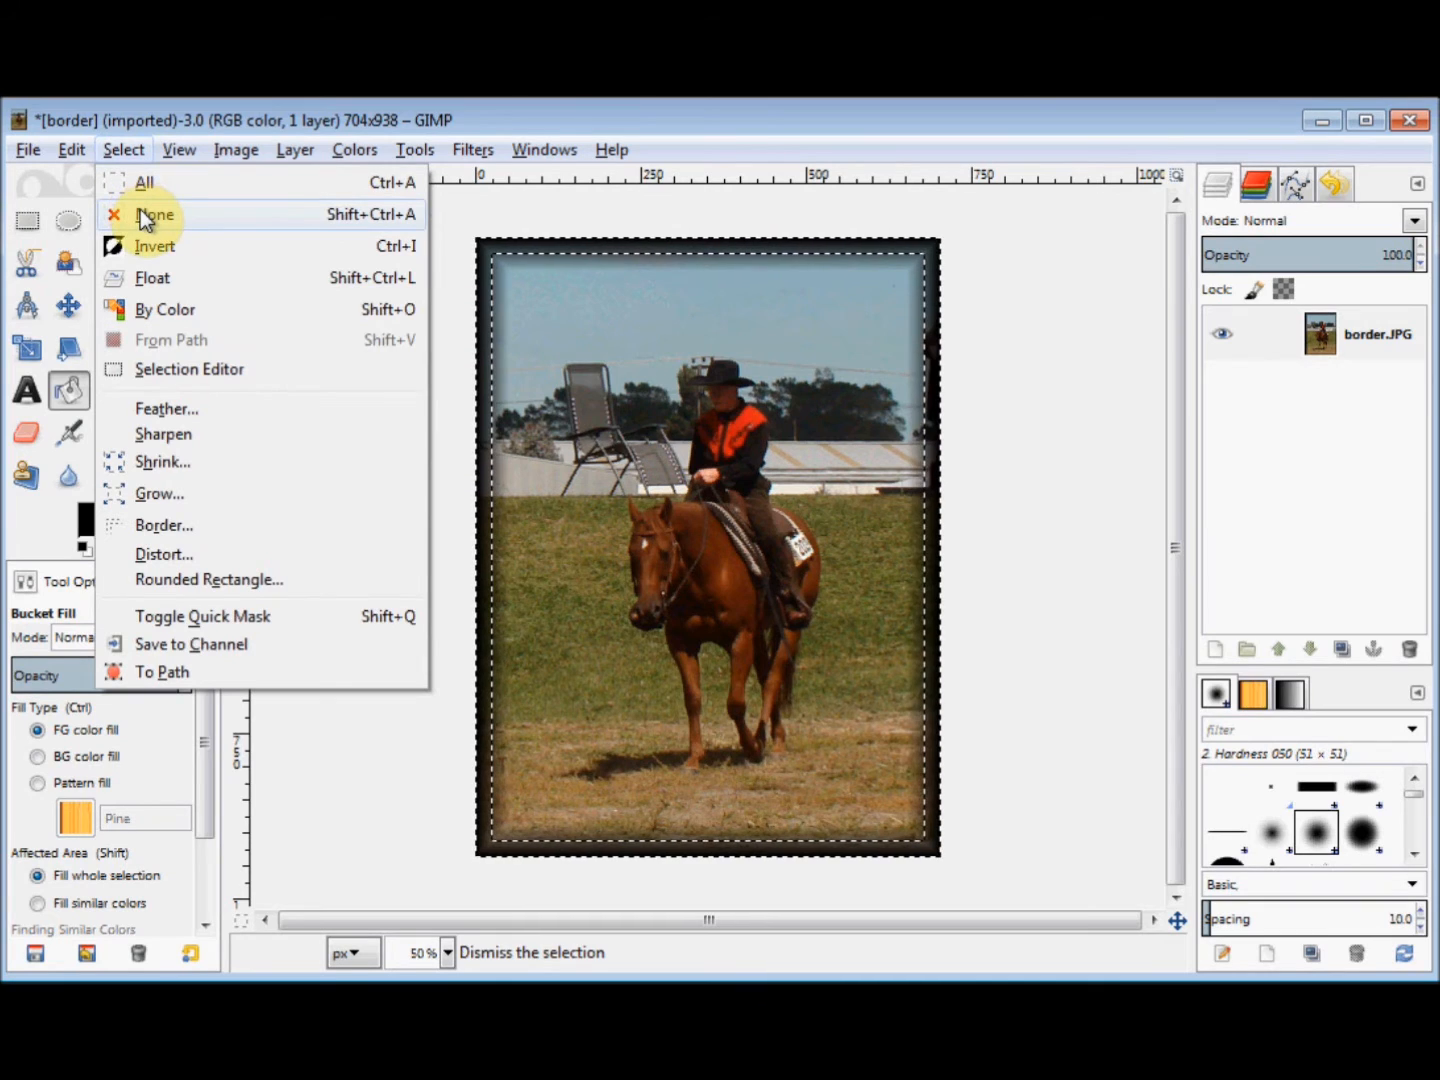
pyautogui.click(156, 214)
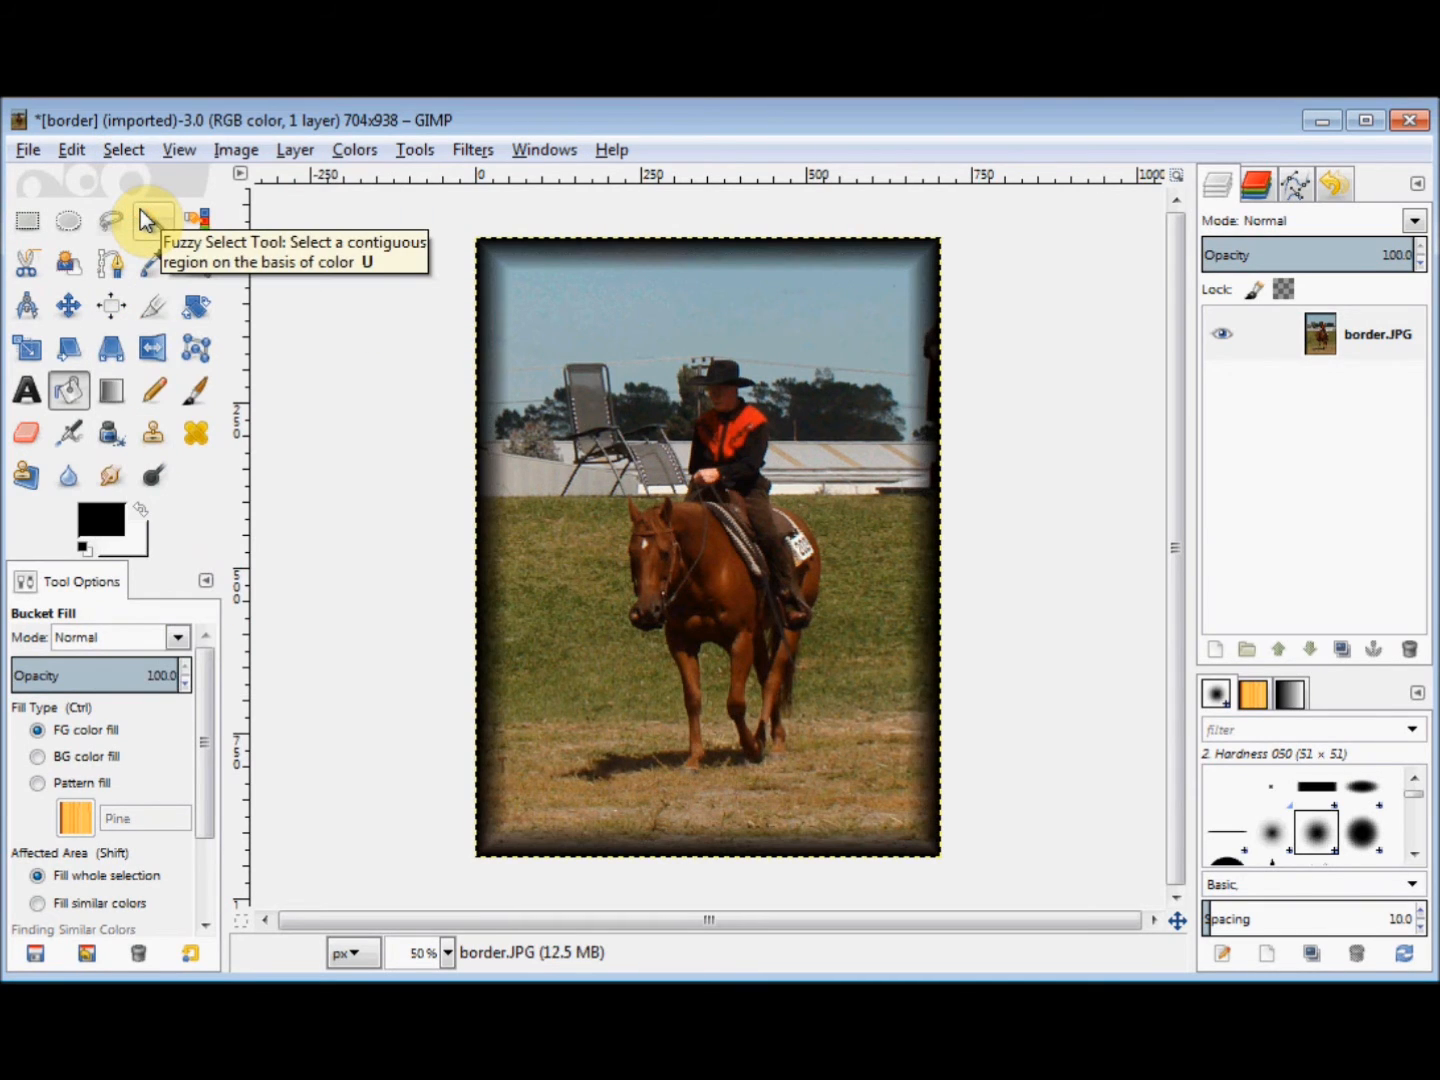
pyautogui.moveTo(364, 372)
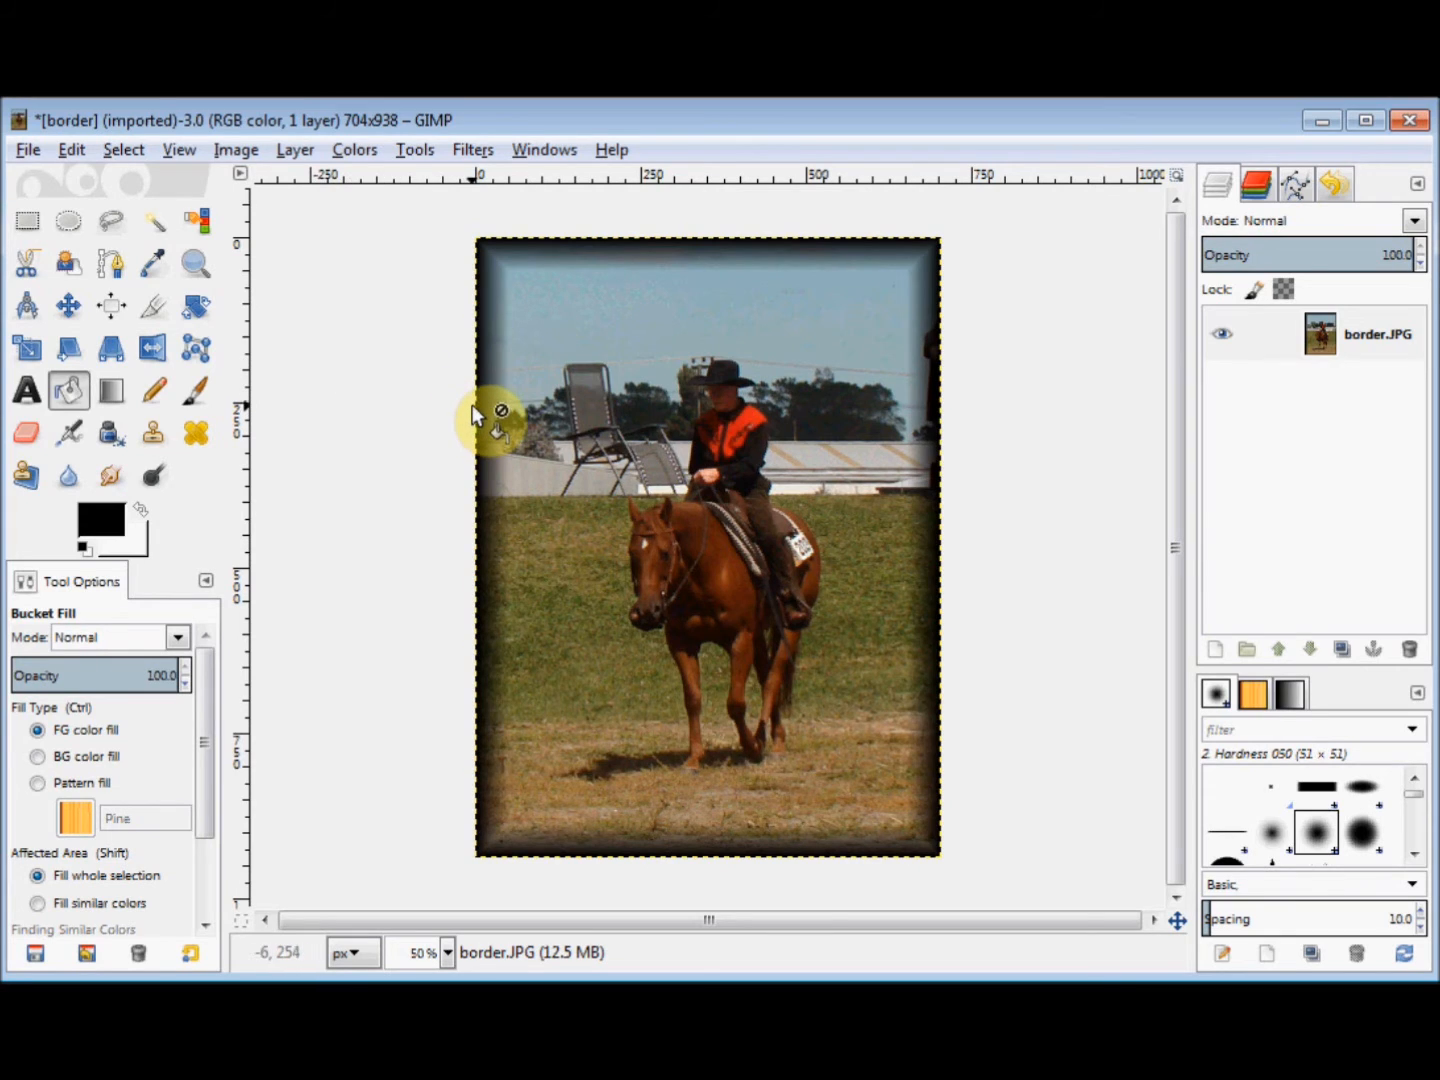
pyautogui.moveTo(500, 410)
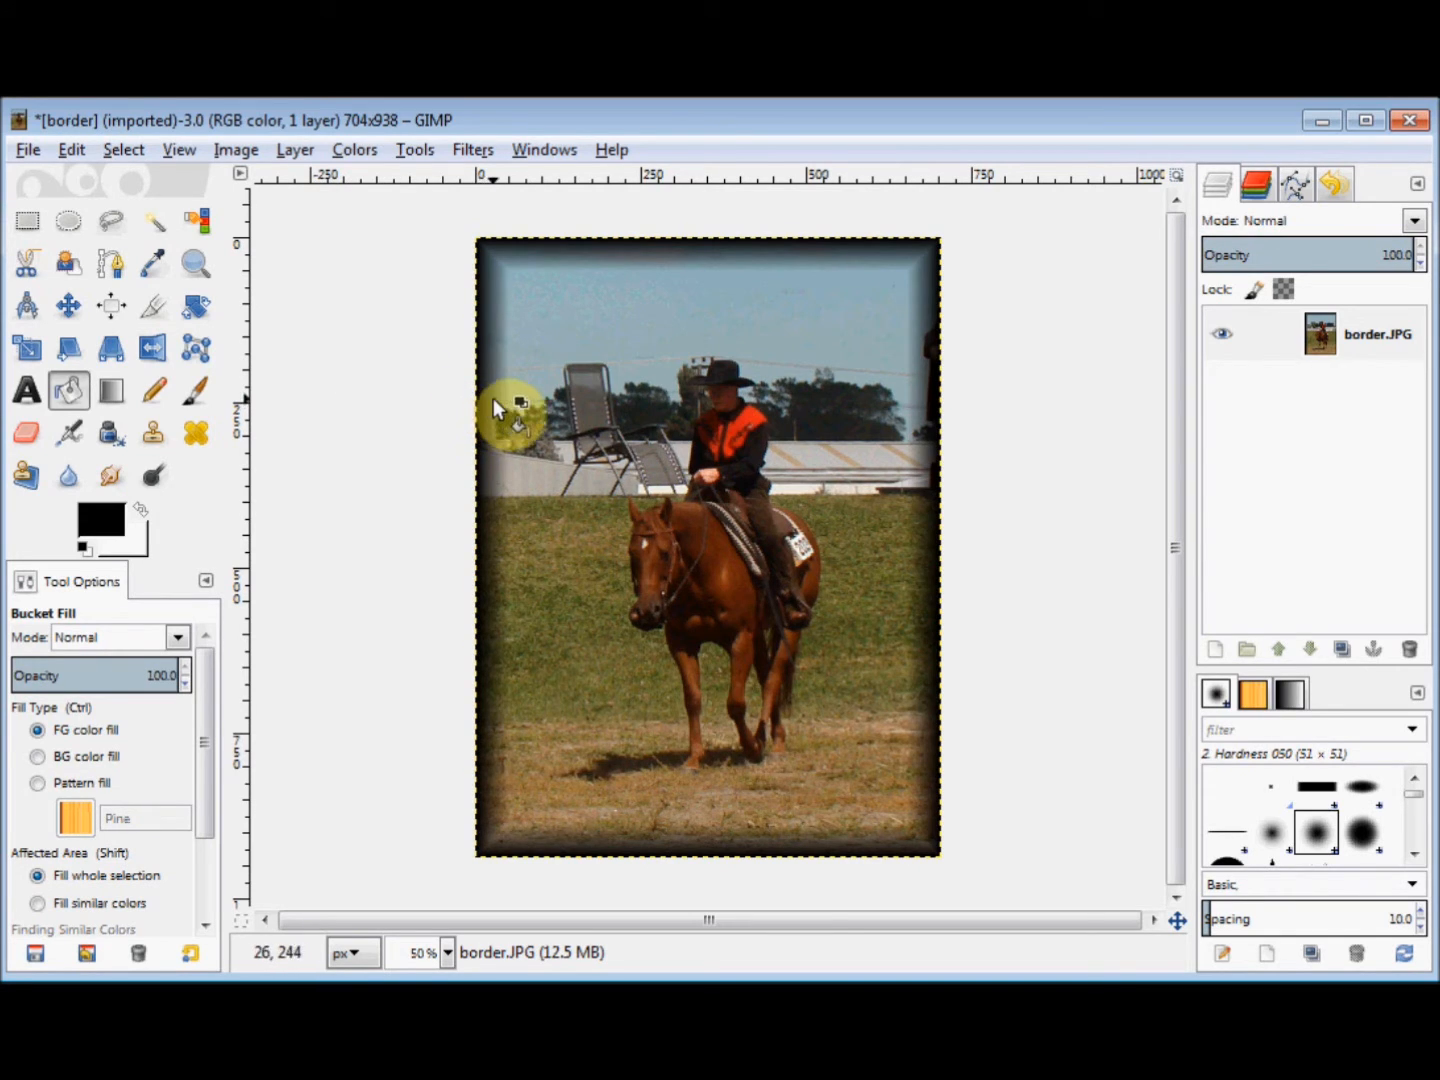
pyautogui.moveTo(516, 410)
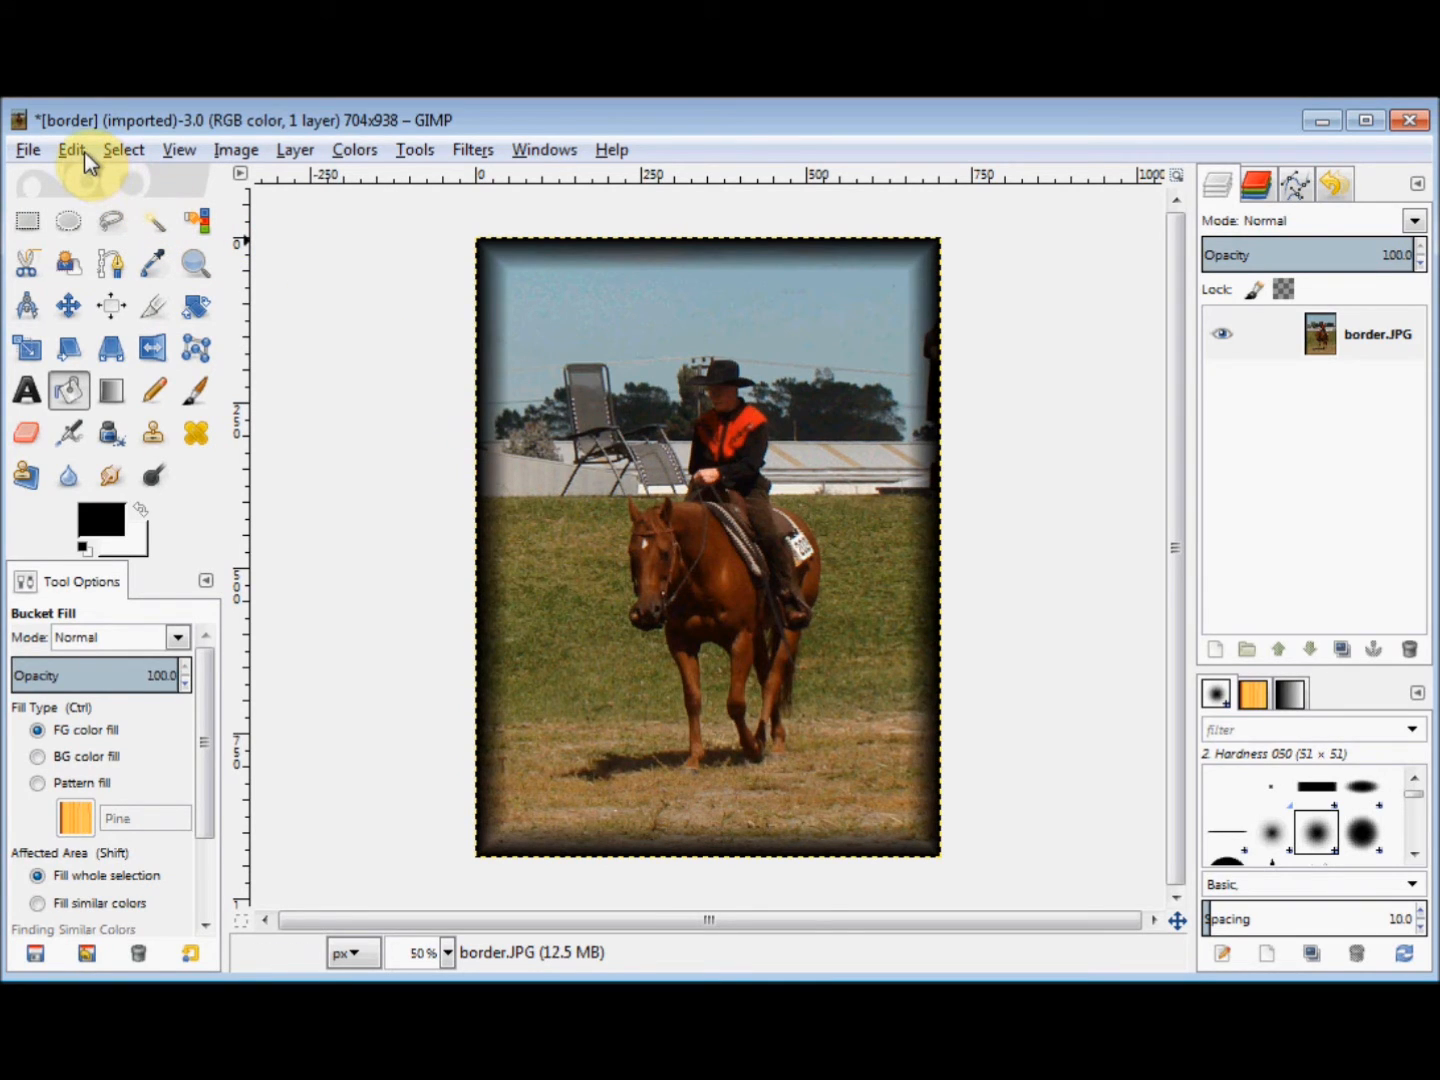
# Undo the feathered black bucket fill, restoring the unbordered photo.
pyautogui.click(72, 150)
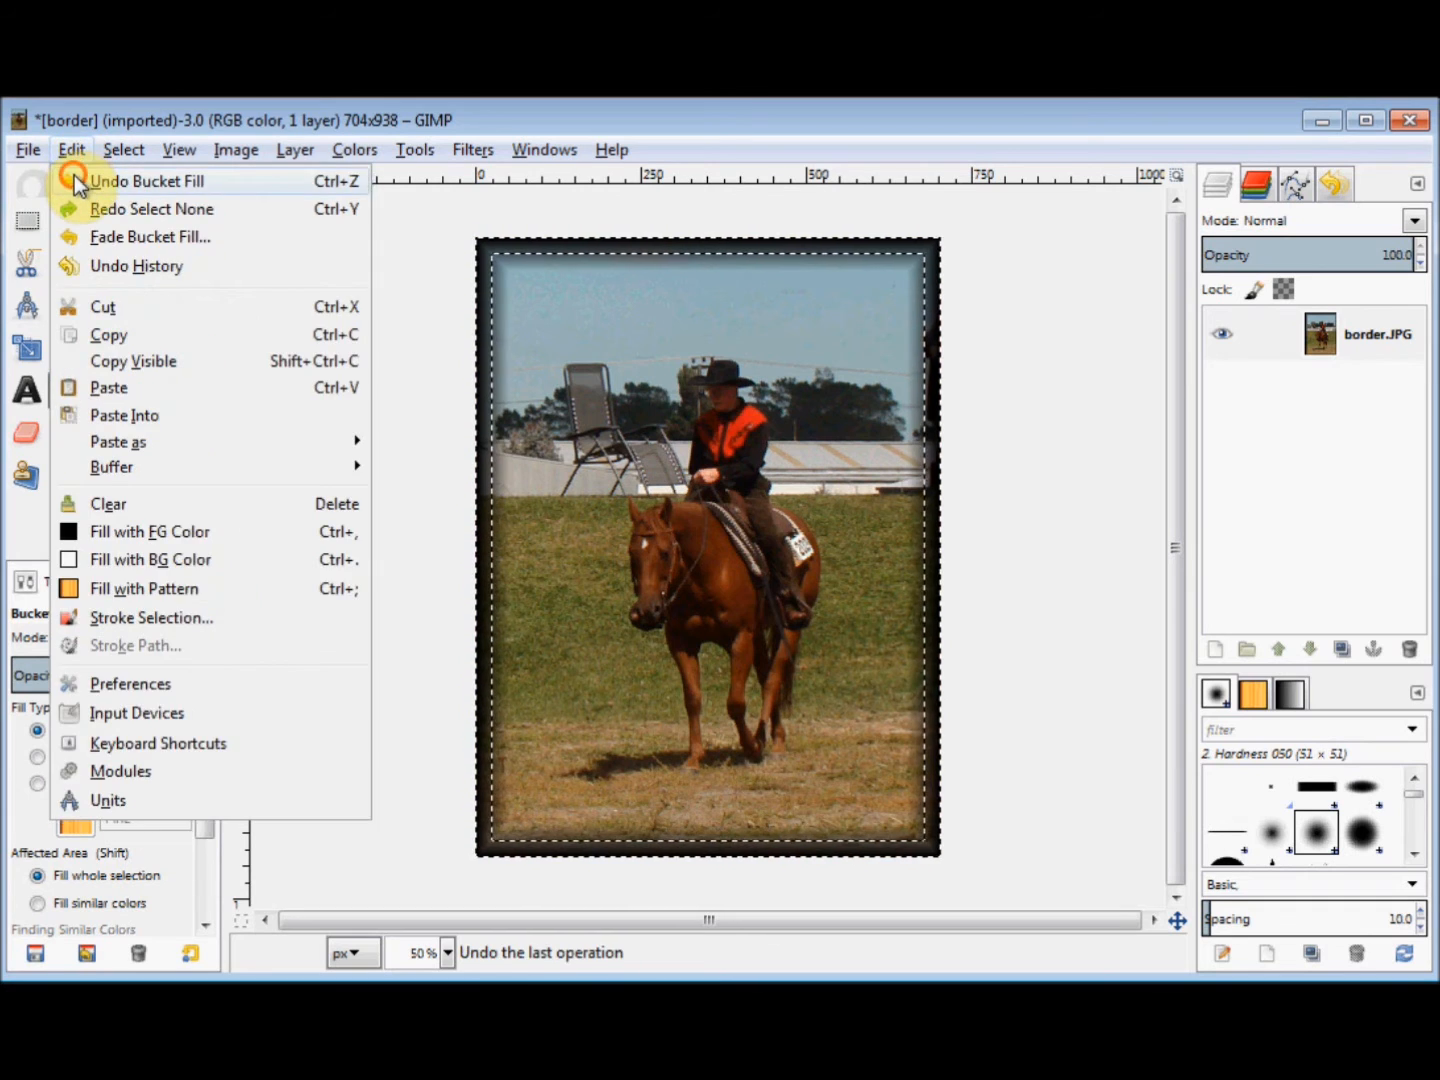
pyautogui.click(146, 180)
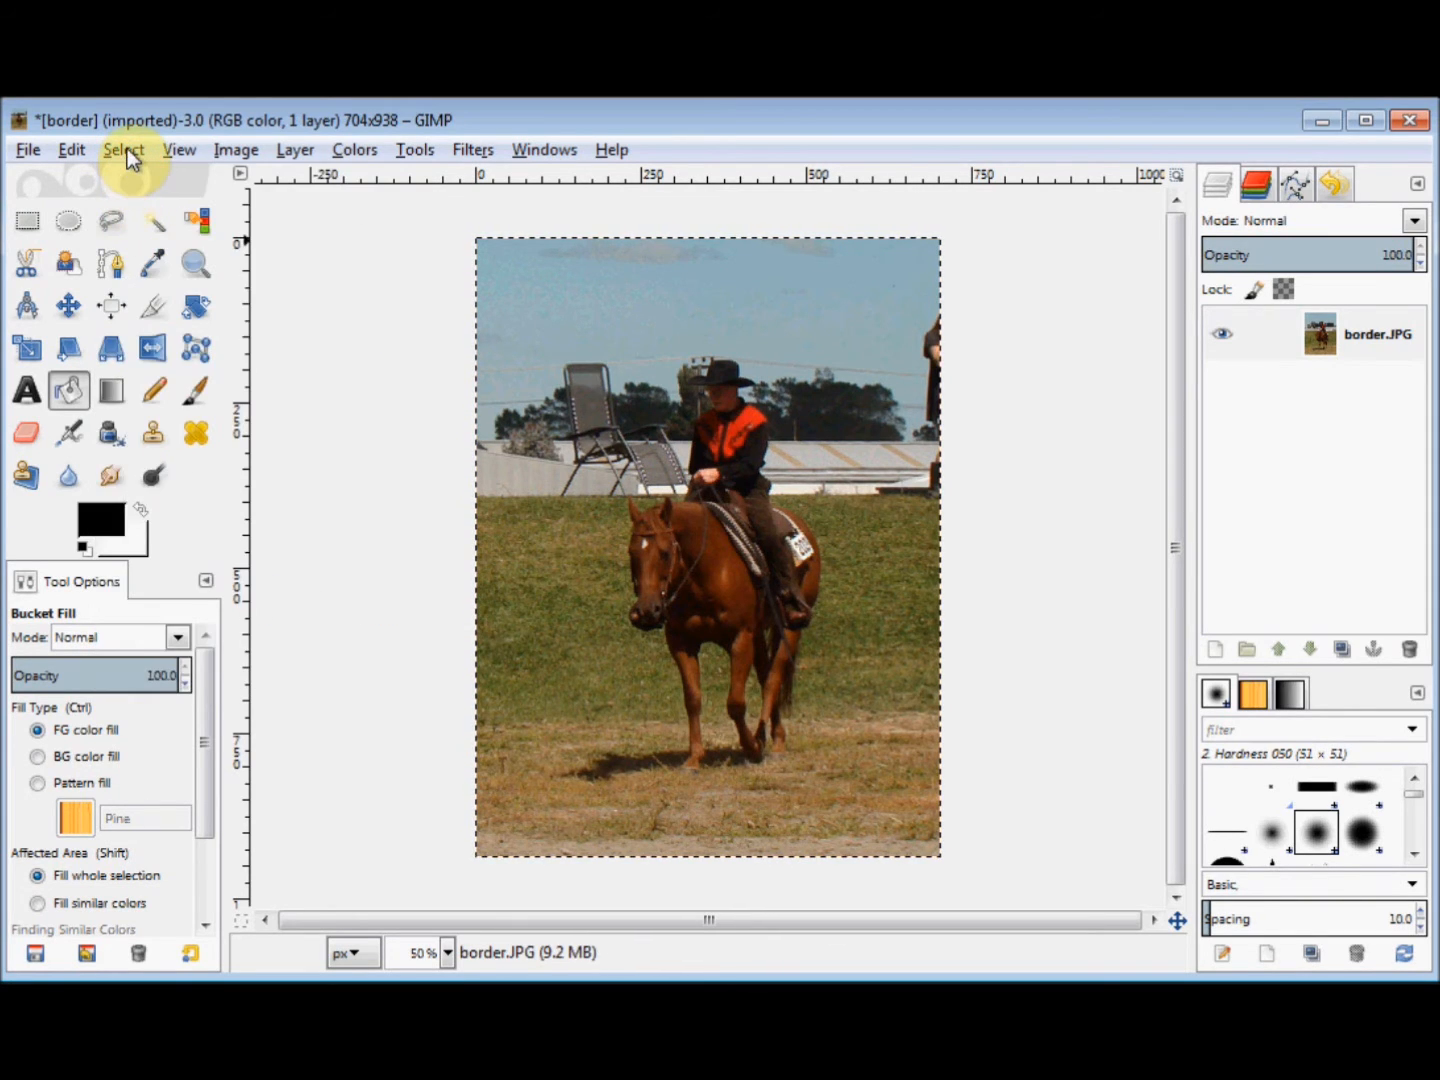
# Convert the selection into an unfeathered, hard-edged 50-pixel border band.
pyautogui.click(124, 148)
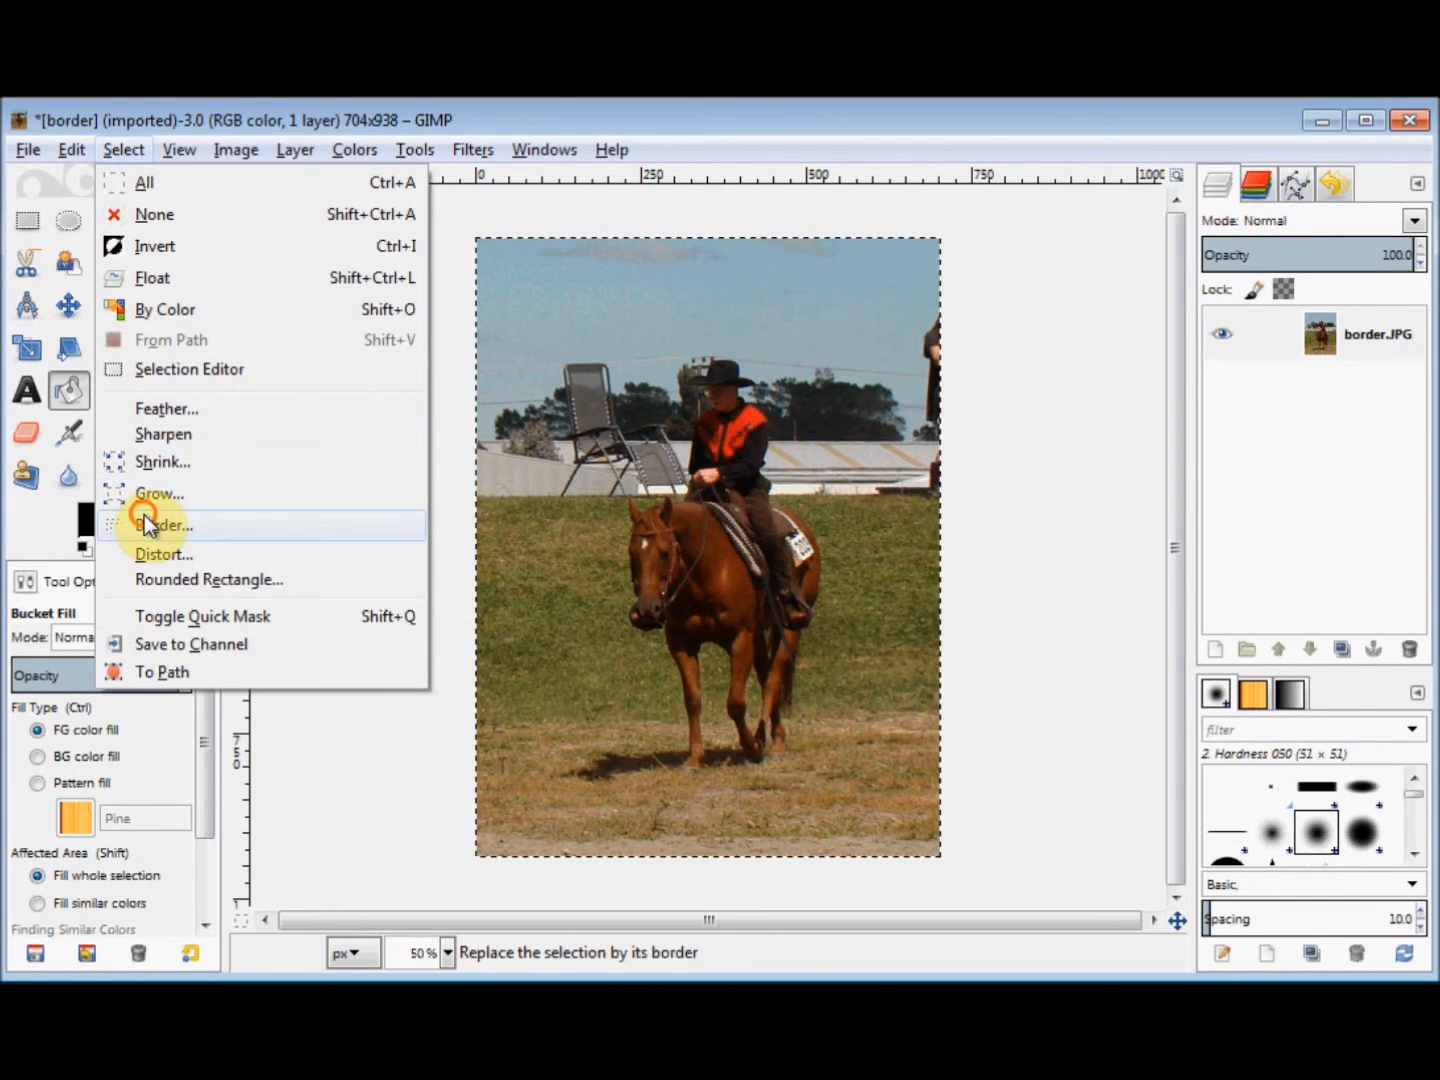
pyautogui.click(164, 526)
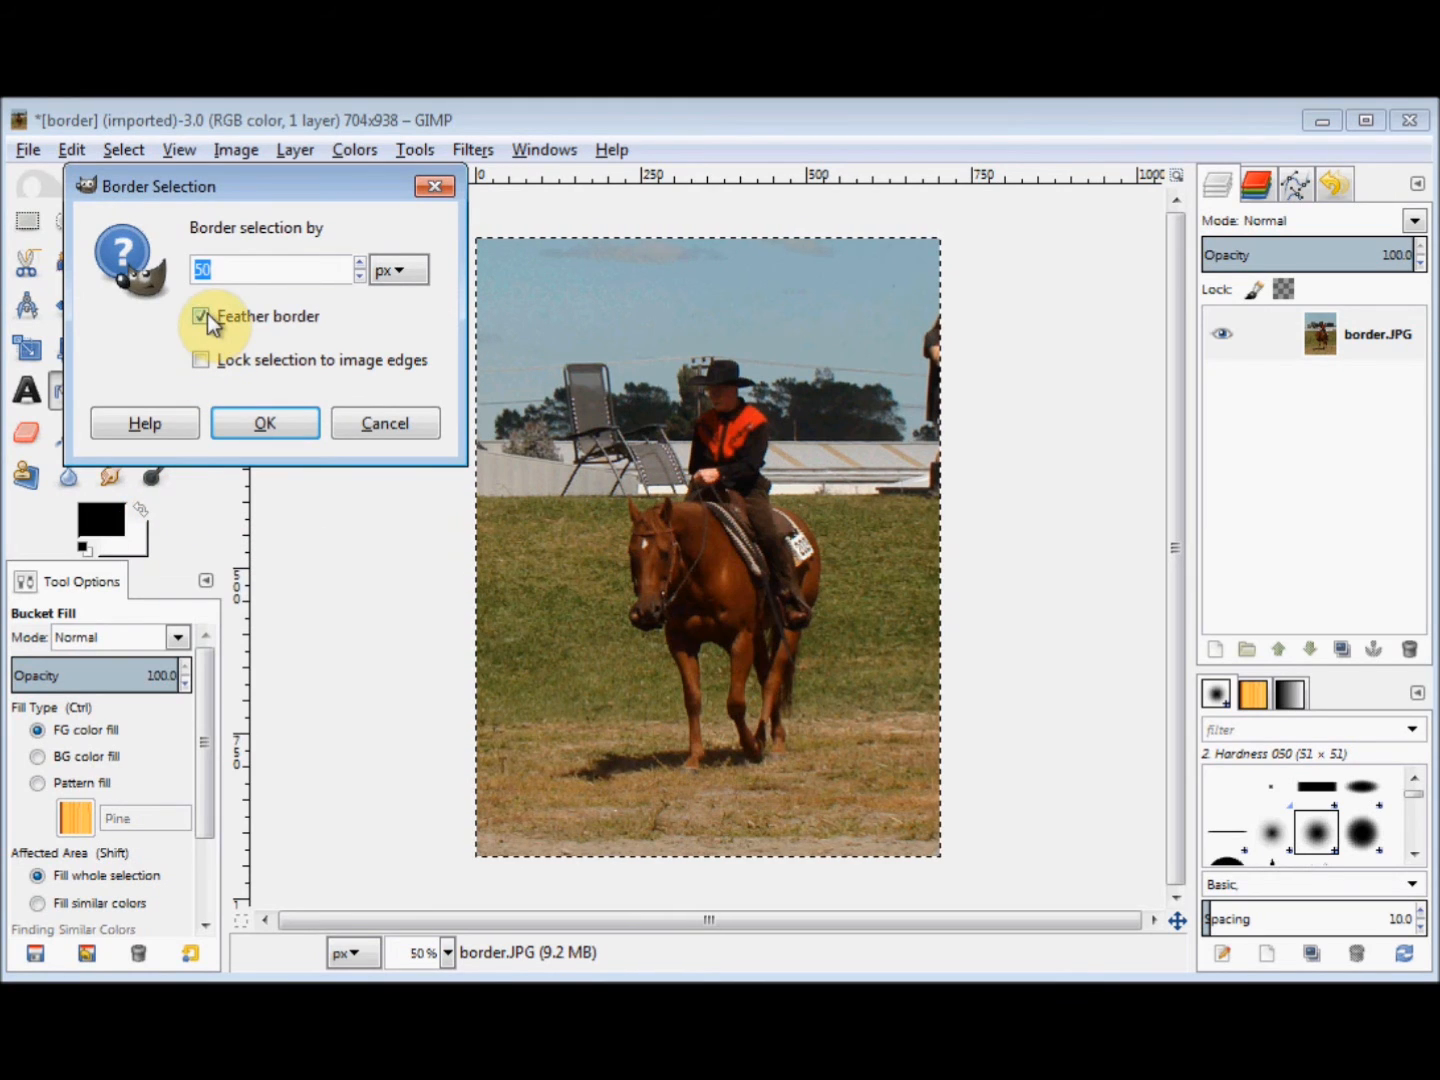
pyautogui.click(200, 316)
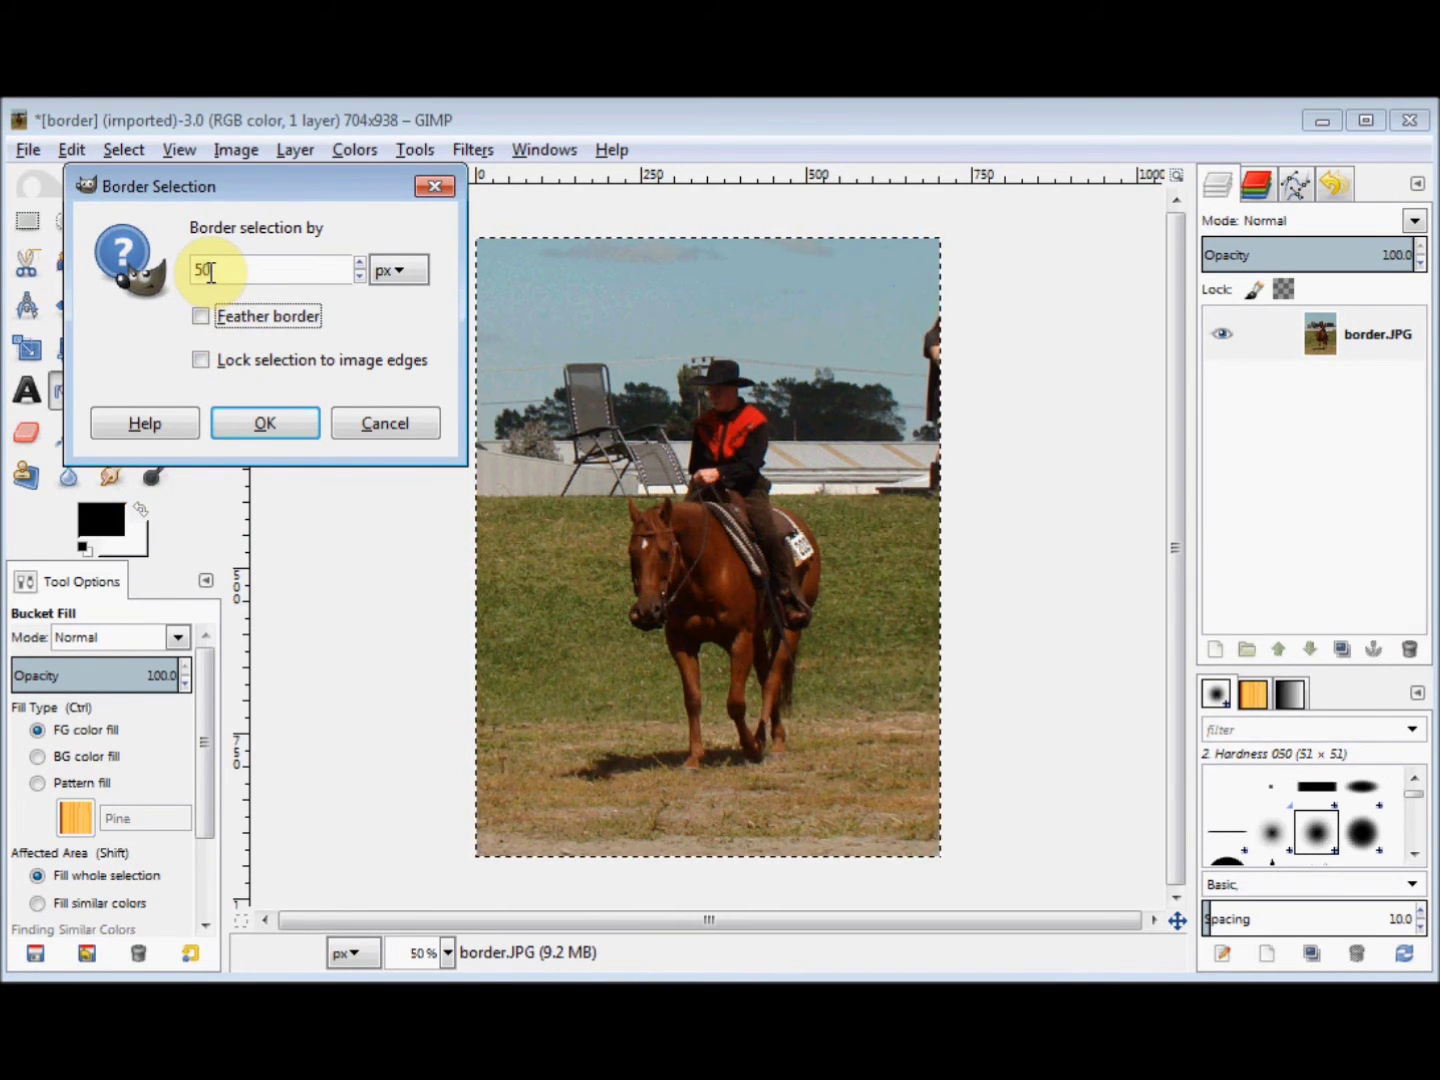
pyautogui.moveTo(218, 322)
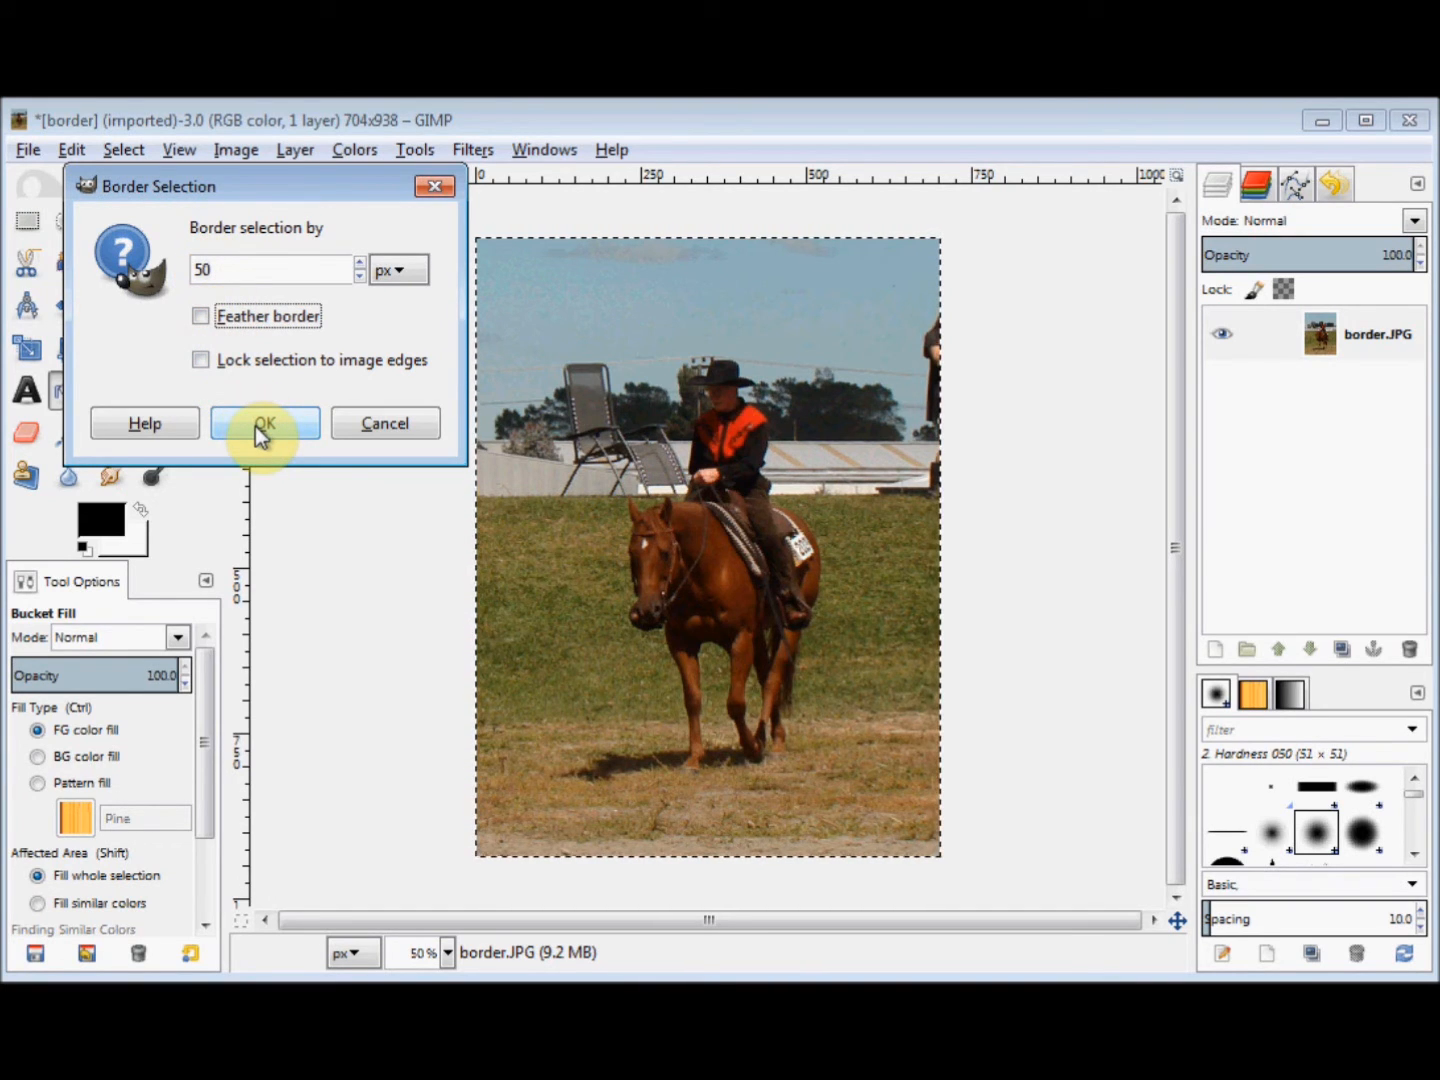
pyautogui.click(264, 424)
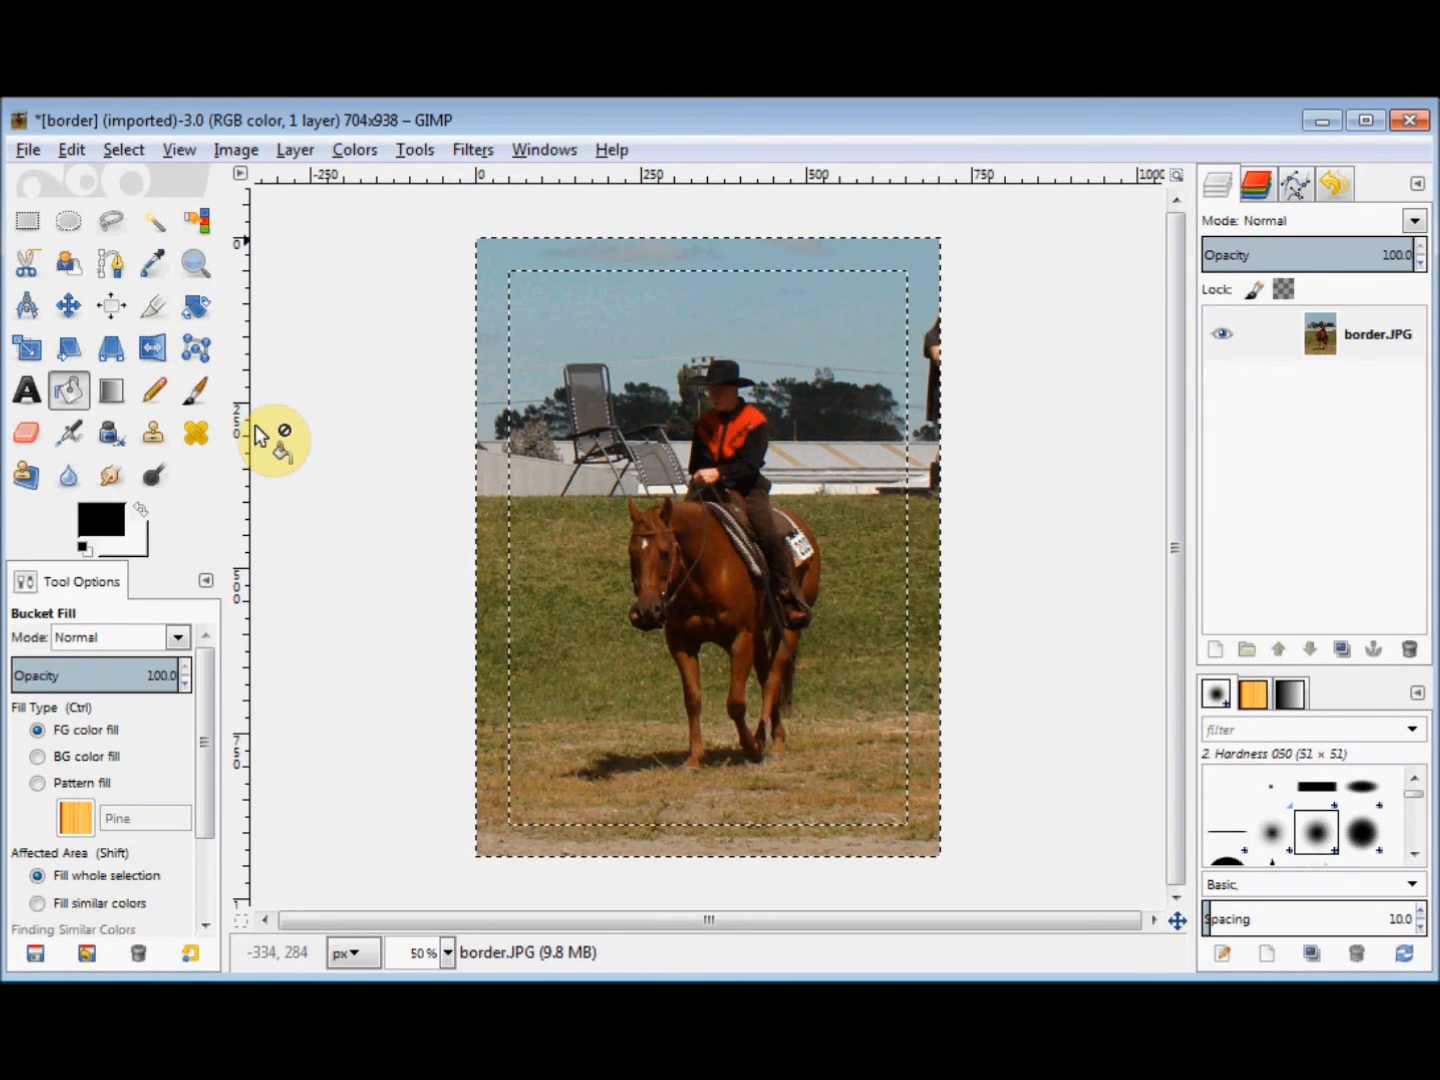
pyautogui.moveTo(100, 520)
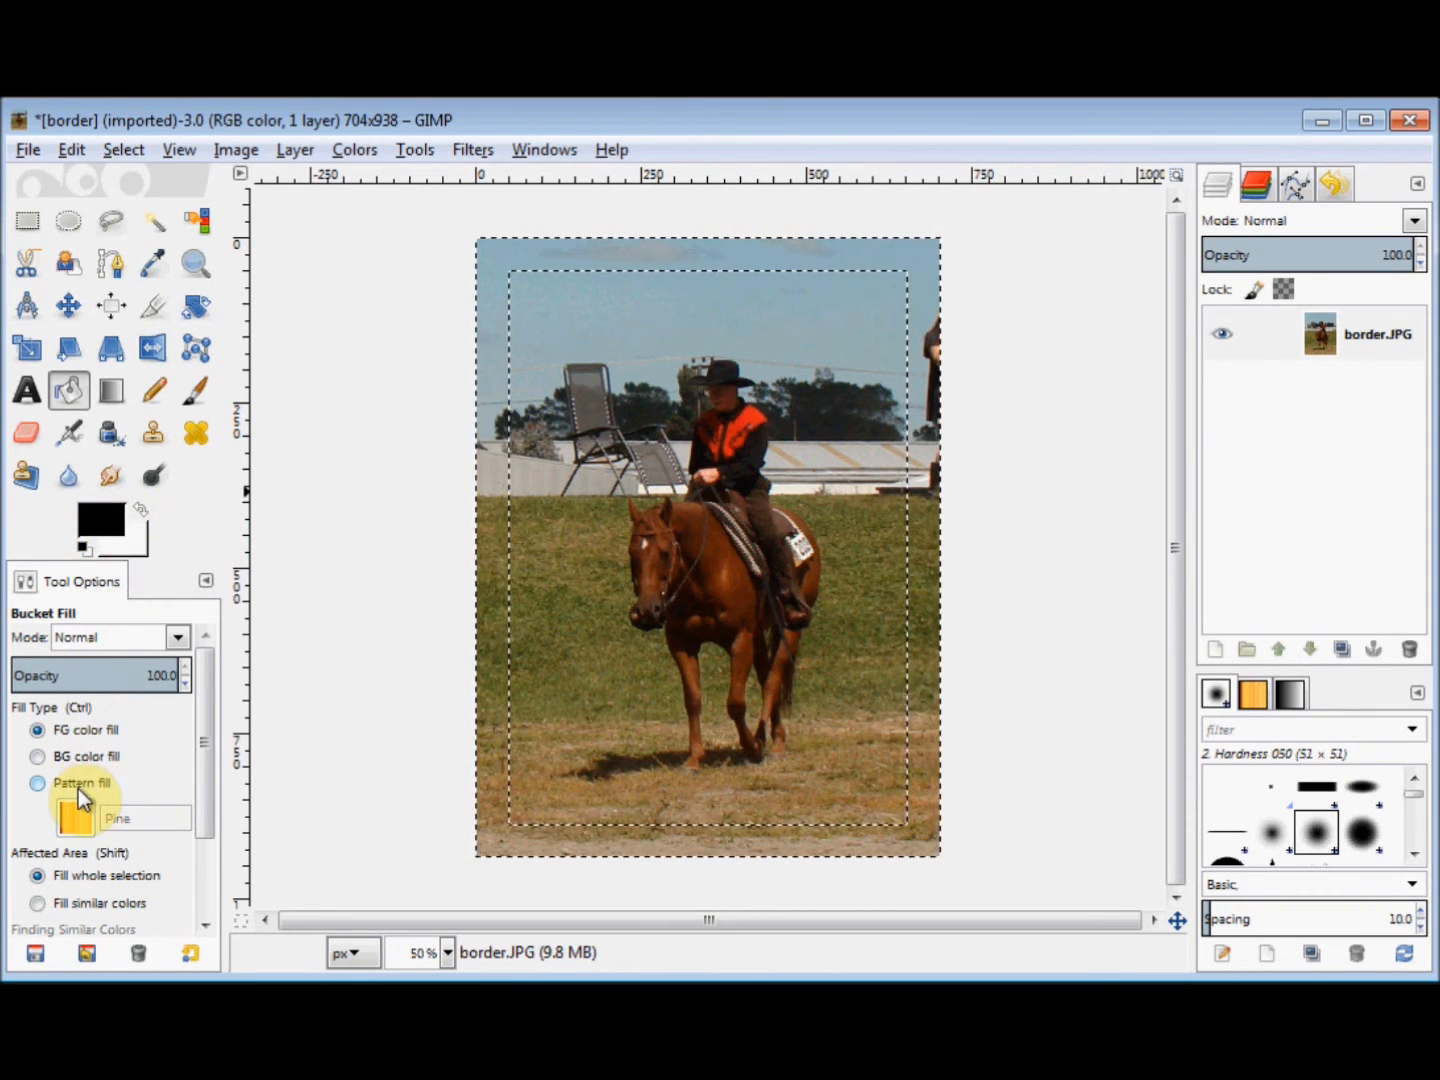
# Fill the 50-pixel band with the yellow-and-black Warning! stripe pattern.
pyautogui.click(38, 784)
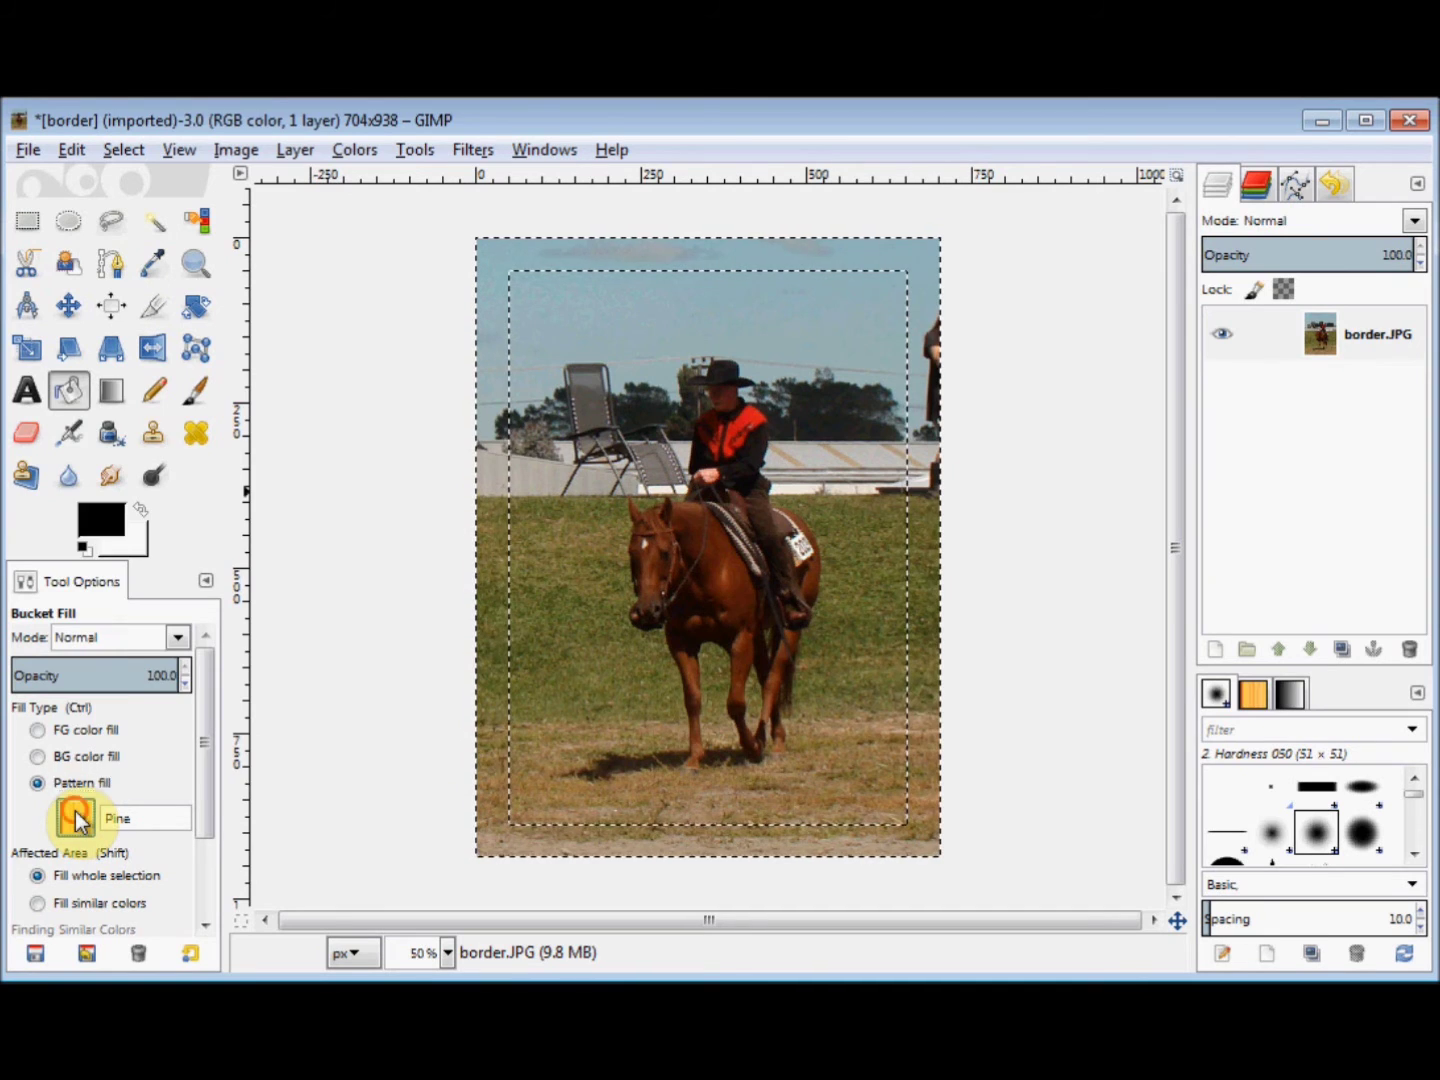
pyautogui.click(76, 818)
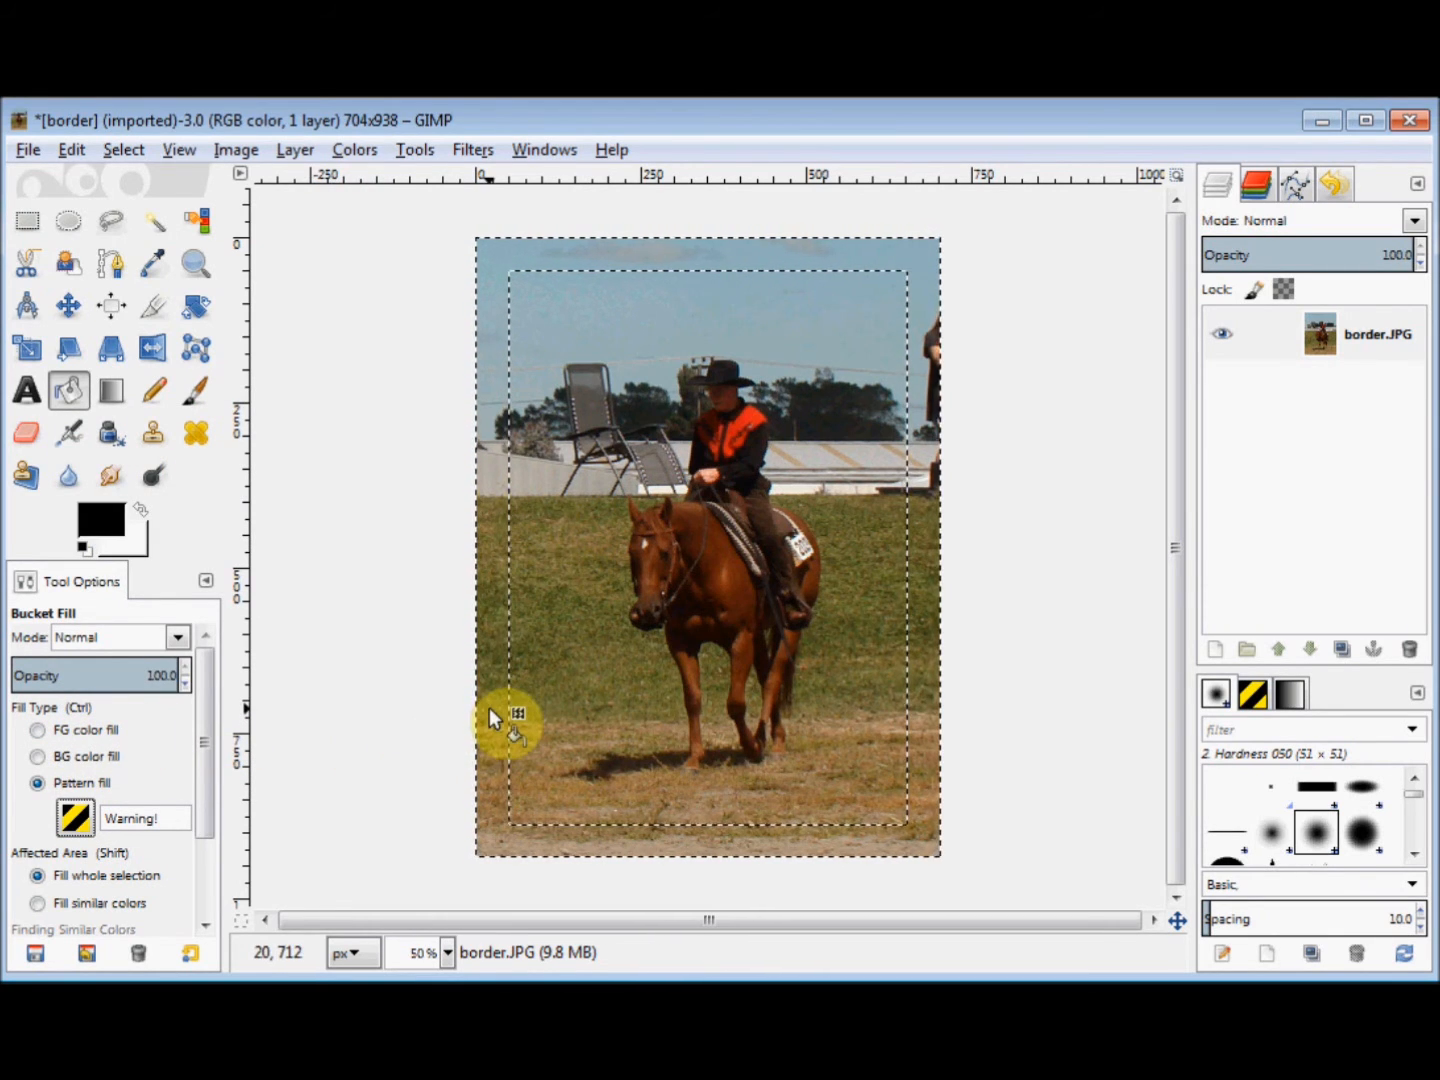
pyautogui.click(500, 724)
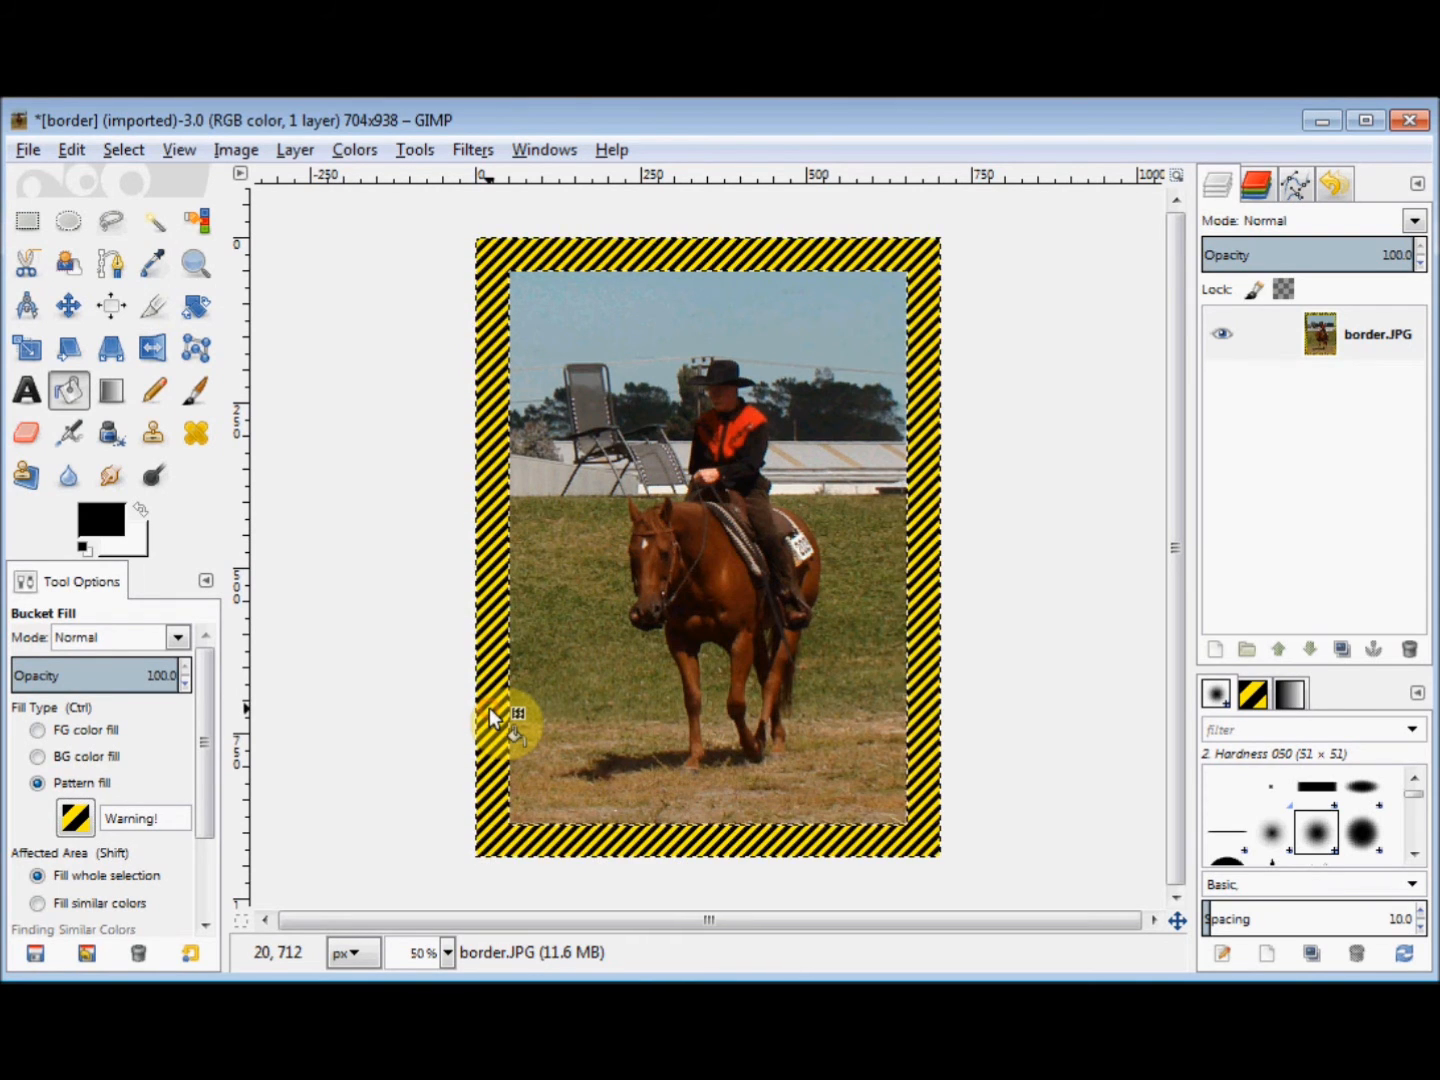
pyautogui.click(496, 720)
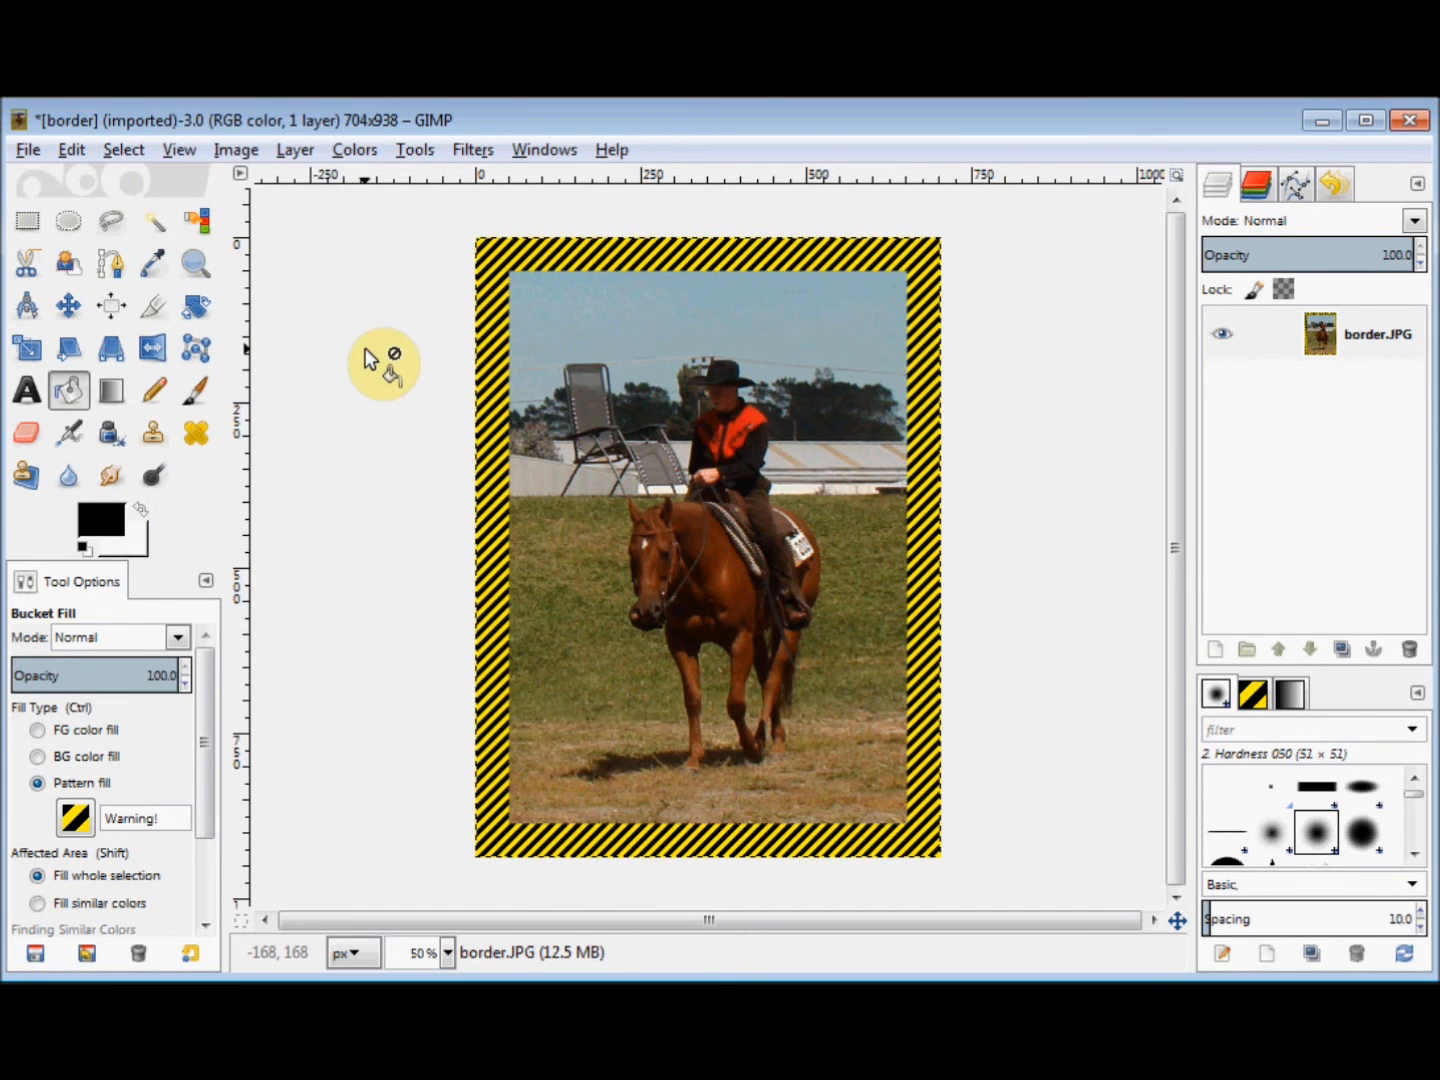
pyautogui.moveTo(92, 188)
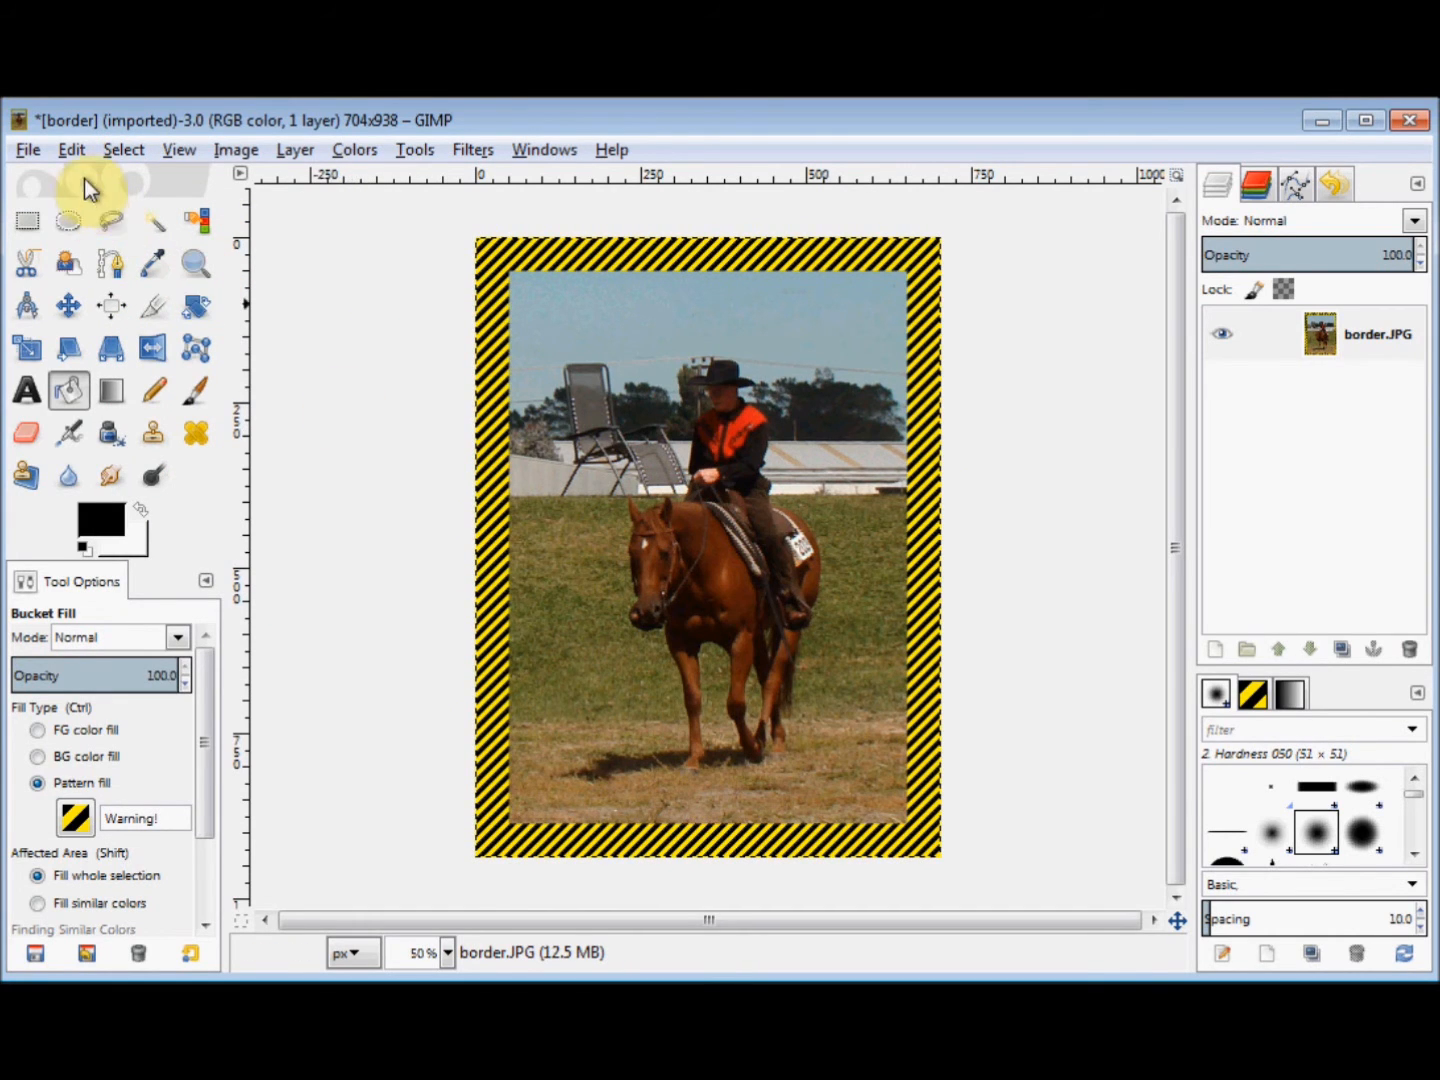
# Undo the striped bucket fill and the border selection, leaving the plain photo fully selected.
pyautogui.click(72, 148)
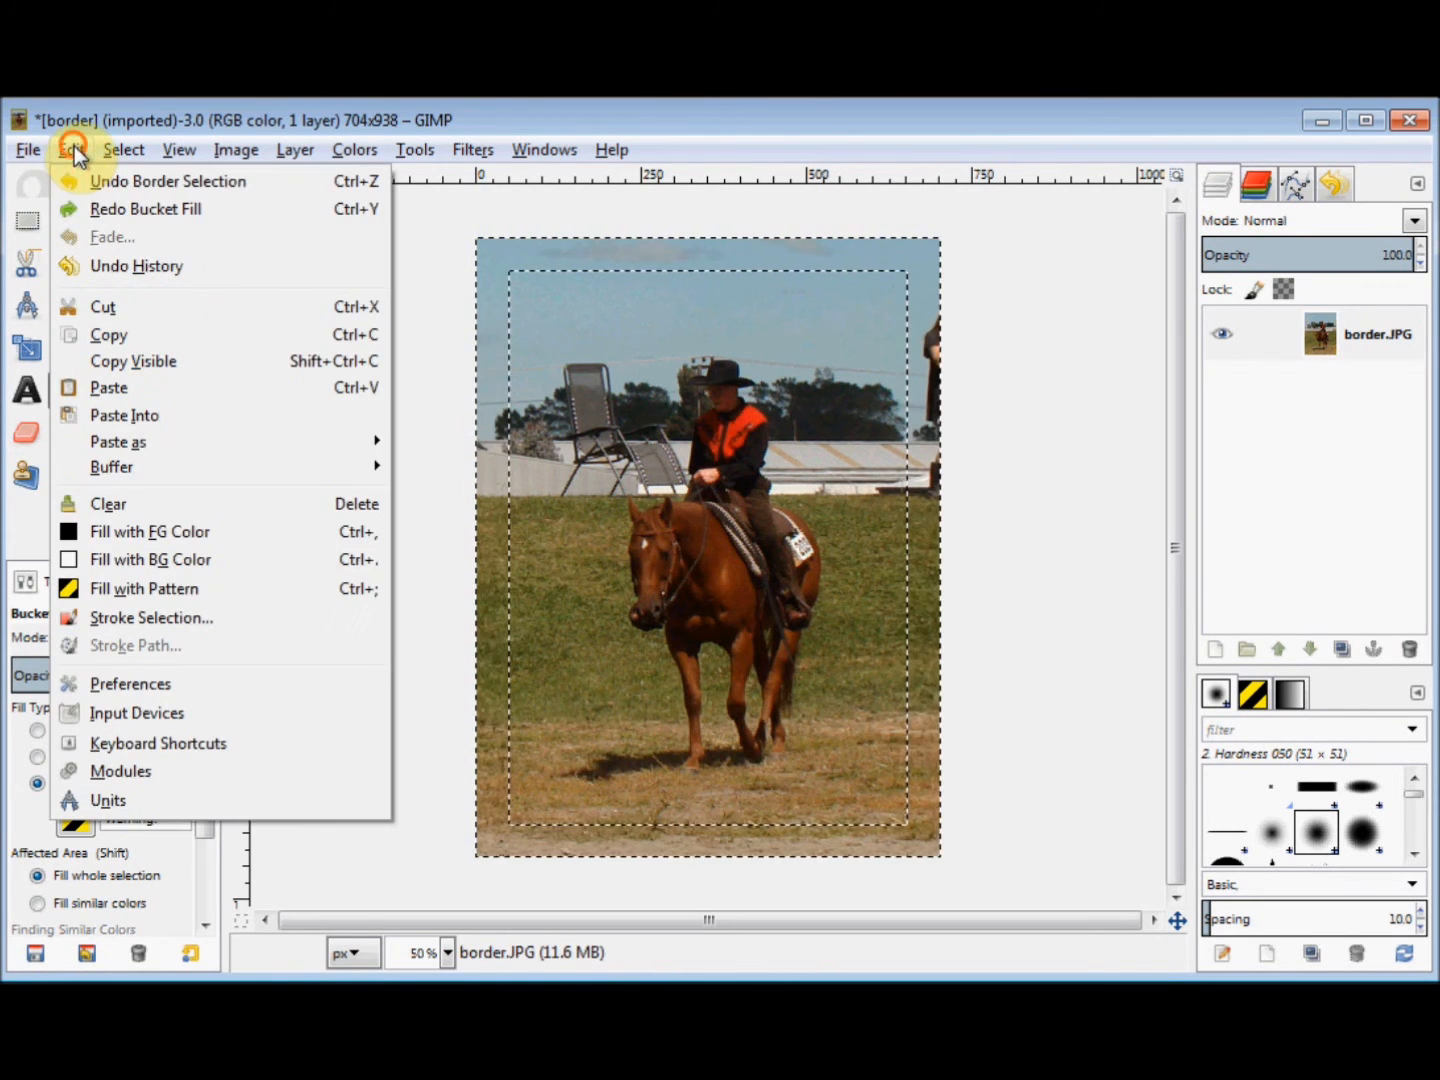
pyautogui.click(70, 148)
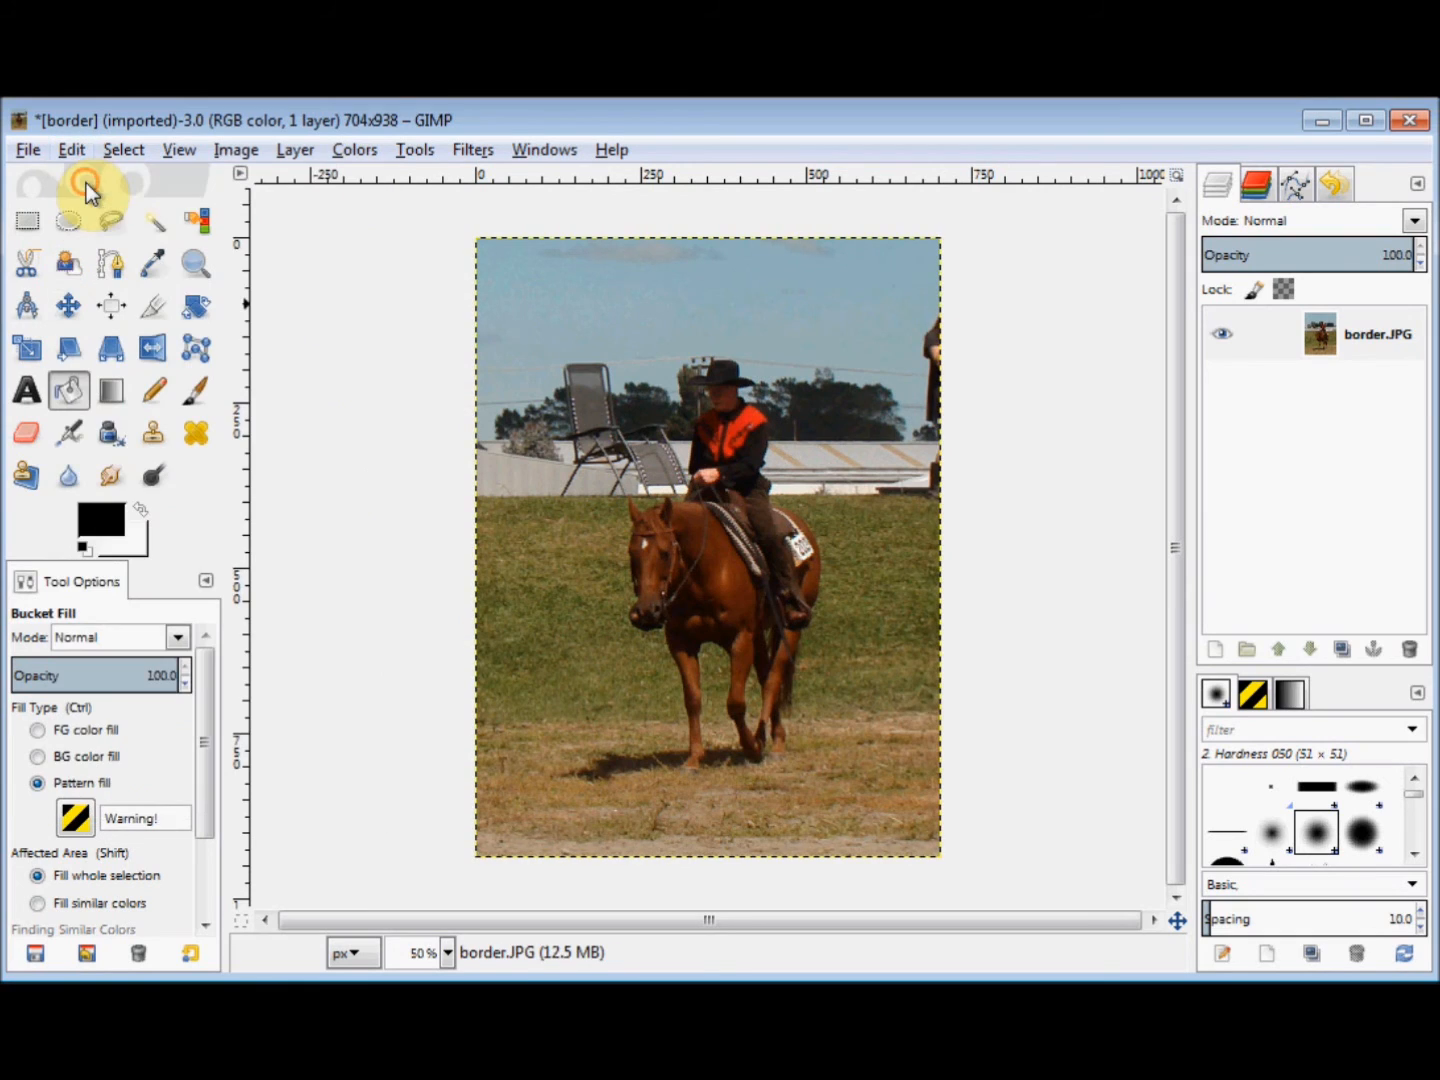
pyautogui.moveTo(88, 186)
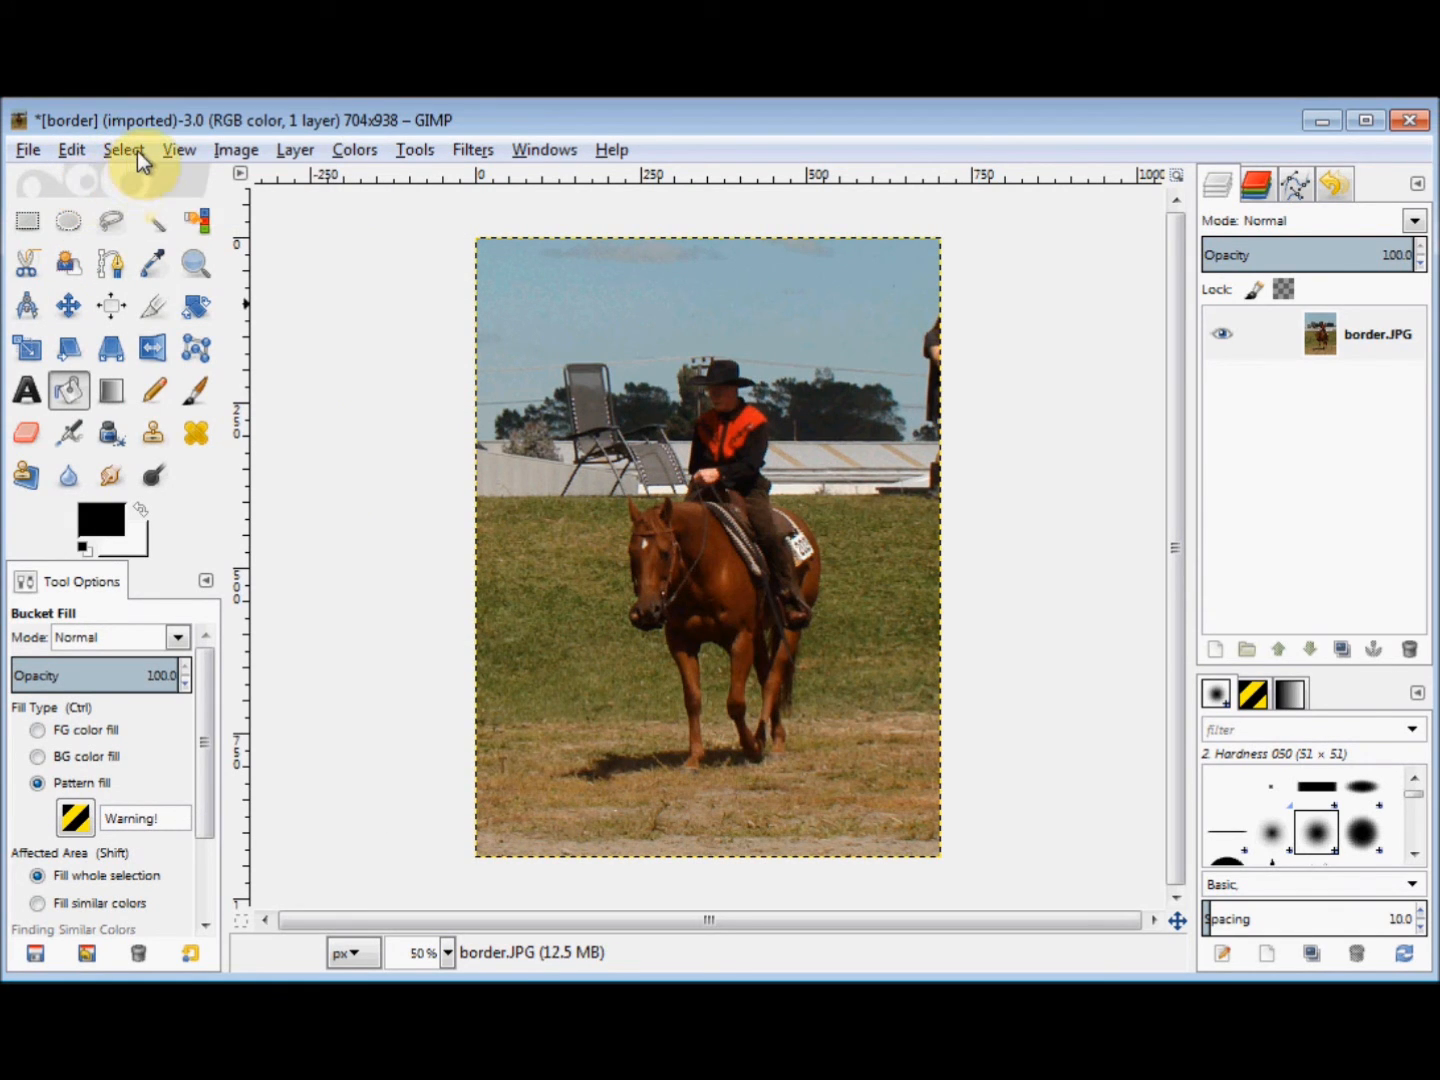
# Select all of the photo, then shrink it to a 50-pixel unfeathered border band.
pyautogui.click(124, 148)
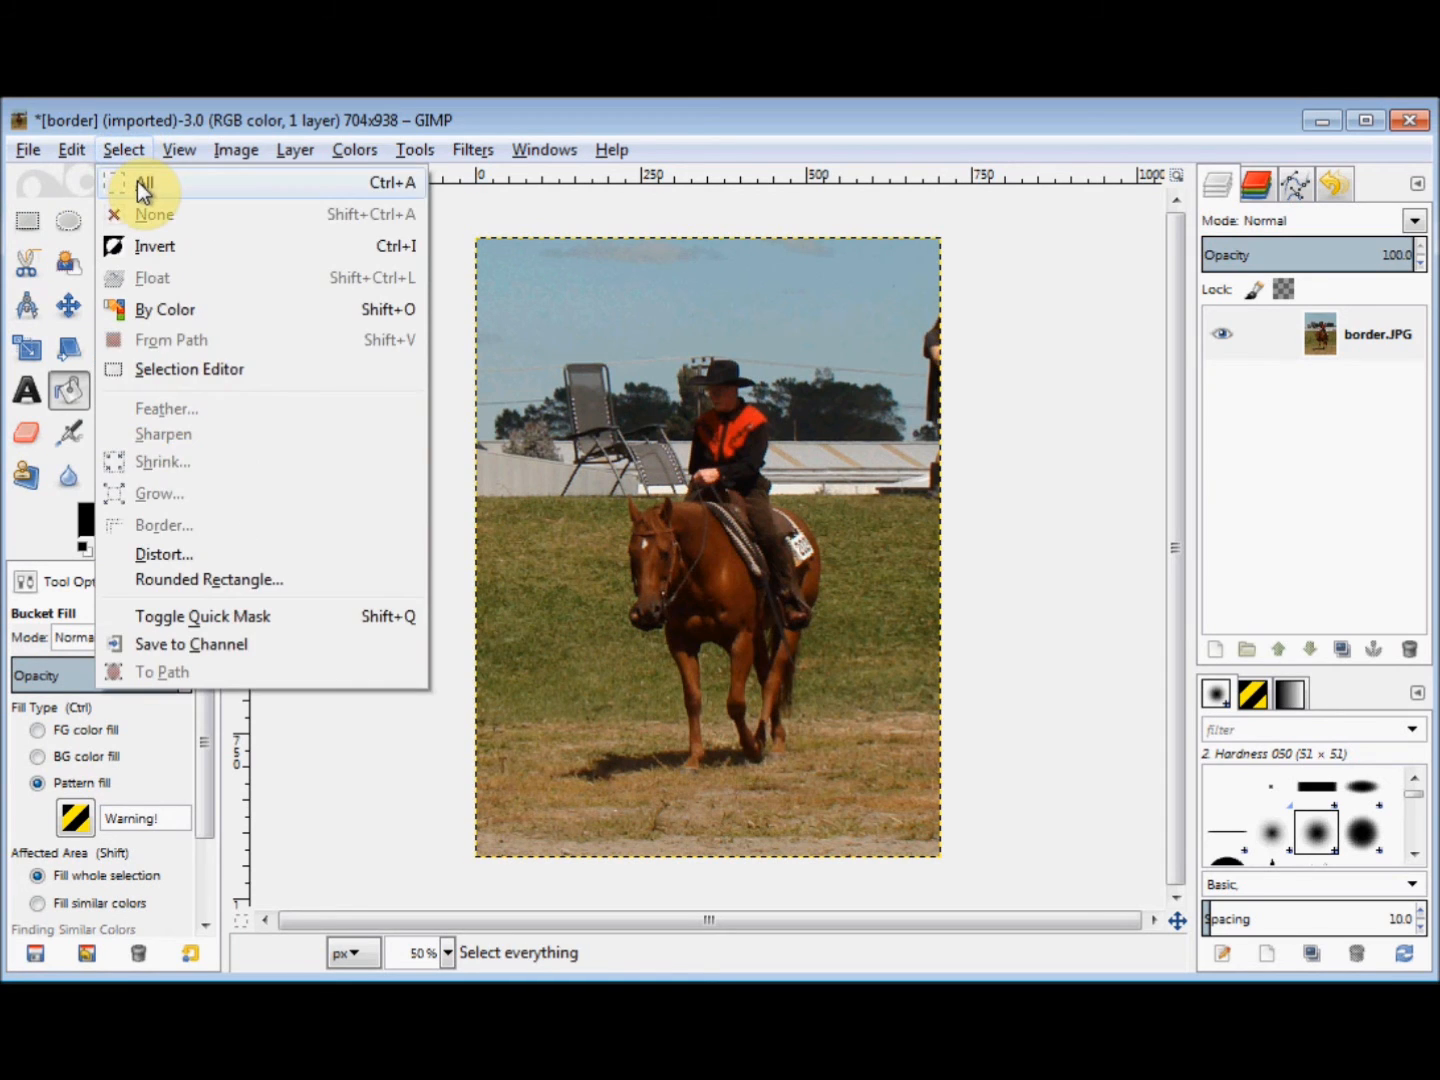
pyautogui.moveTo(164, 308)
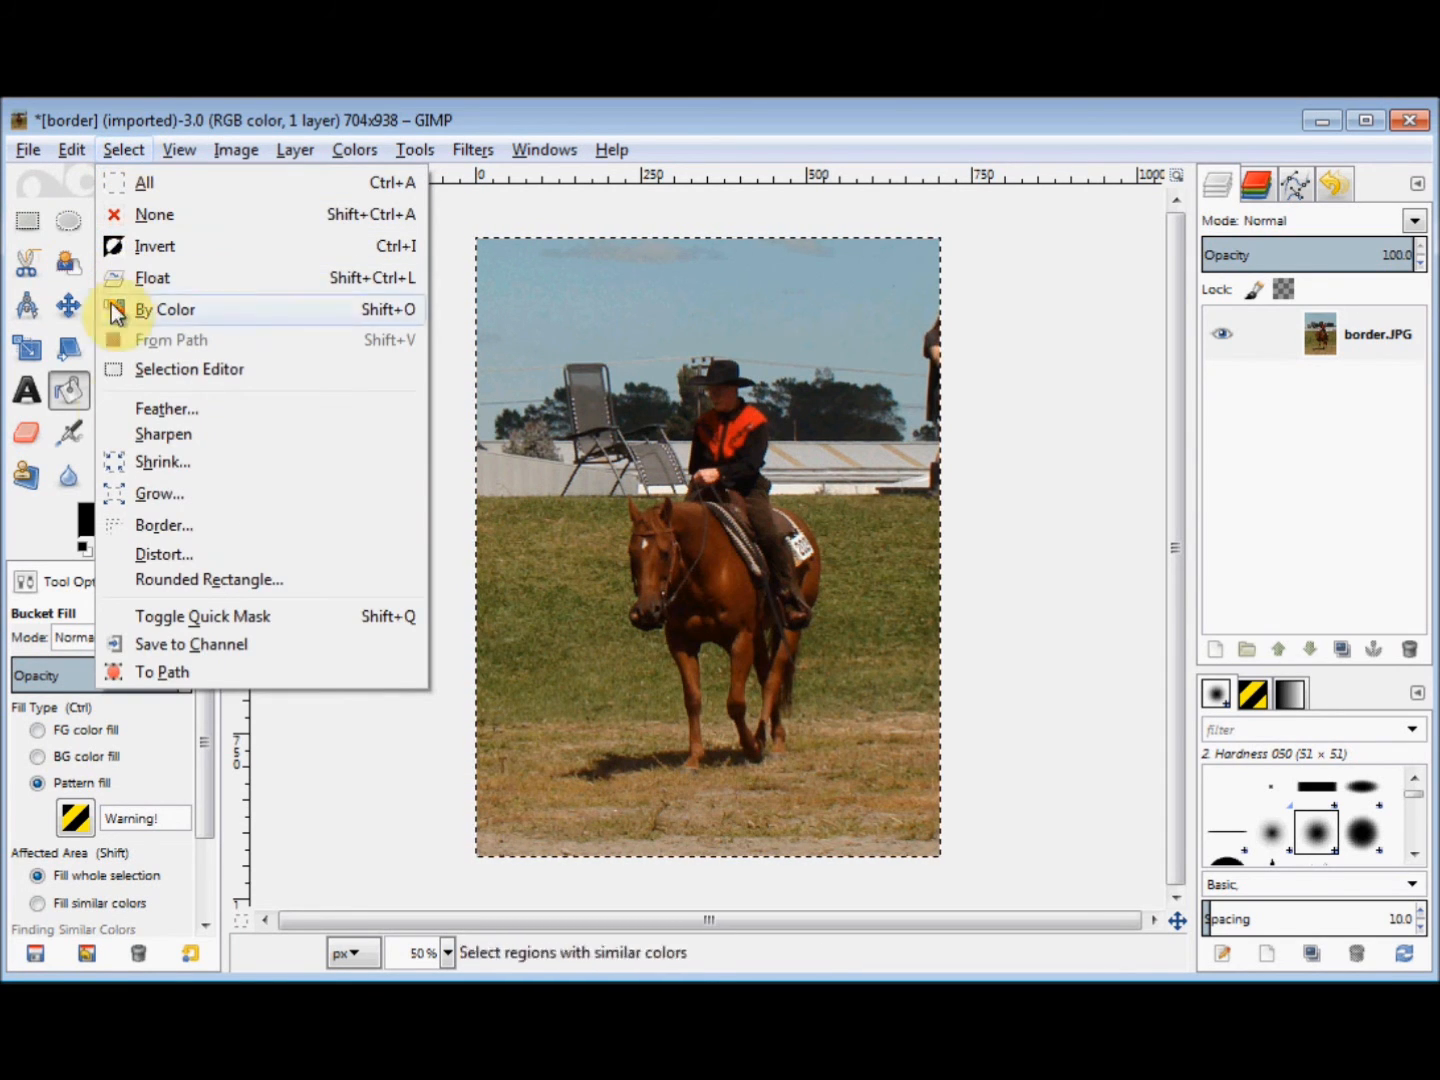
pyautogui.click(164, 524)
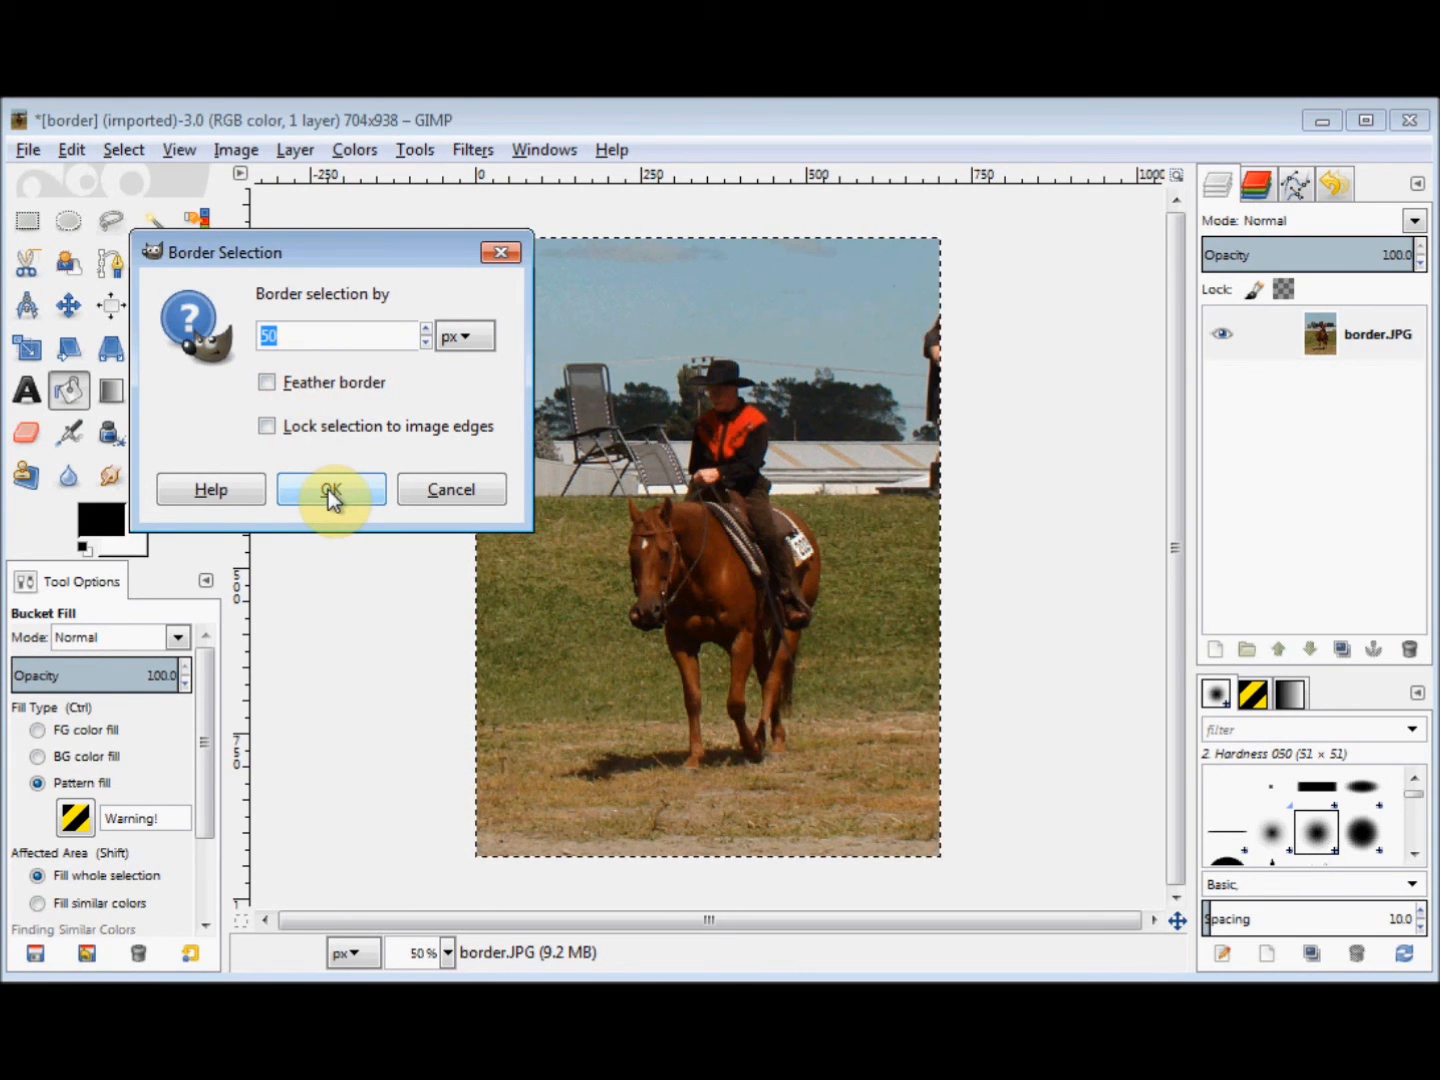
pyautogui.click(332, 488)
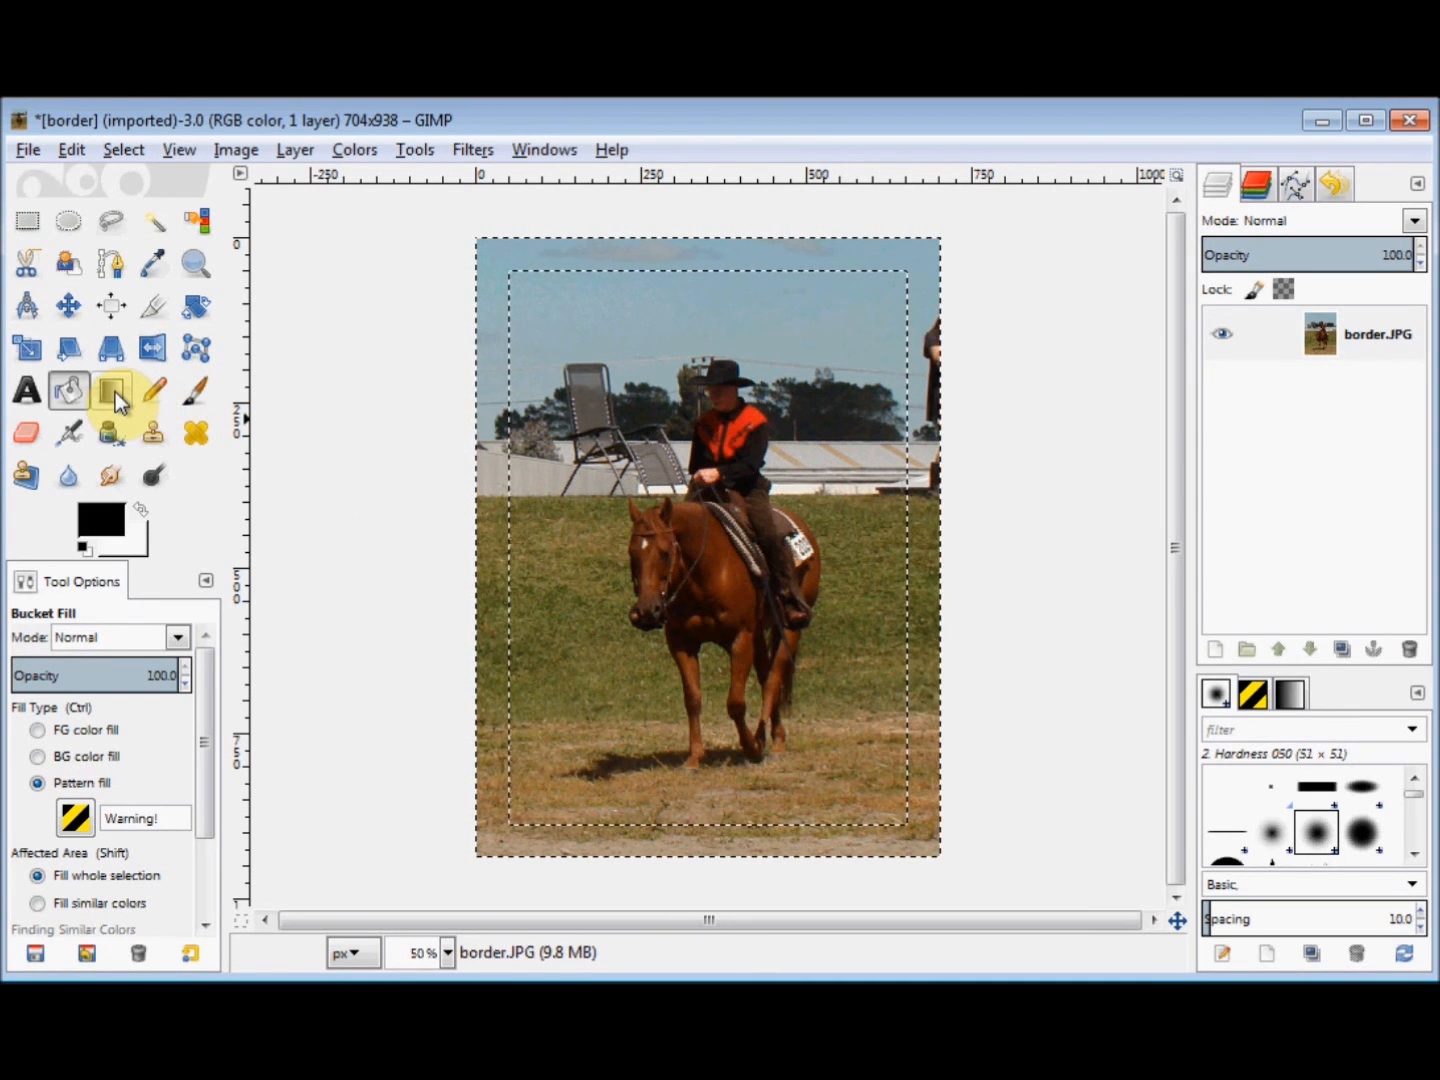
pyautogui.moveTo(114, 390)
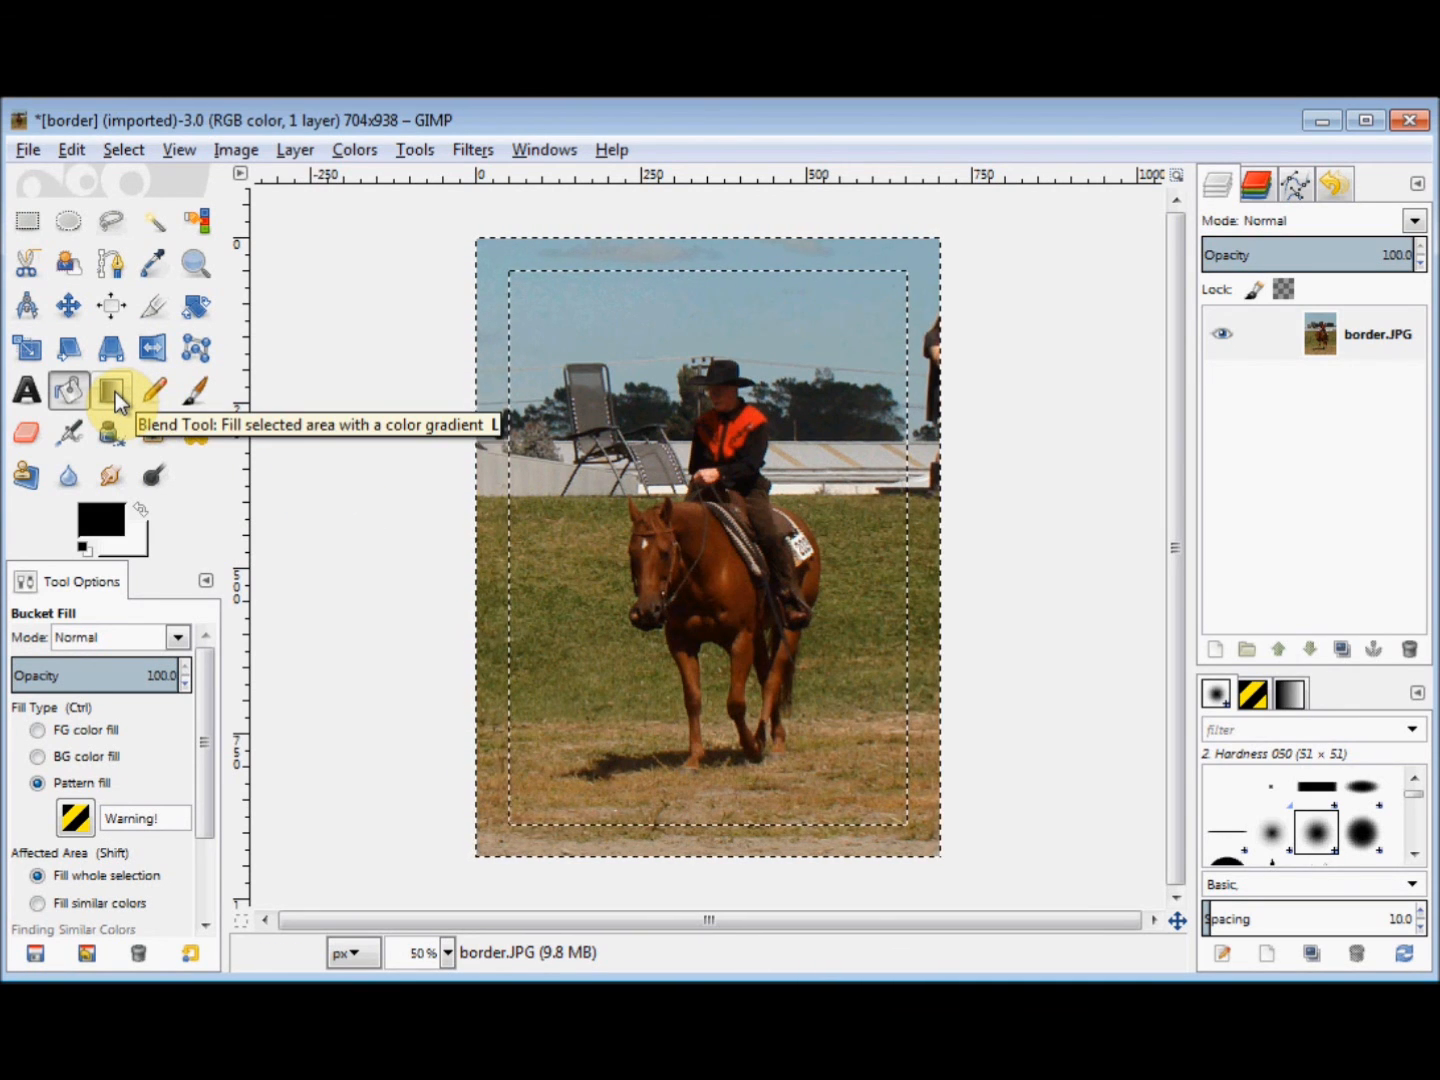
# Blend a black-to-white gradient across the border band, then drop the selection via Select > None.
pyautogui.click(112, 390)
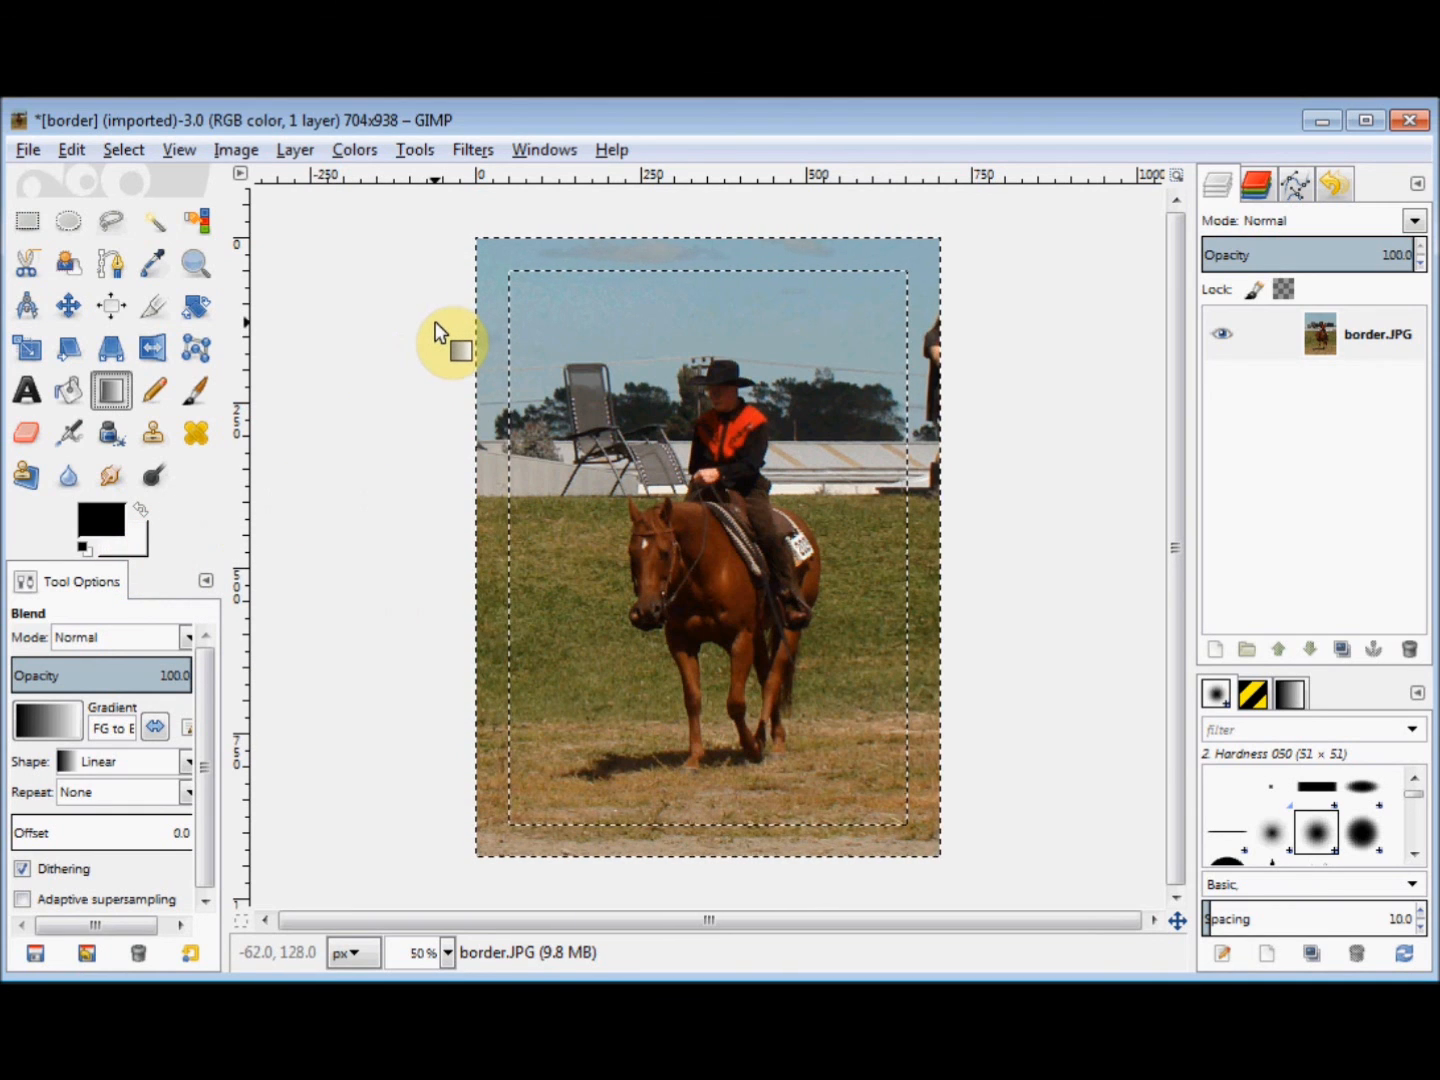
pyautogui.moveTo(436, 322); pyautogui.dragTo(976, 668)
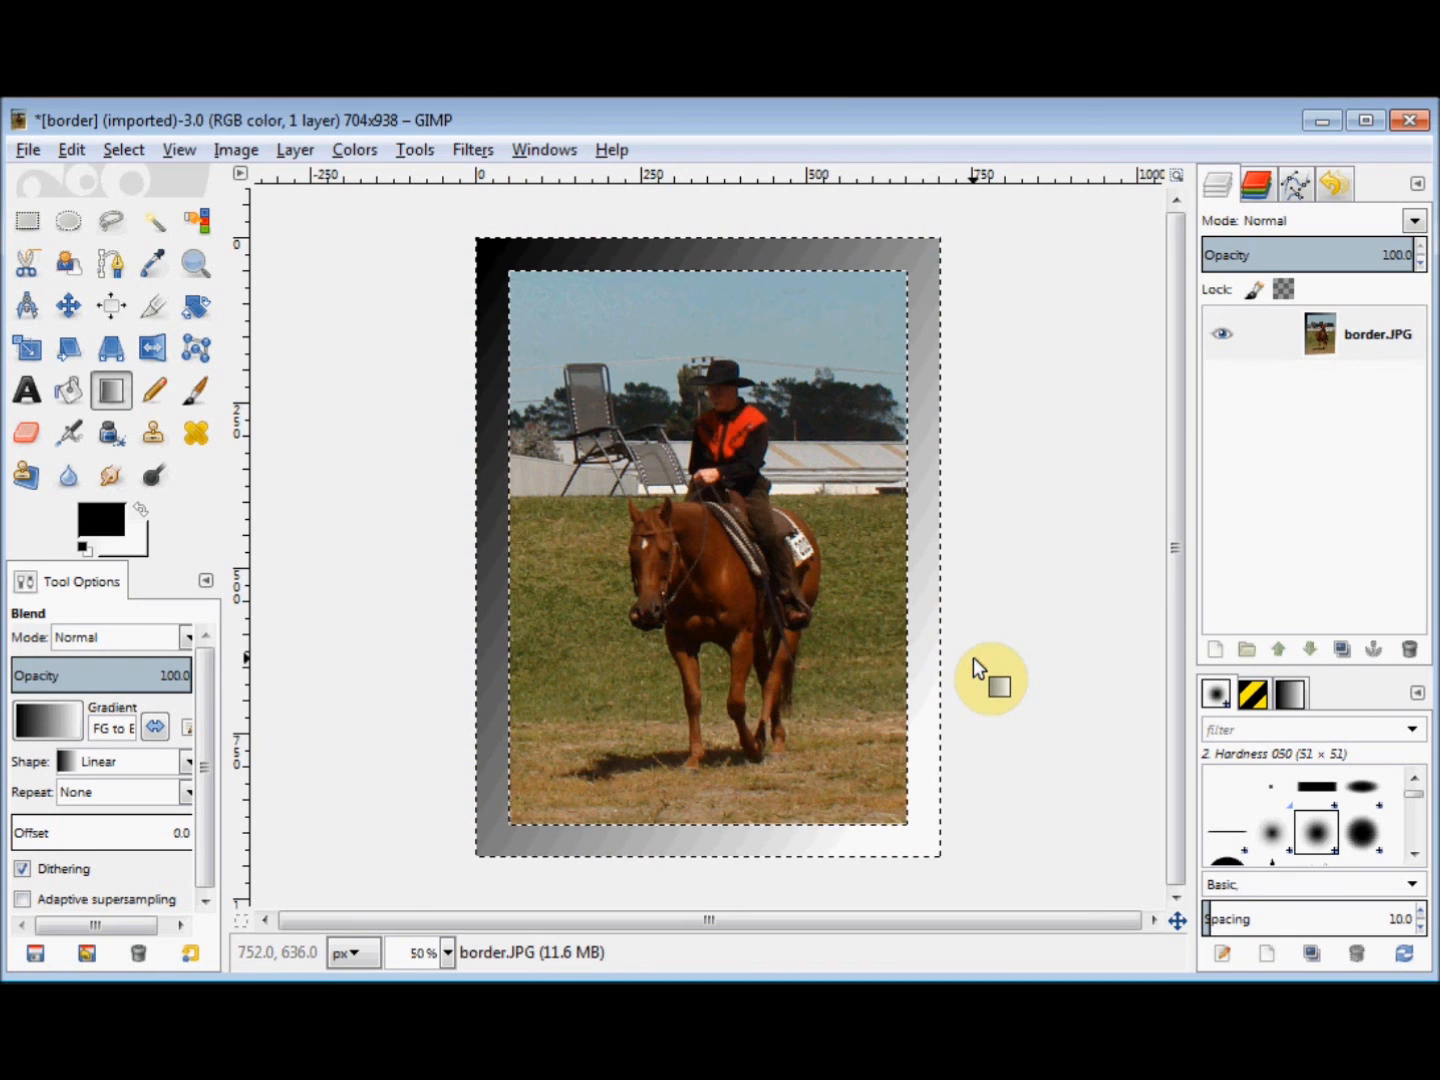
pyautogui.click(124, 148)
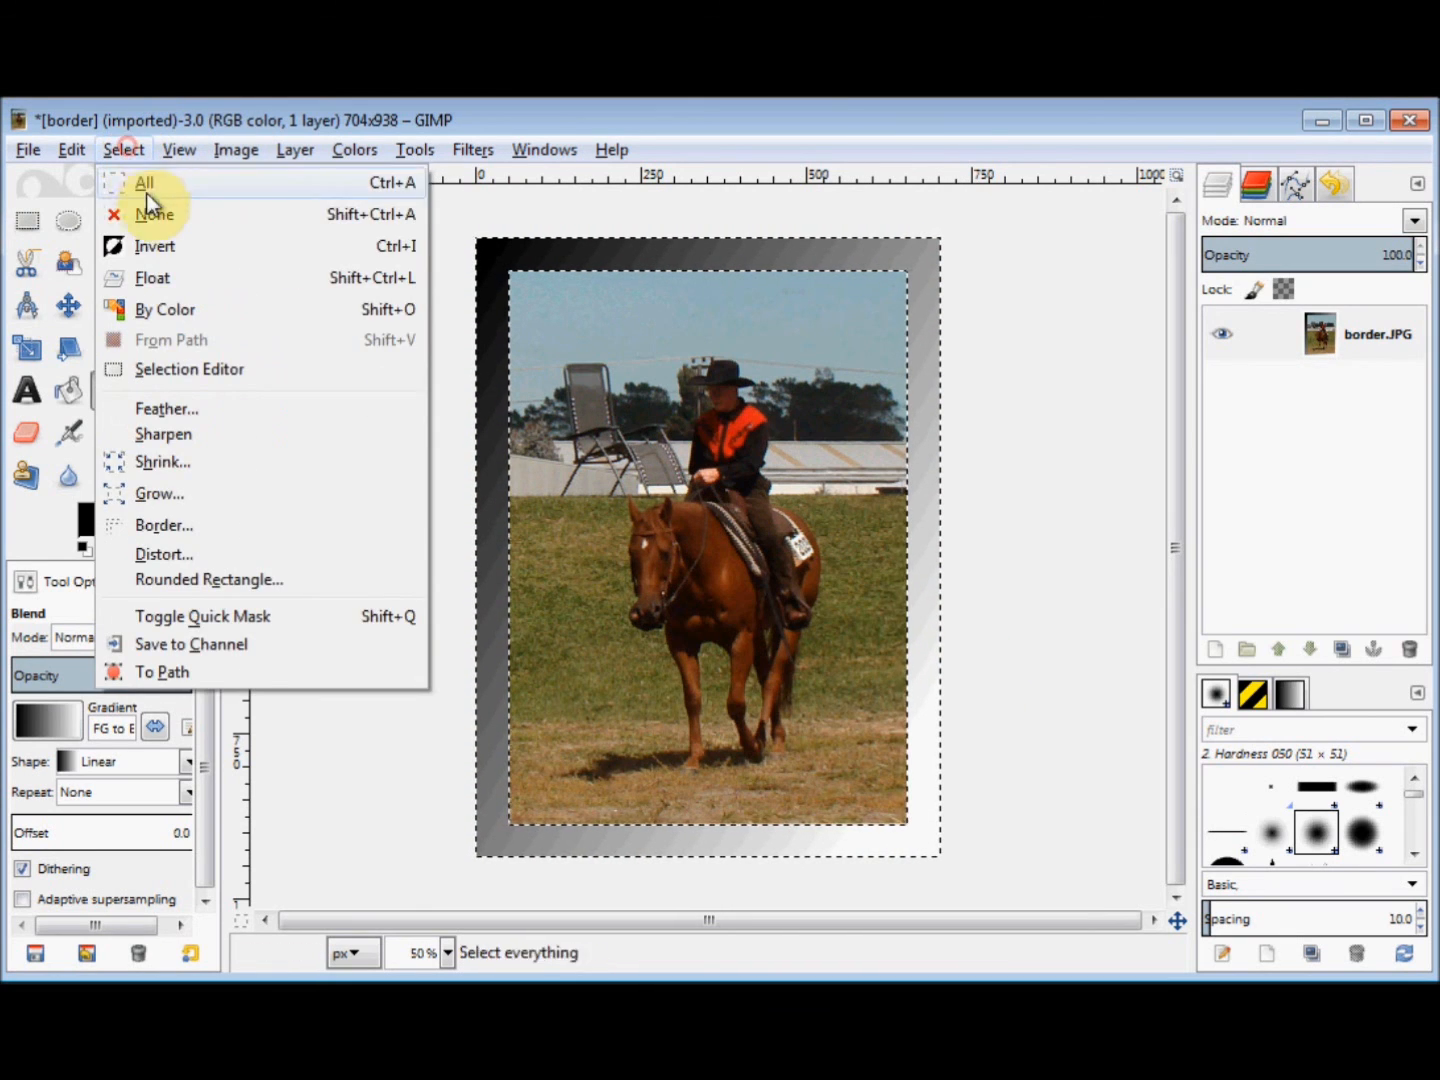
pyautogui.click(156, 214)
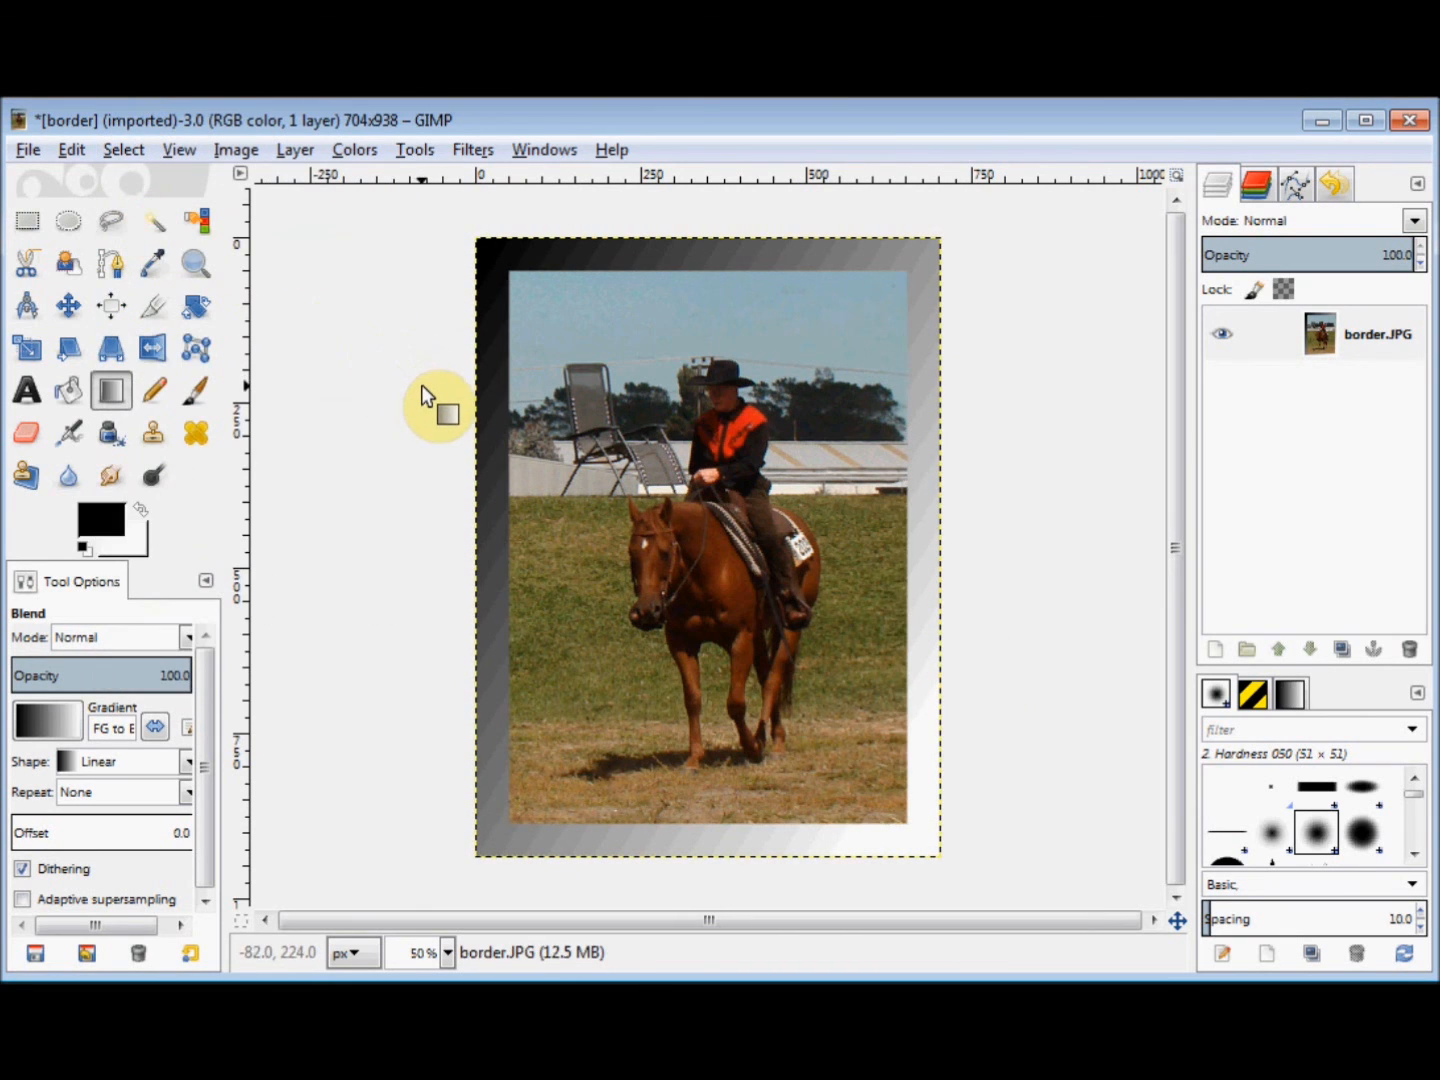